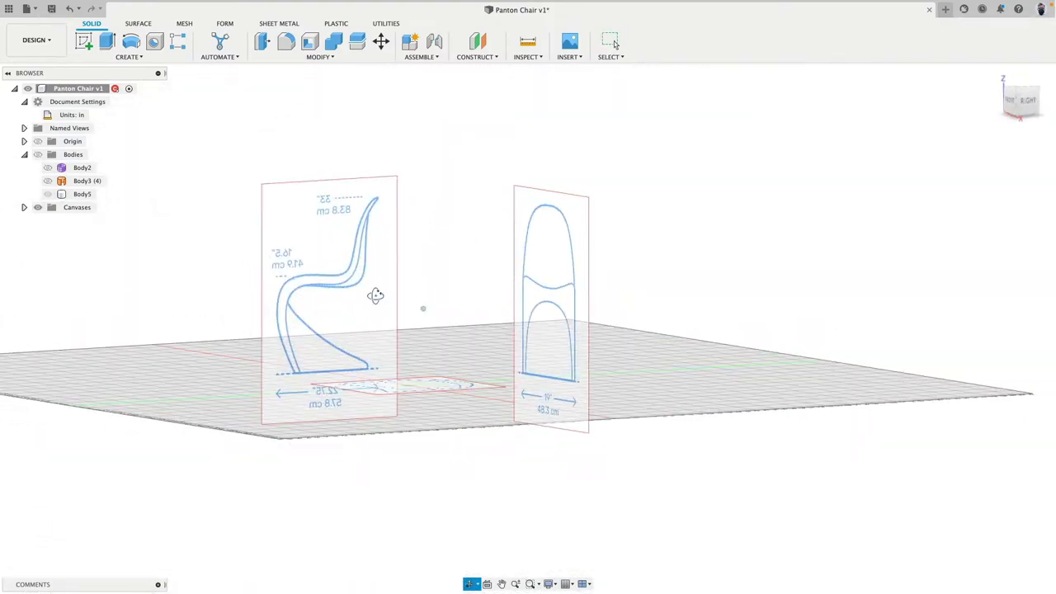
# Show and select the finished chair body in the Browser to view it against the reference drawings.
pyautogui.click(46, 194)
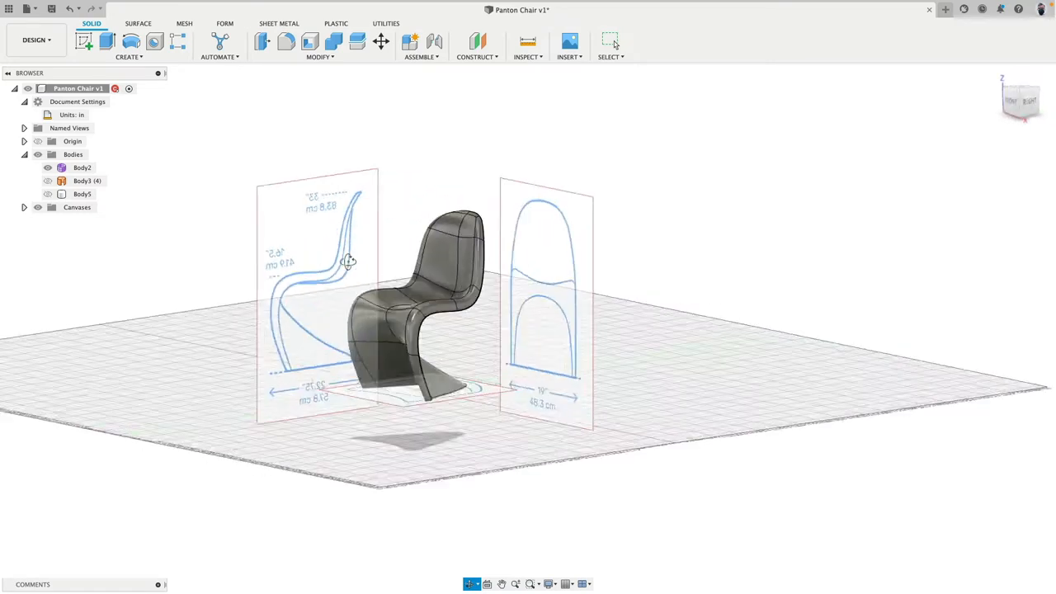
pyautogui.click(46, 180)
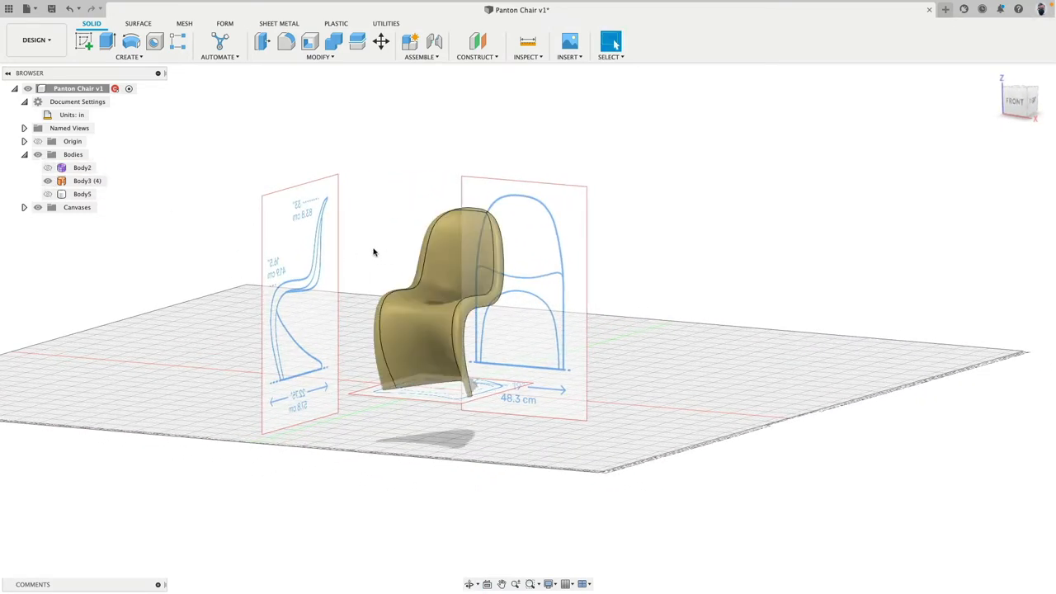
pyautogui.click(49, 194)
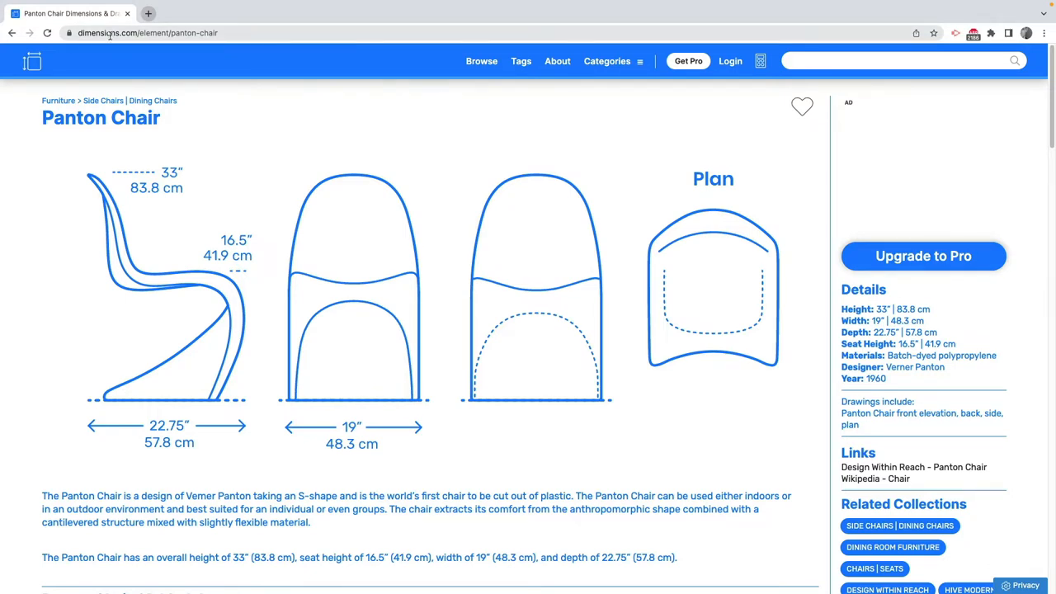
pyautogui.moveTo(355, 234)
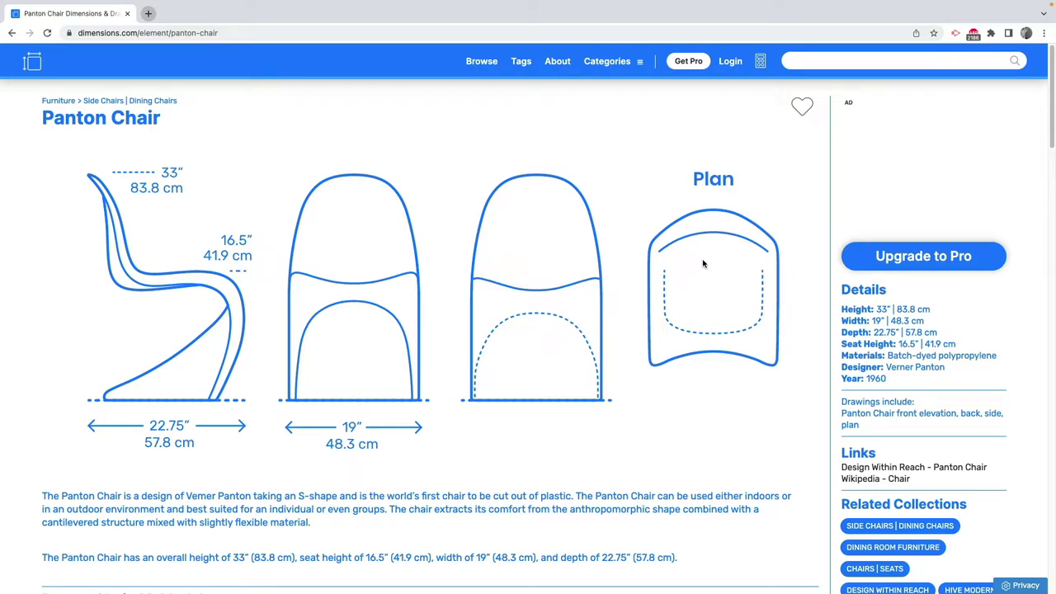
pyautogui.moveTo(569, 335)
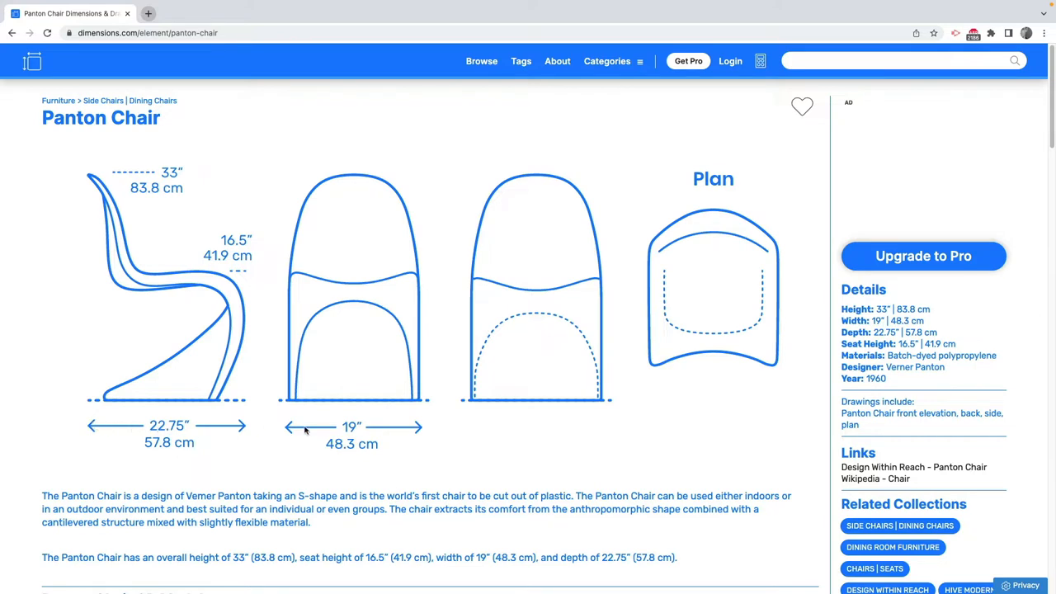
pyautogui.moveTo(363, 429)
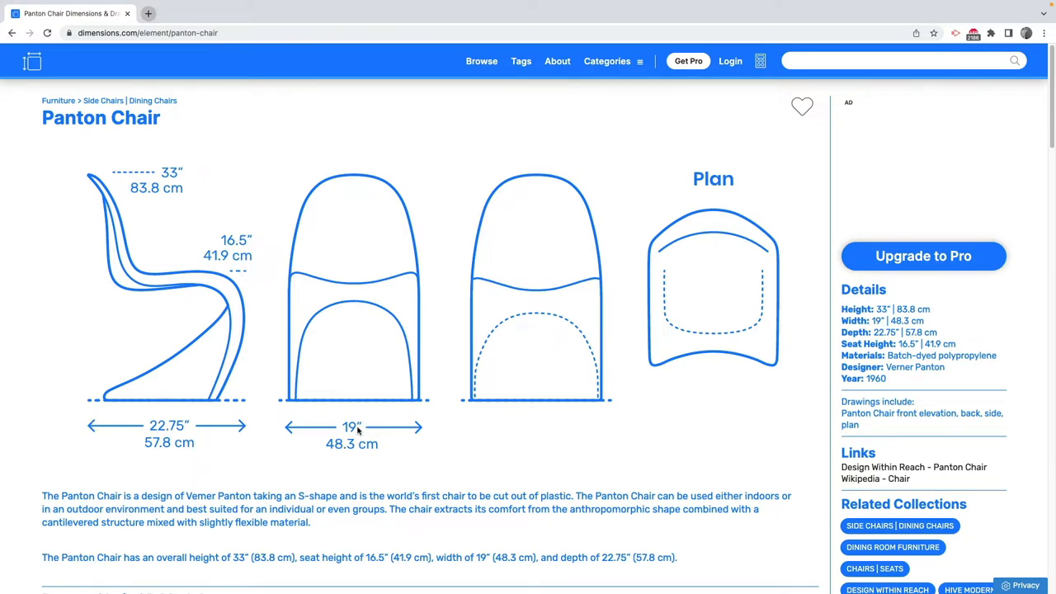
pyautogui.moveTo(116, 256)
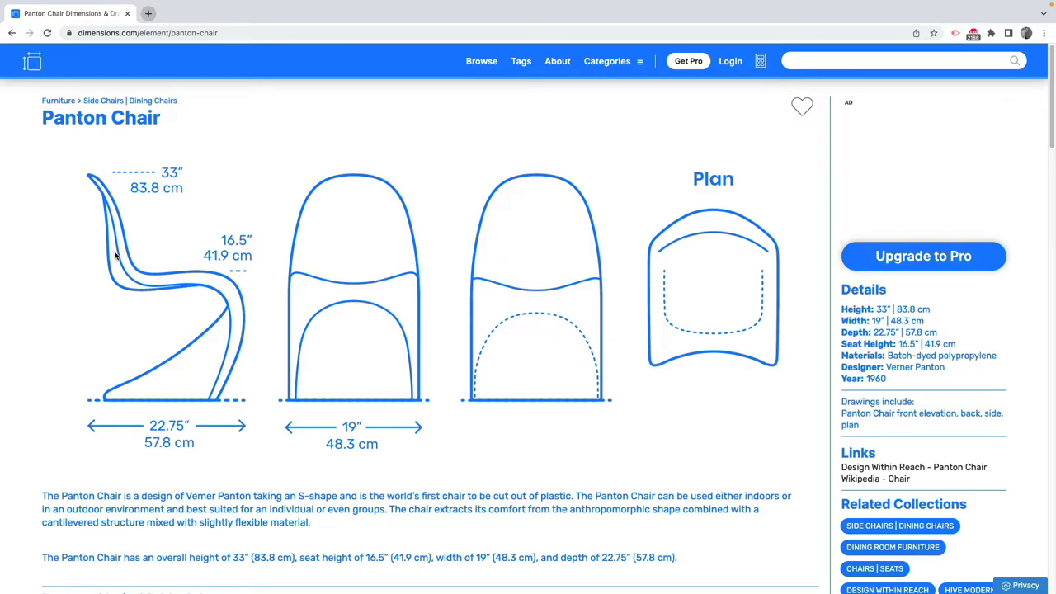
pyautogui.moveTo(81, 373)
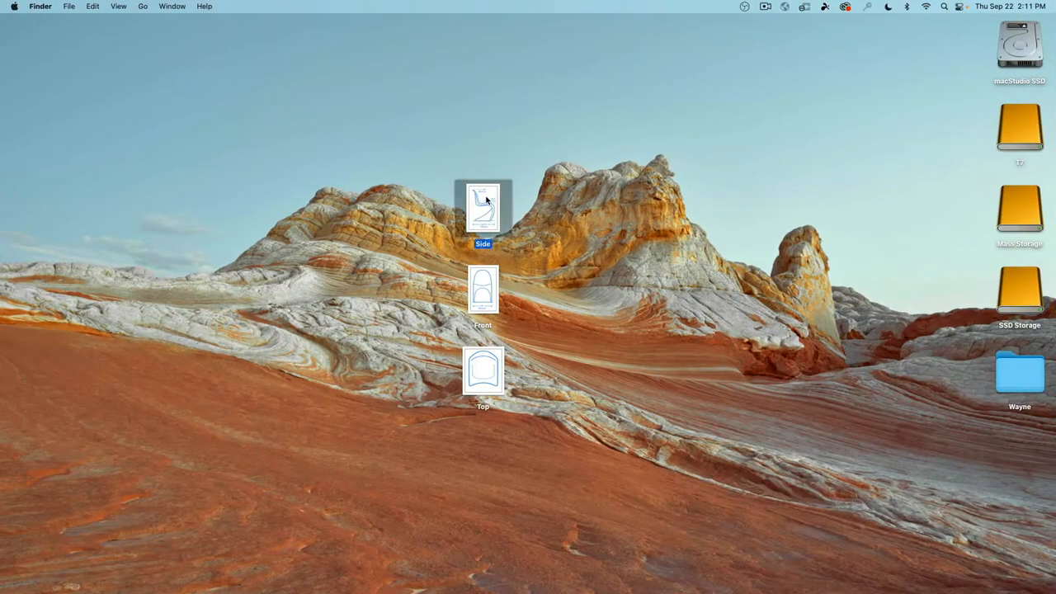
# Confirm the name of the saved side-view image file as Side.
pyautogui.press('Space')
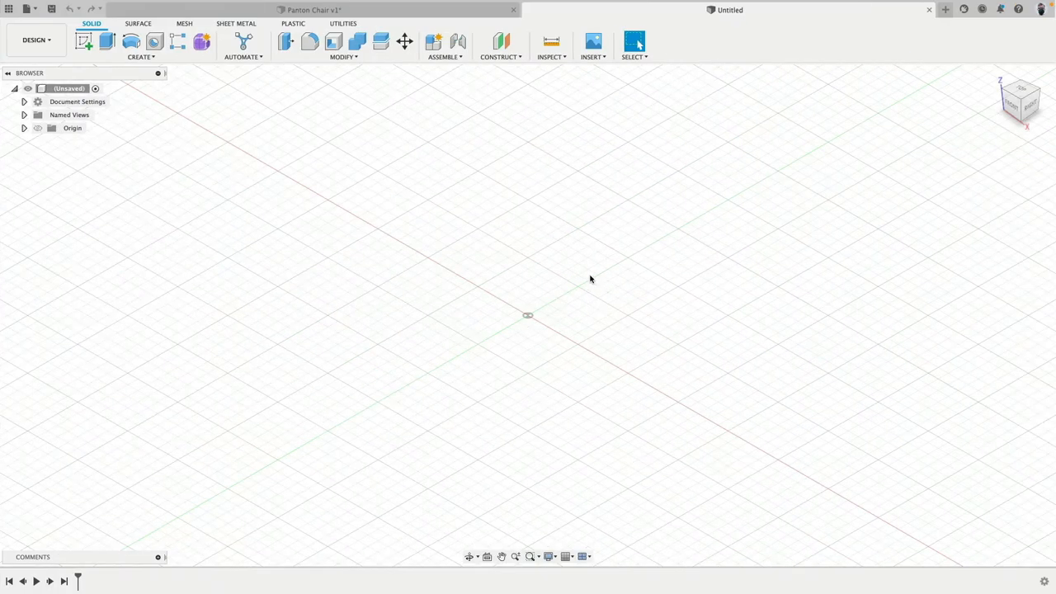
pyautogui.moveTo(549, 278)
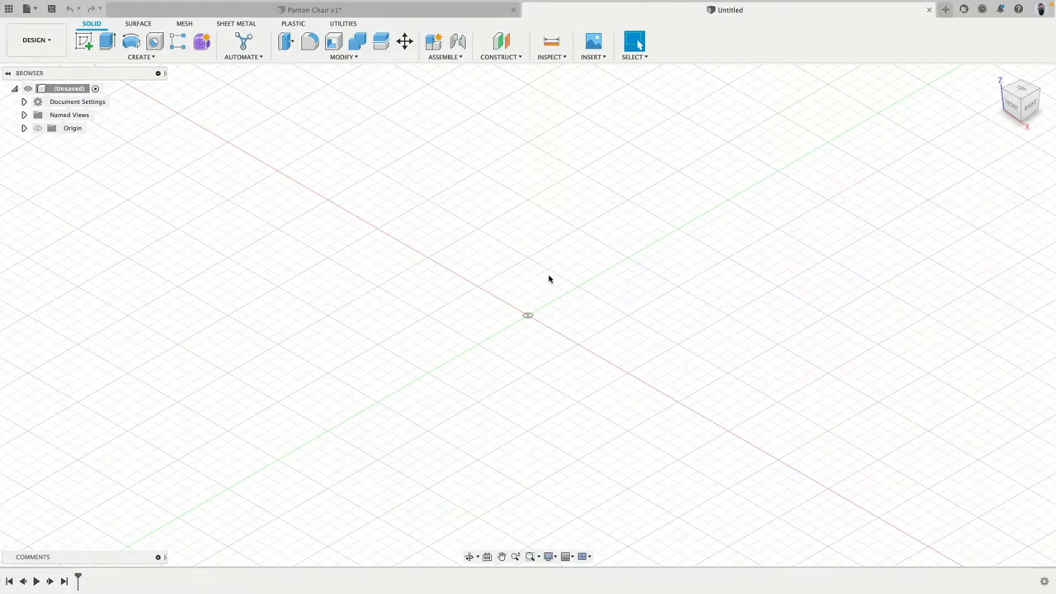
# Set the new design's document units to Inch and view it from the front.
pyautogui.rightClick(66, 87)
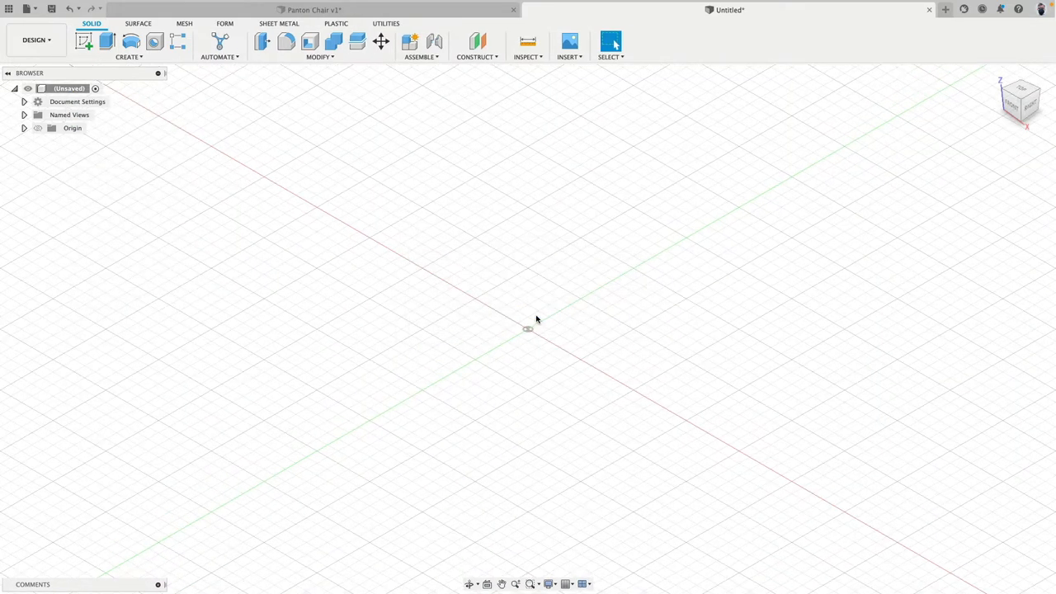
pyautogui.click(23, 116)
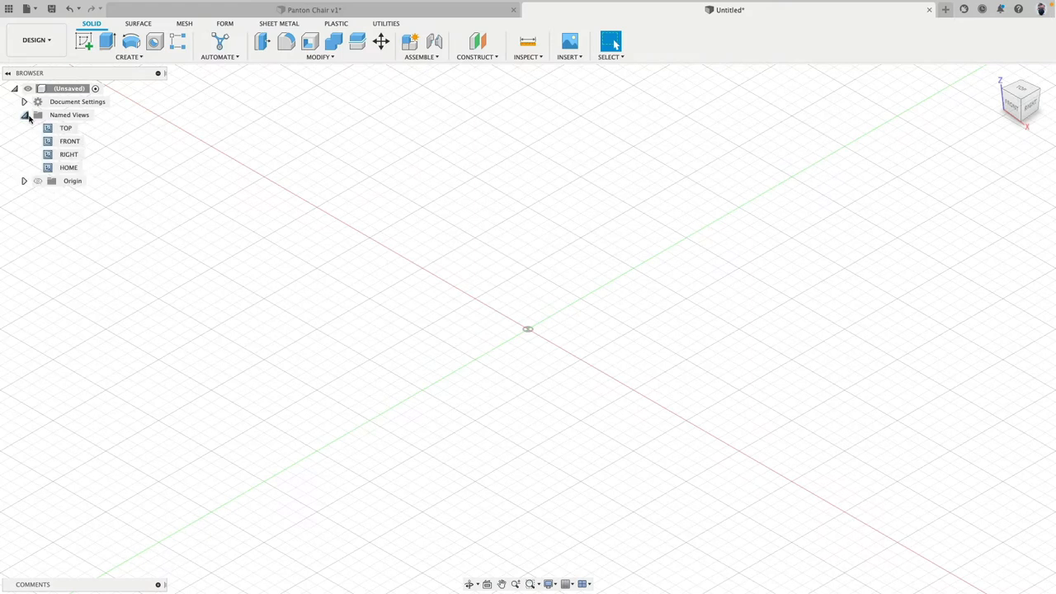
pyautogui.click(23, 103)
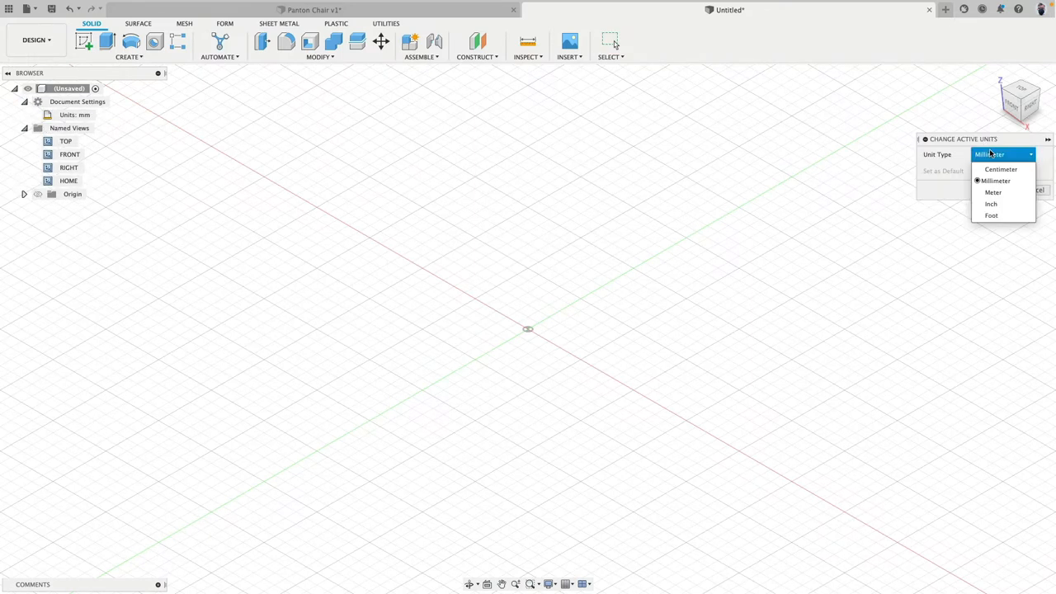
pyautogui.click(990, 204)
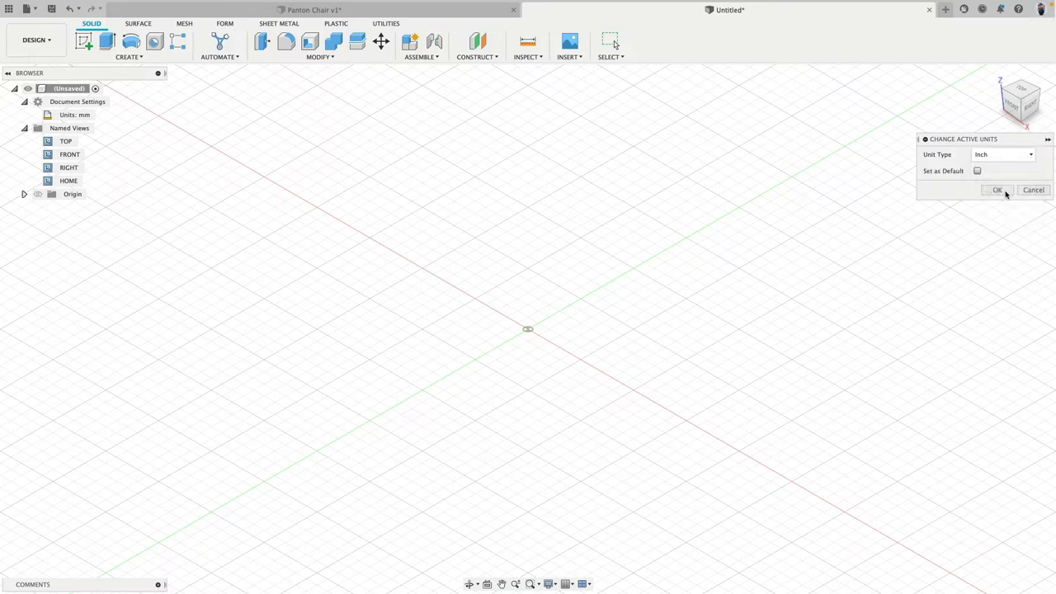
pyautogui.click(997, 190)
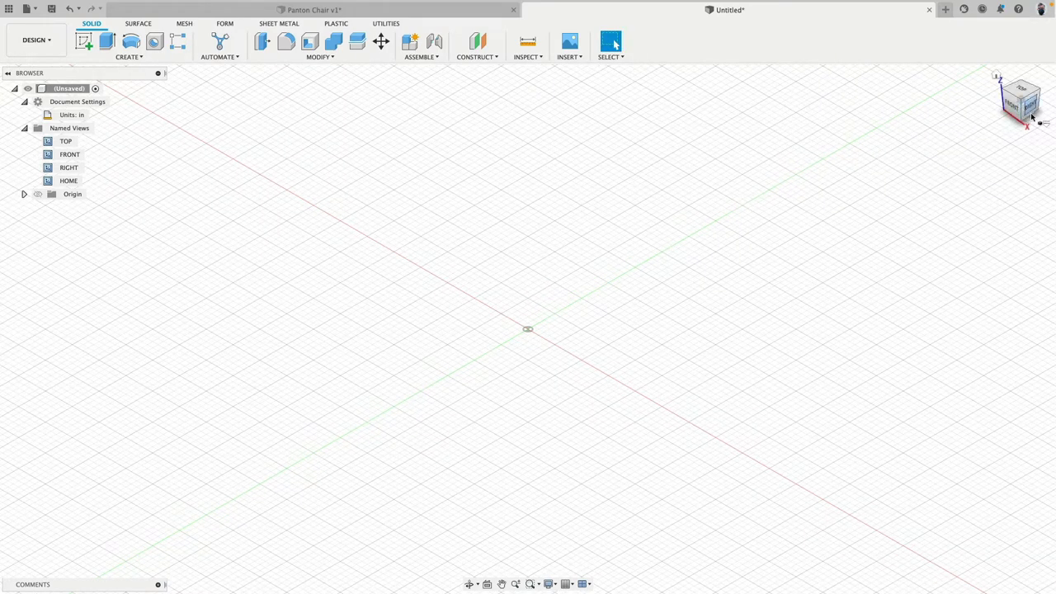
pyautogui.click(1021, 107)
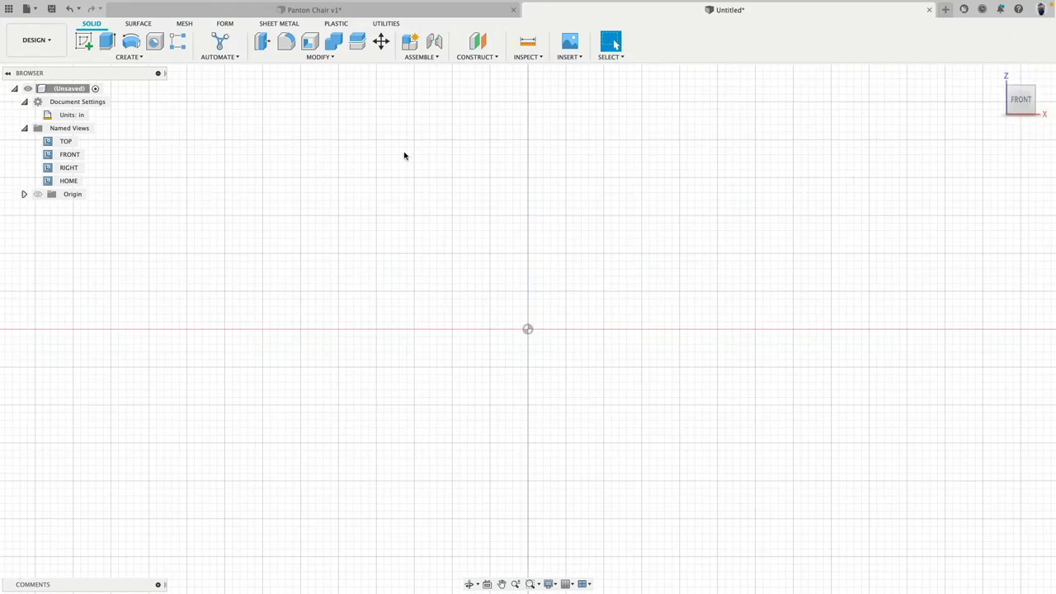
# Insert Front.png as a canvas on the XZ plane, keeping it unmirrored.
pyautogui.click(568, 41)
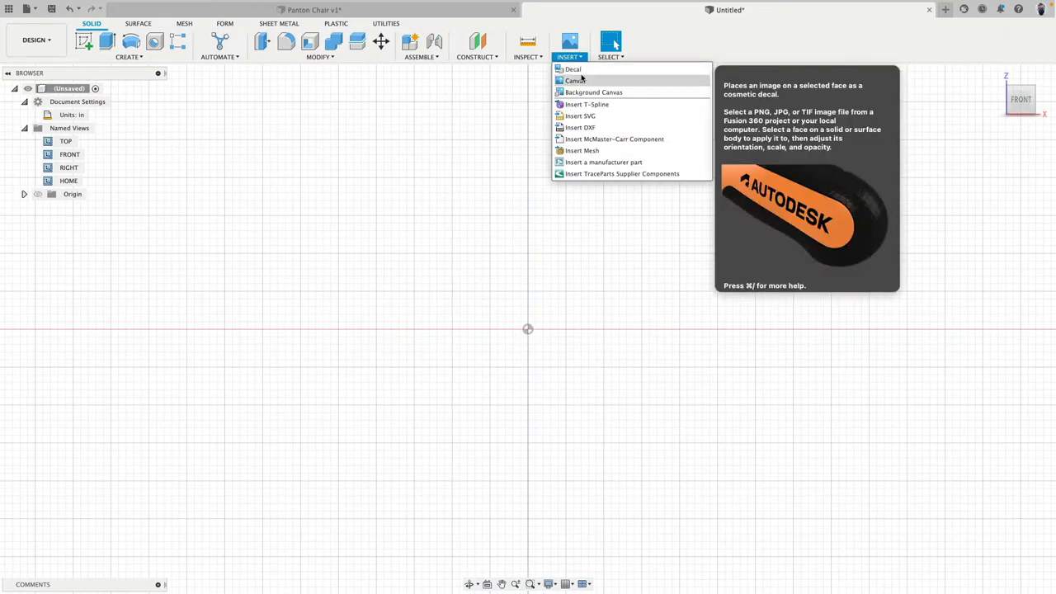
pyautogui.click(574, 80)
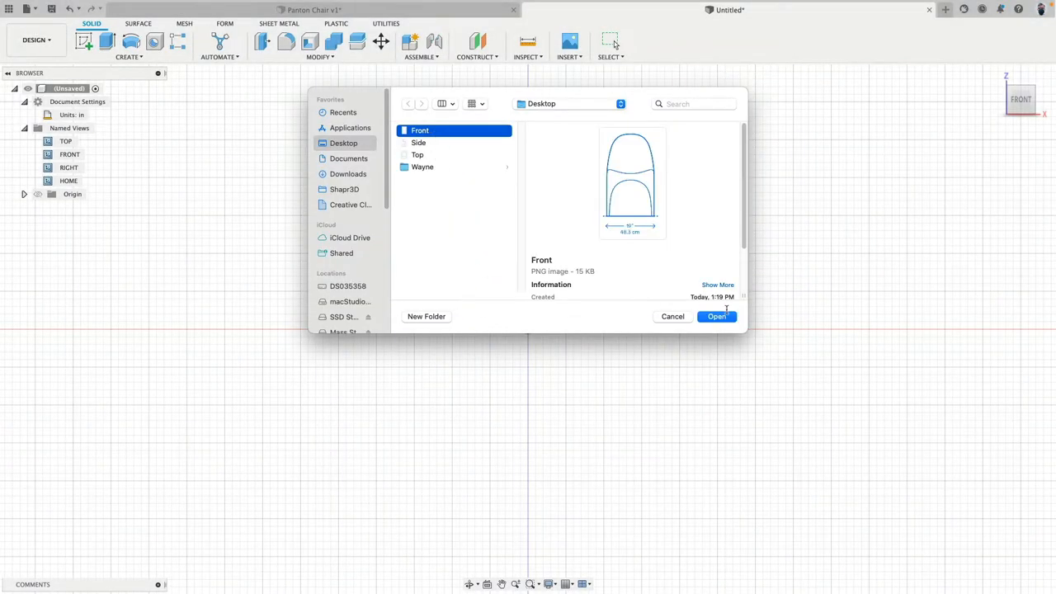
pyautogui.click(716, 317)
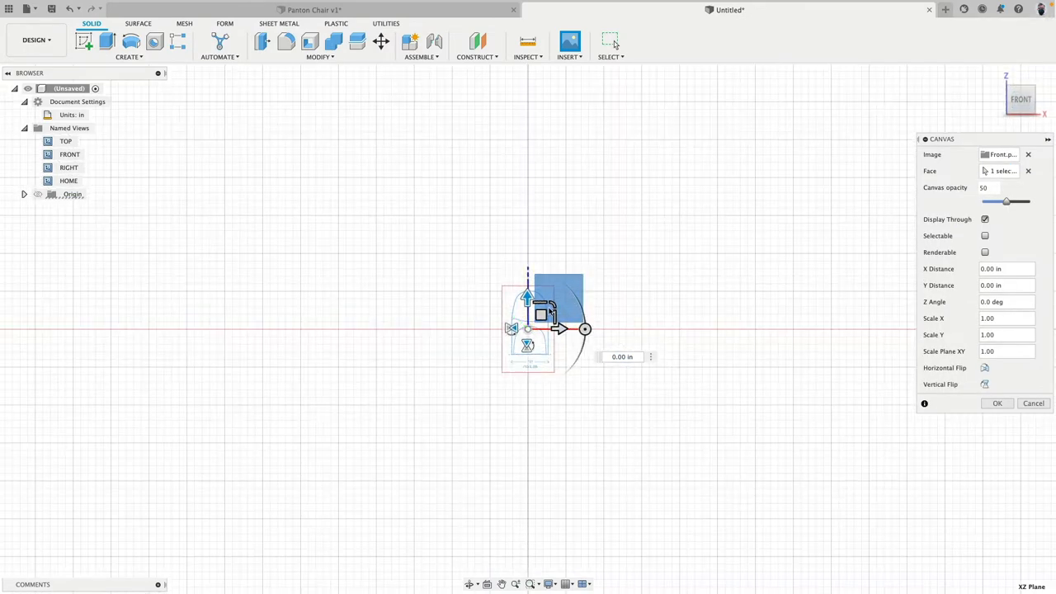
pyautogui.moveTo(584, 330); pyautogui.dragTo(584, 330)
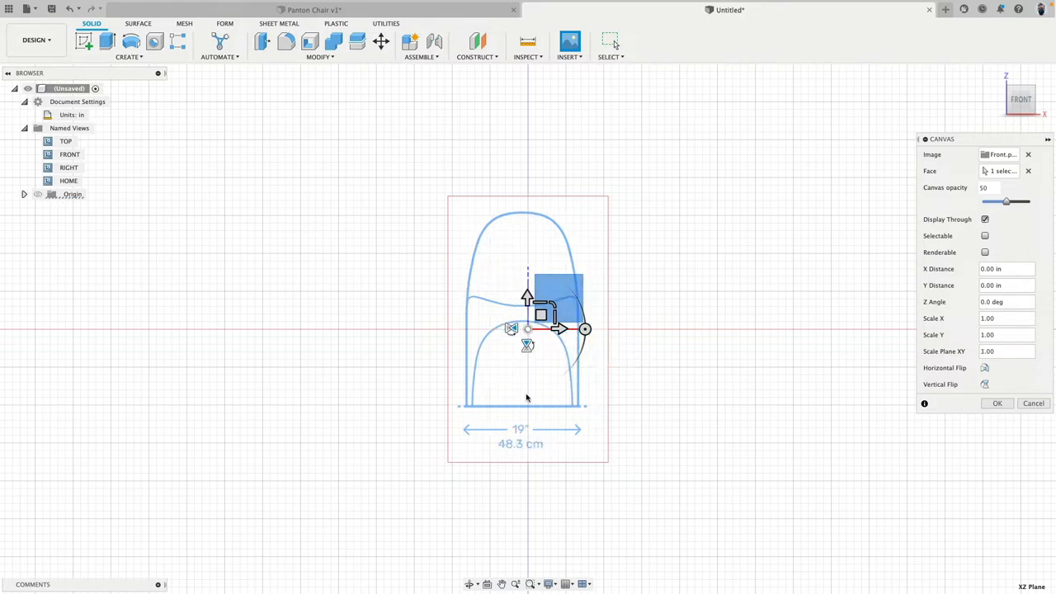
pyautogui.click(987, 386)
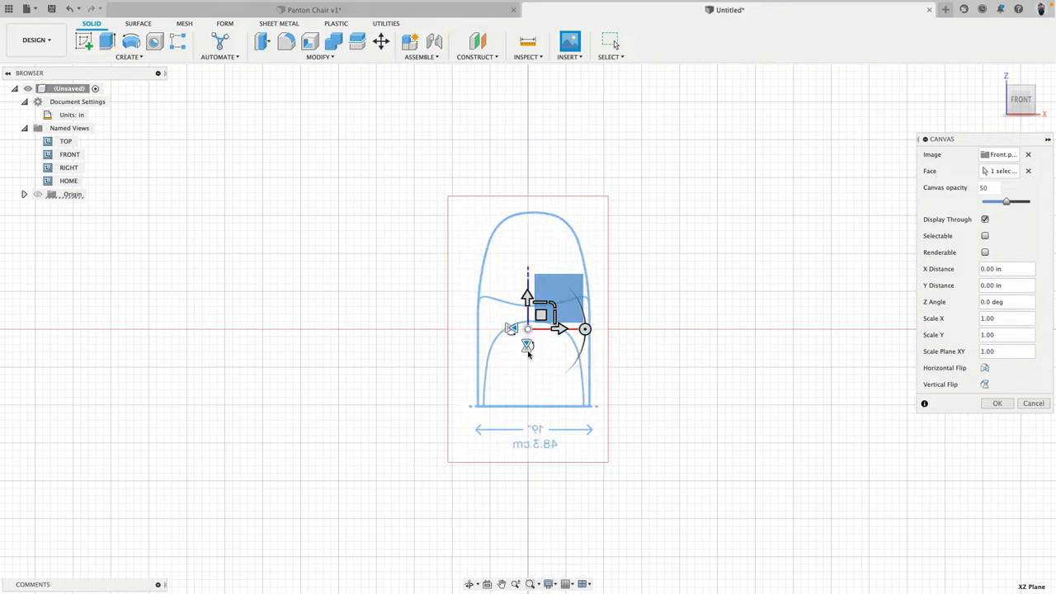
pyautogui.click(997, 403)
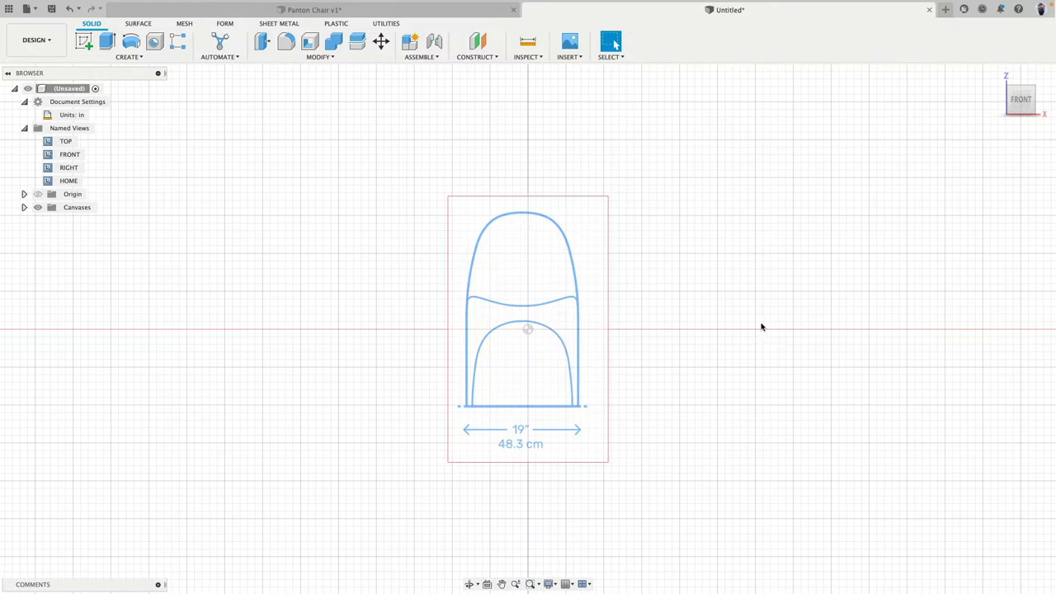
pyautogui.moveTo(73, 219)
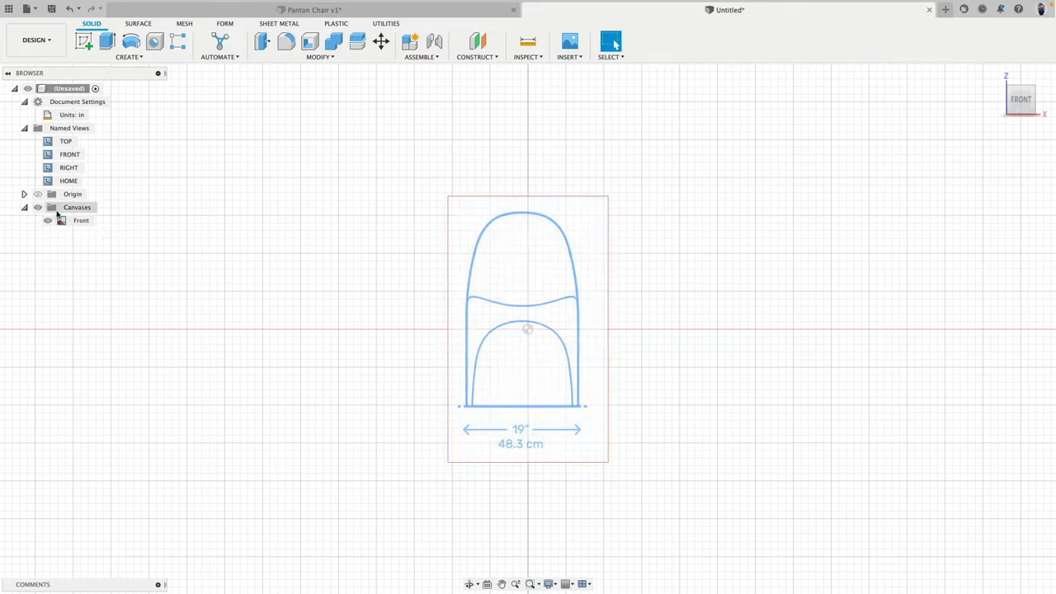
# Calibrate the Front canvas so its width arrow measures 19 inches.
pyautogui.click(81, 221)
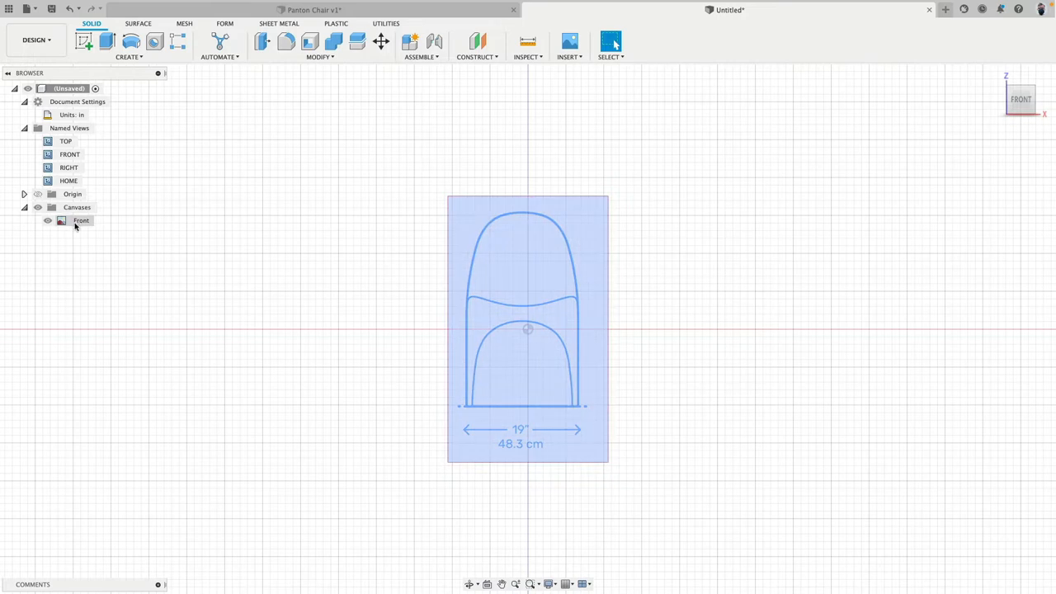
pyautogui.rightClick(82, 221)
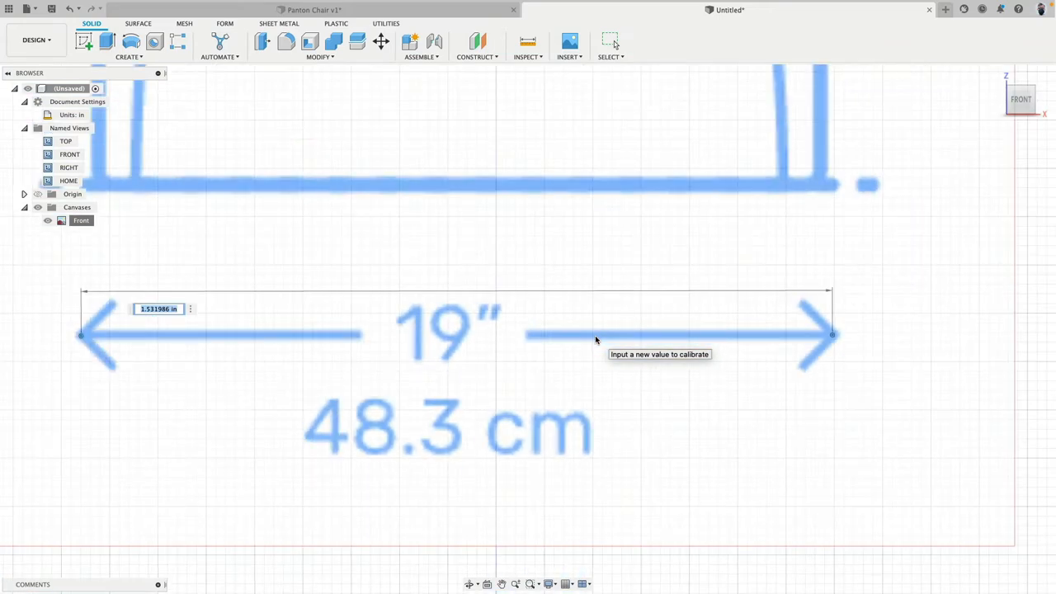
pyautogui.write('1')
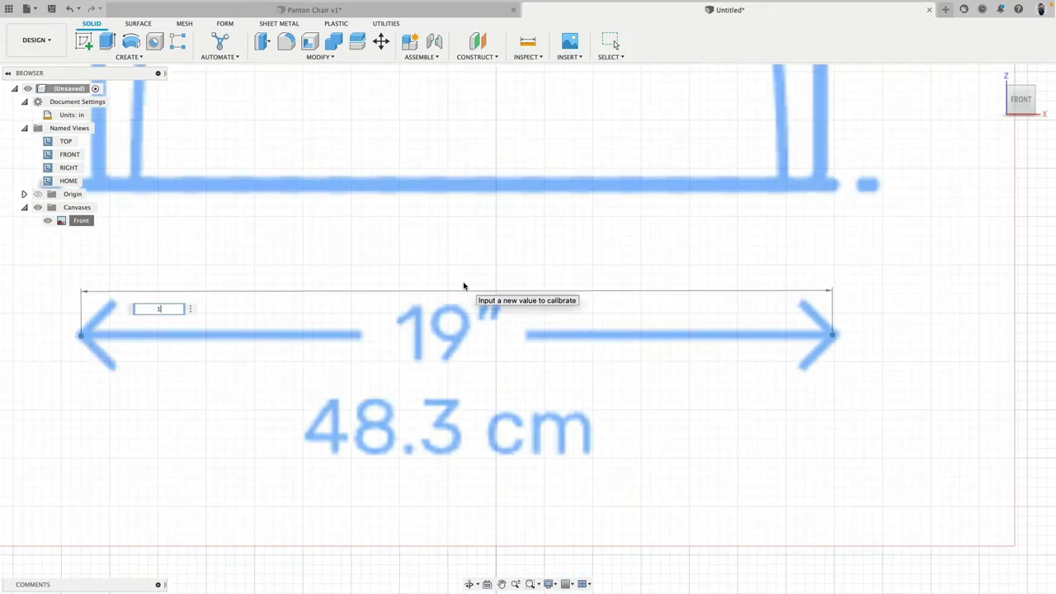
pyautogui.write('9')
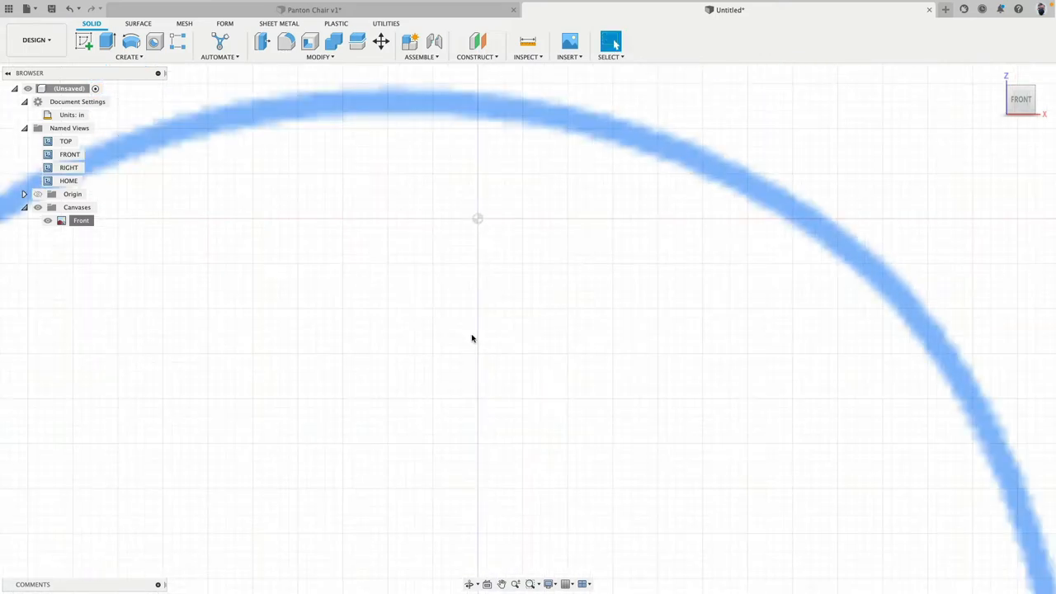
# Edit the Front canvas and drag it upward to its new position, then confirm.
pyautogui.rightClick(80, 221)
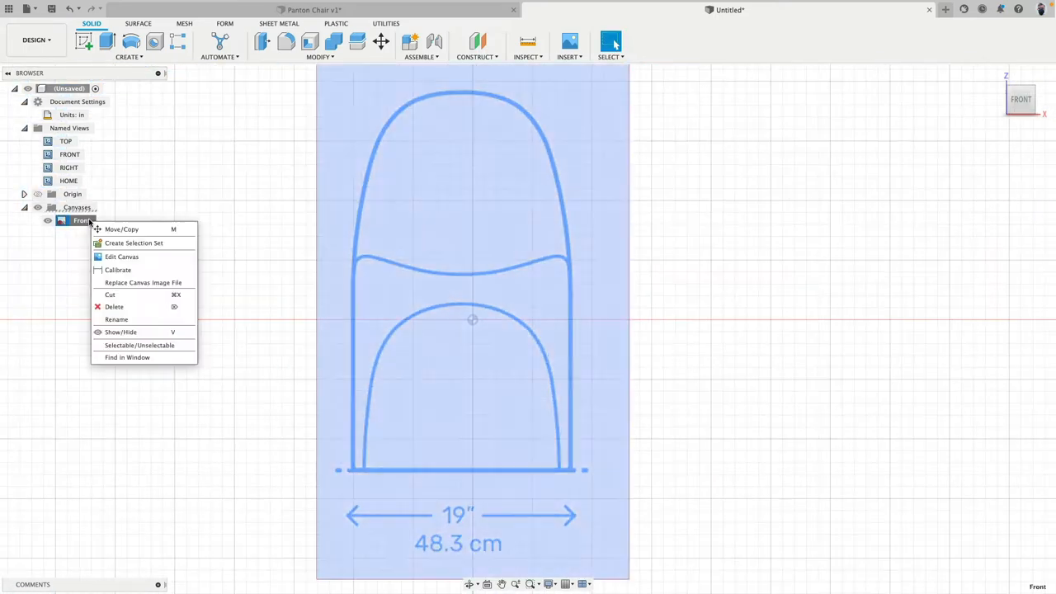
pyautogui.moveTo(122, 258)
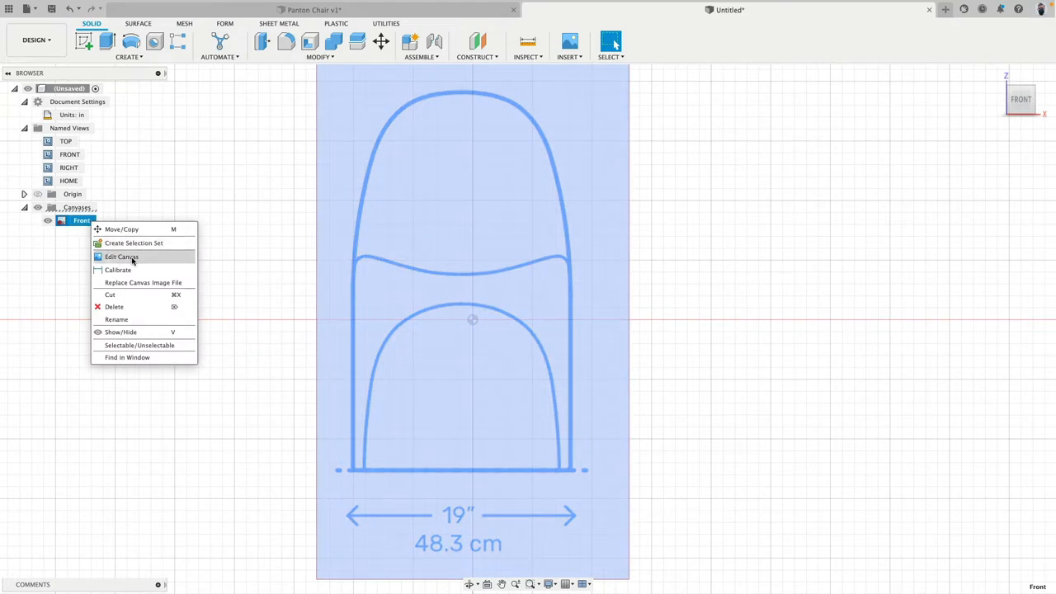
pyautogui.click(122, 257)
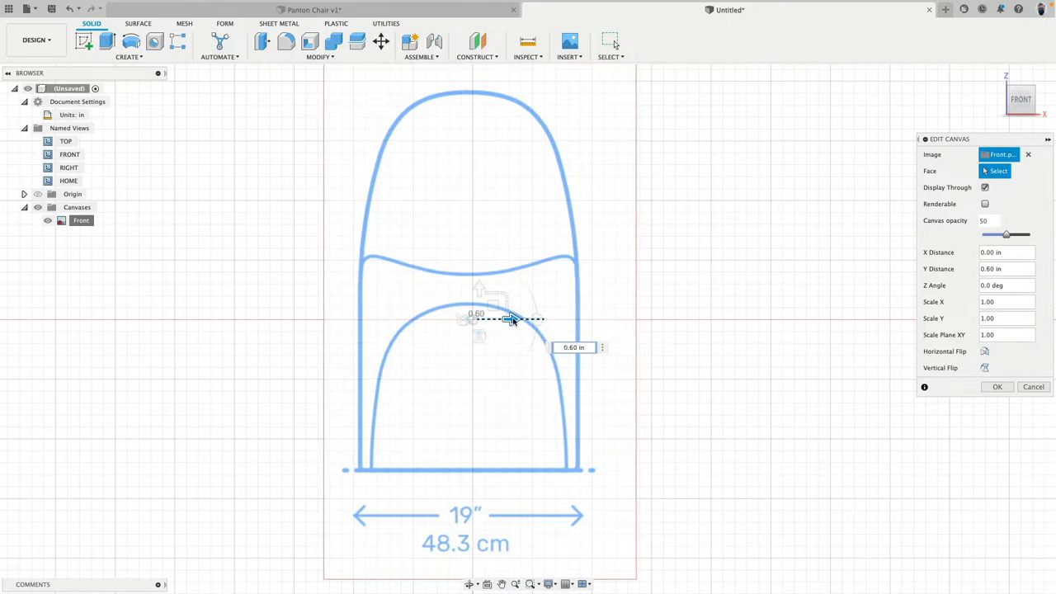
pyautogui.moveTo(508, 320); pyautogui.dragTo(542, 320)
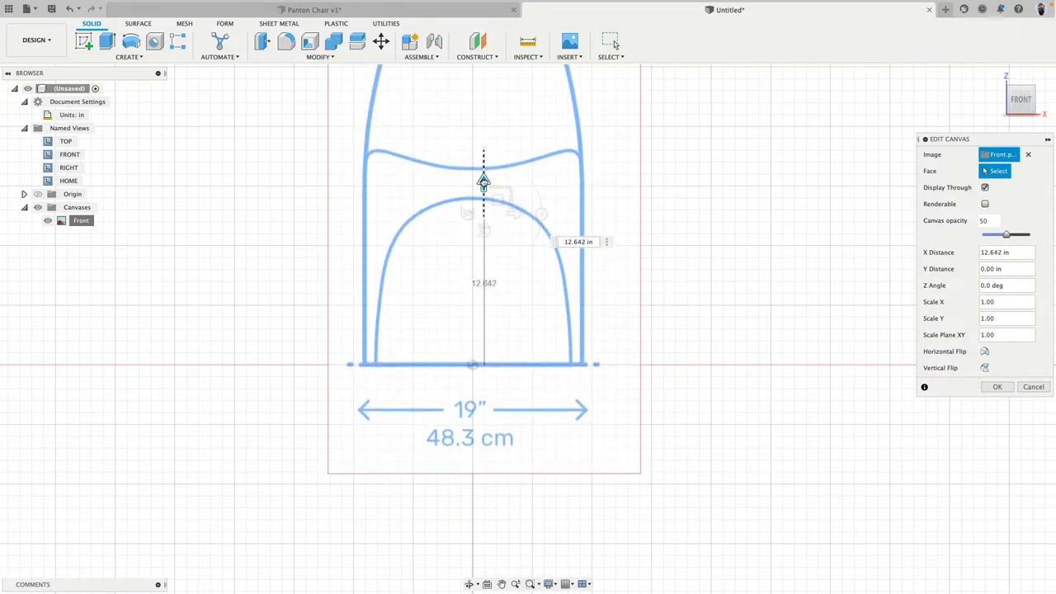
pyautogui.click(989, 221)
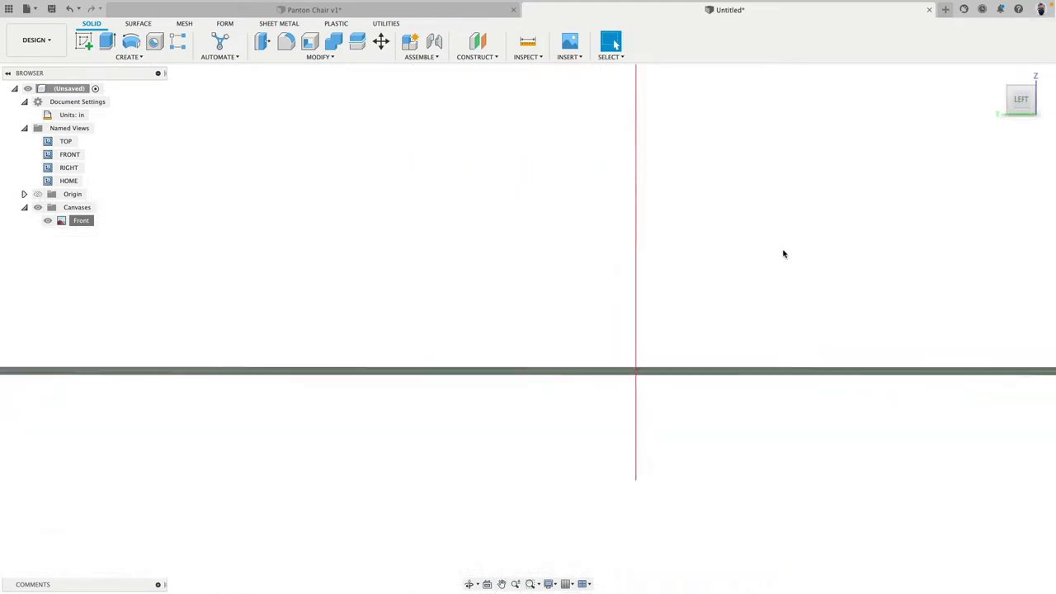
# Insert Side.png as a canvas on the side plane with Scale Plane XY 7.165.
pyautogui.click(568, 41)
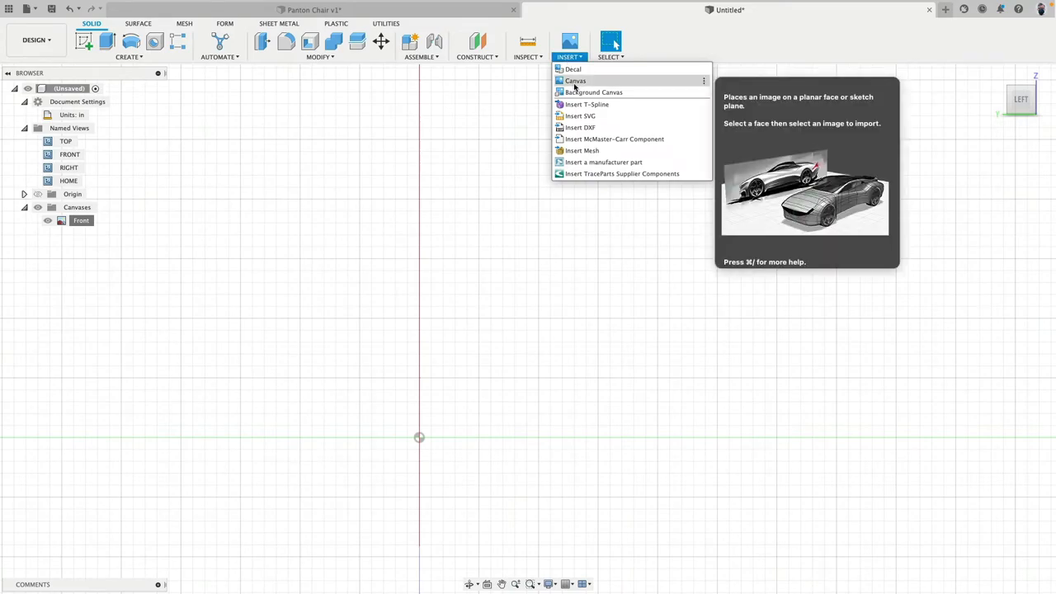
pyautogui.click(574, 79)
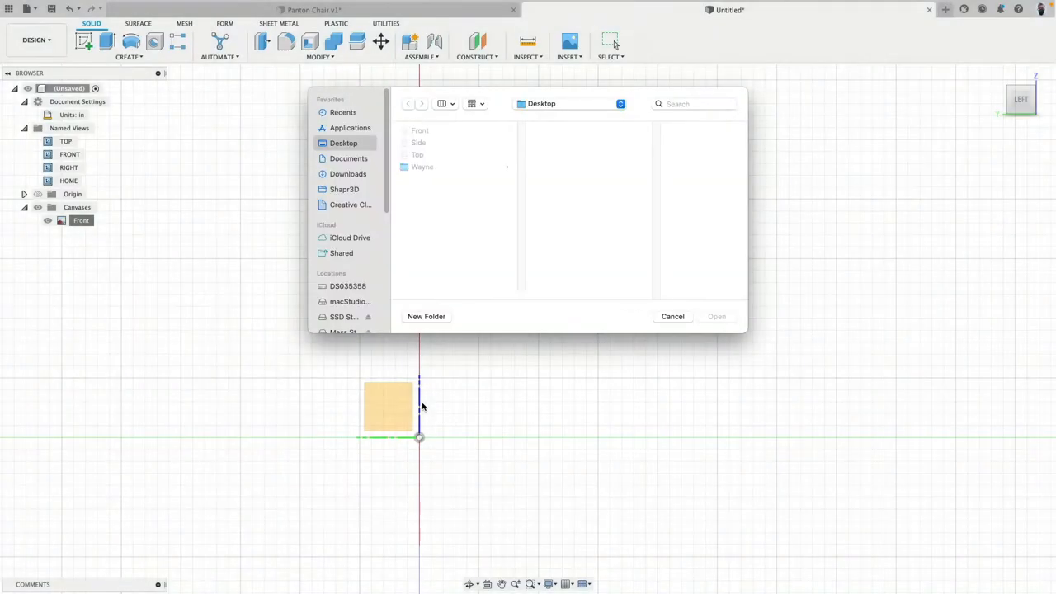
pyautogui.click(420, 142)
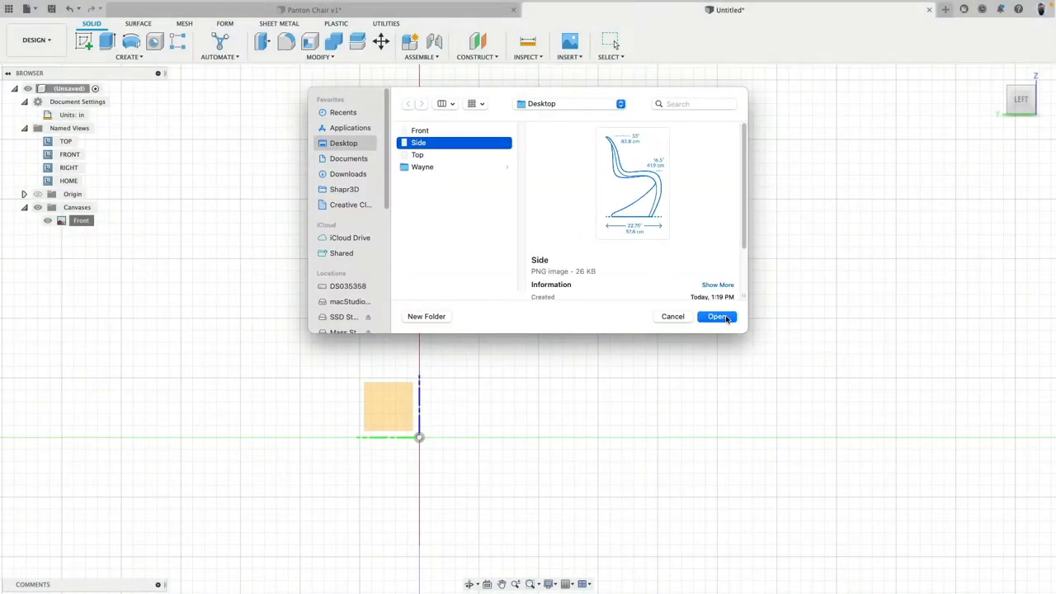
pyautogui.click(716, 317)
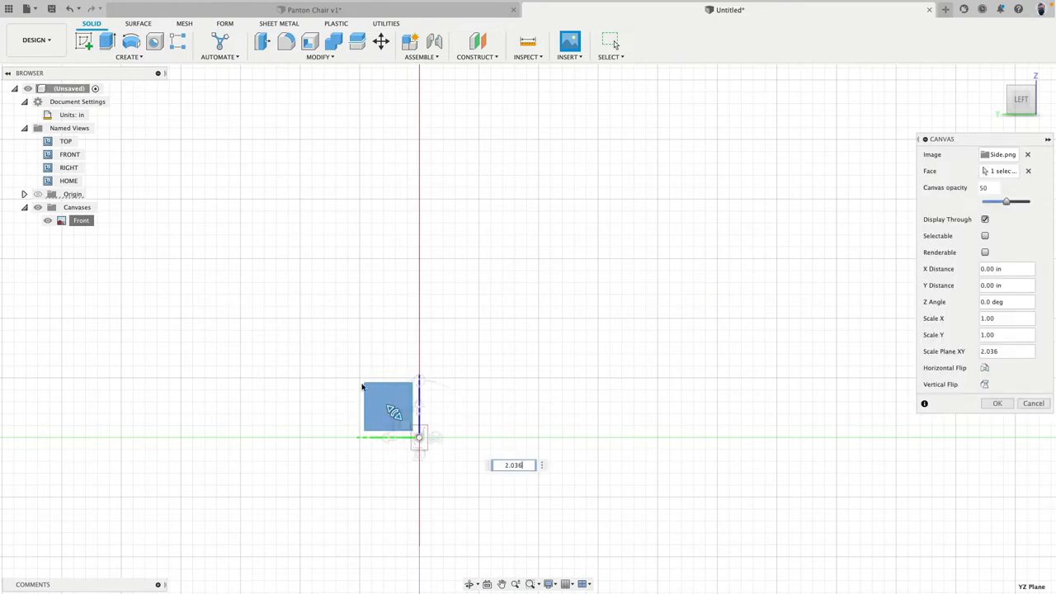
pyautogui.write('7.165')
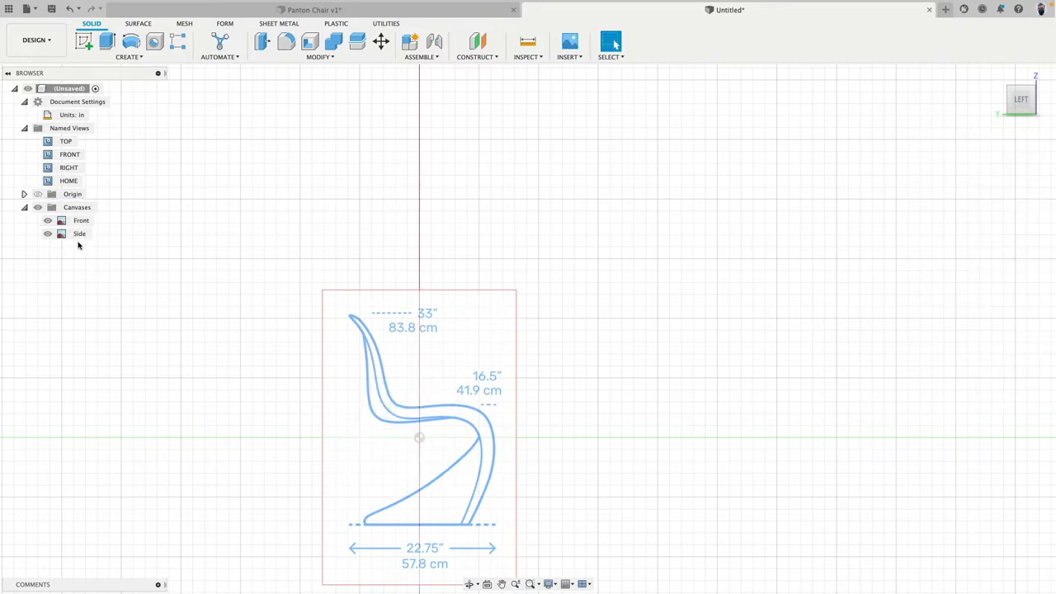
pyautogui.click(79, 235)
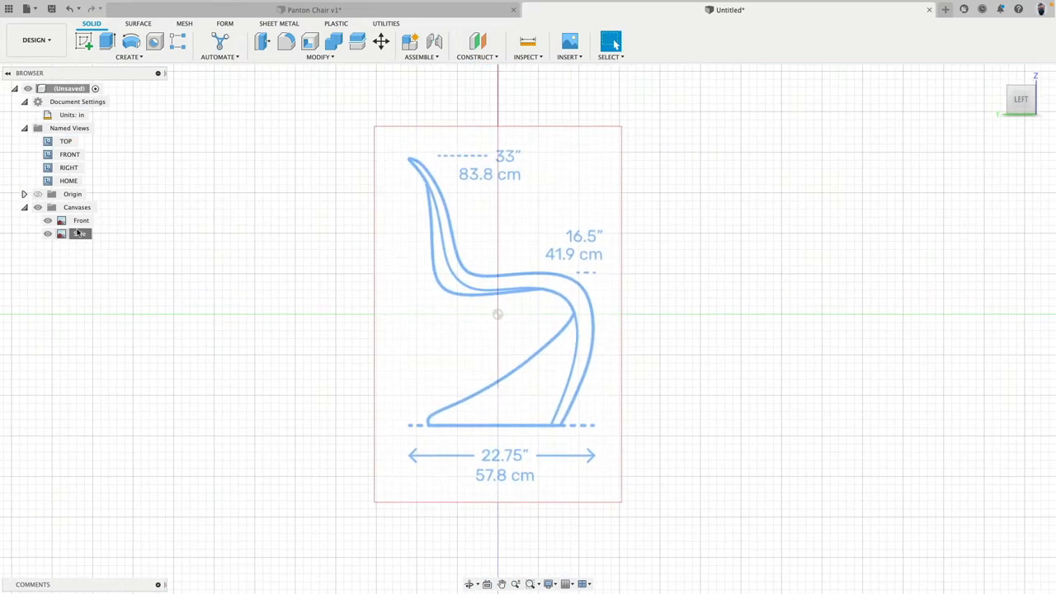
# Edit the Side canvas, raising it and shrinking it slightly to cross the Front canvas.
pyautogui.rightClick(79, 234)
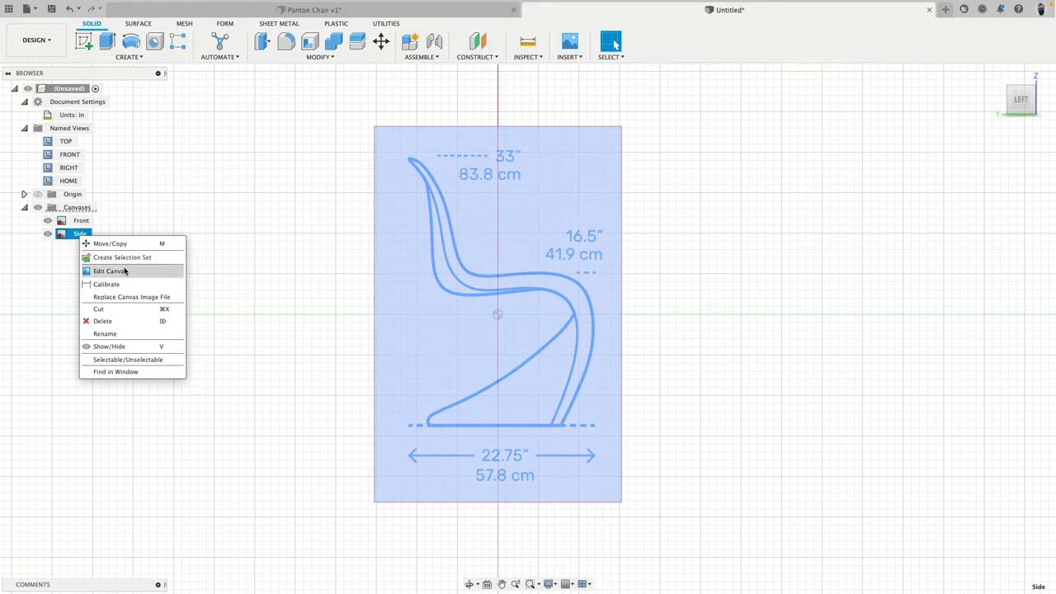
pyautogui.click(113, 271)
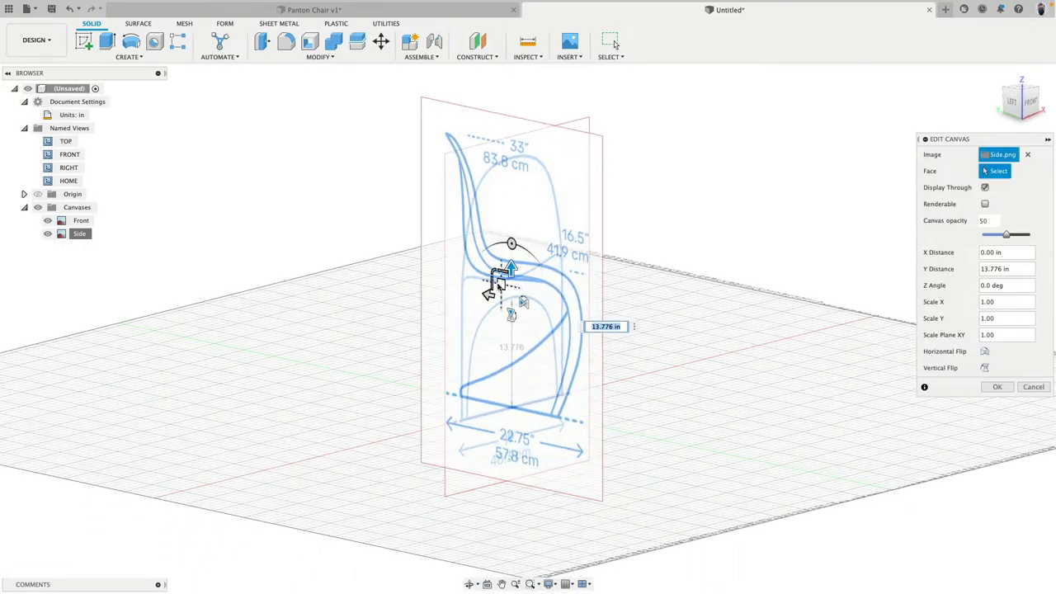
pyautogui.moveTo(512, 289); pyautogui.dragTo(552, 310)
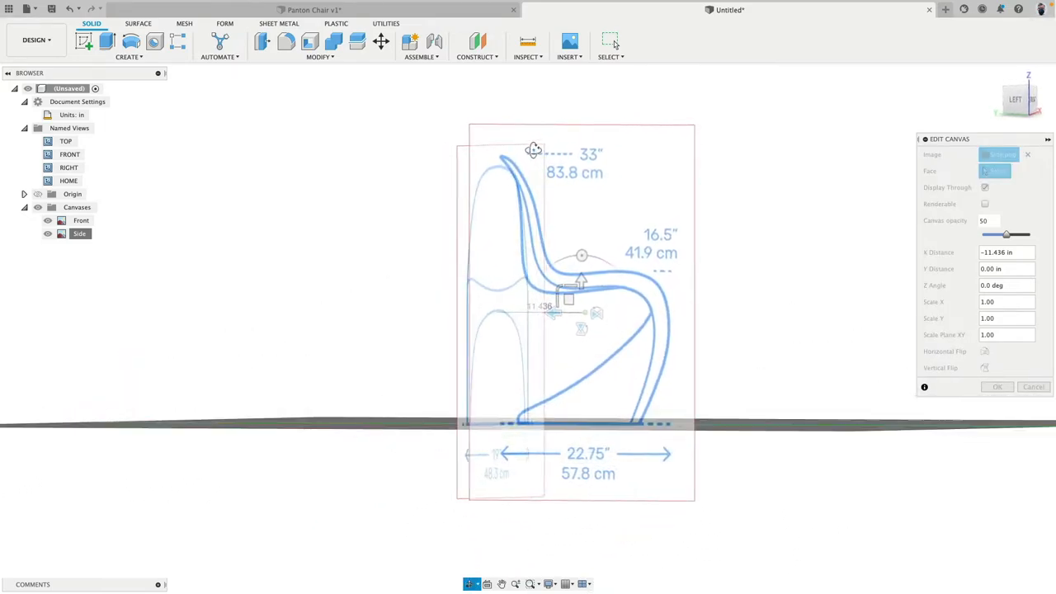
pyautogui.click(993, 170)
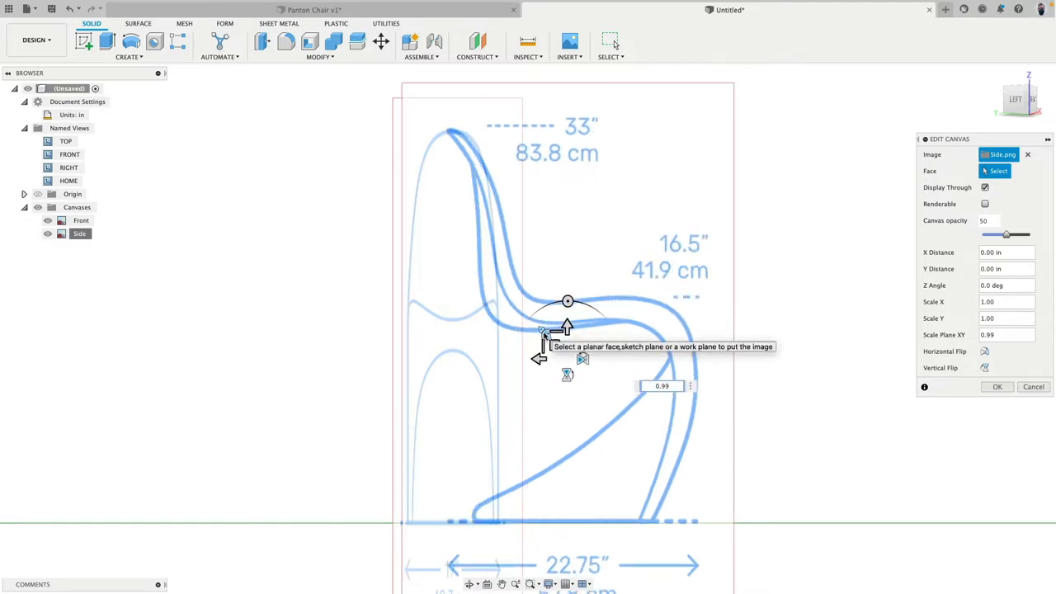
pyautogui.moveTo(568, 327); pyautogui.dragTo(567, 322)
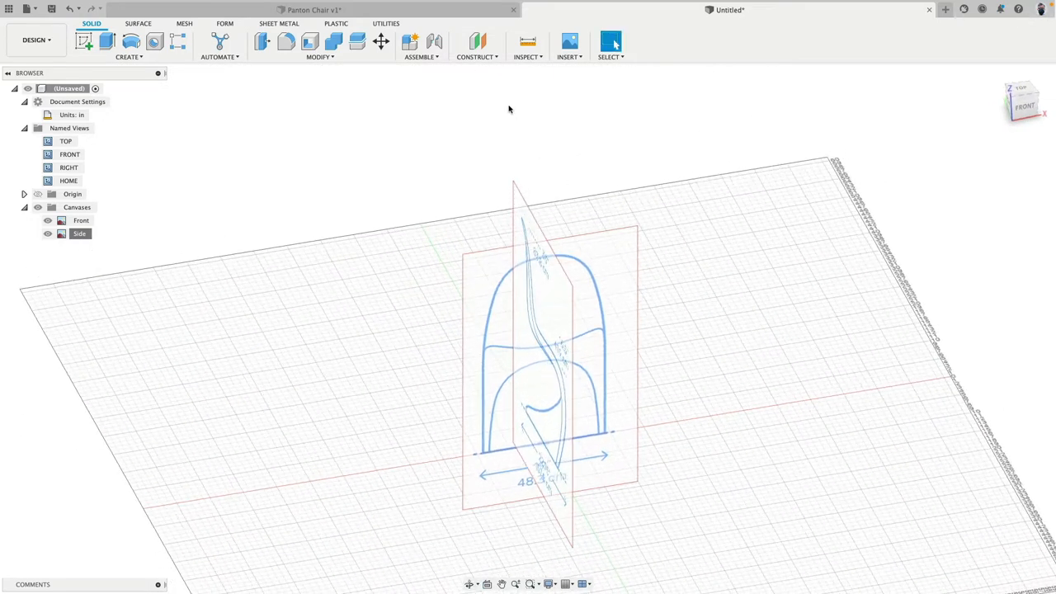
# Insert Top.png as a canvas flat on the XY plane, enlarged to chair size.
pyautogui.click(566, 41)
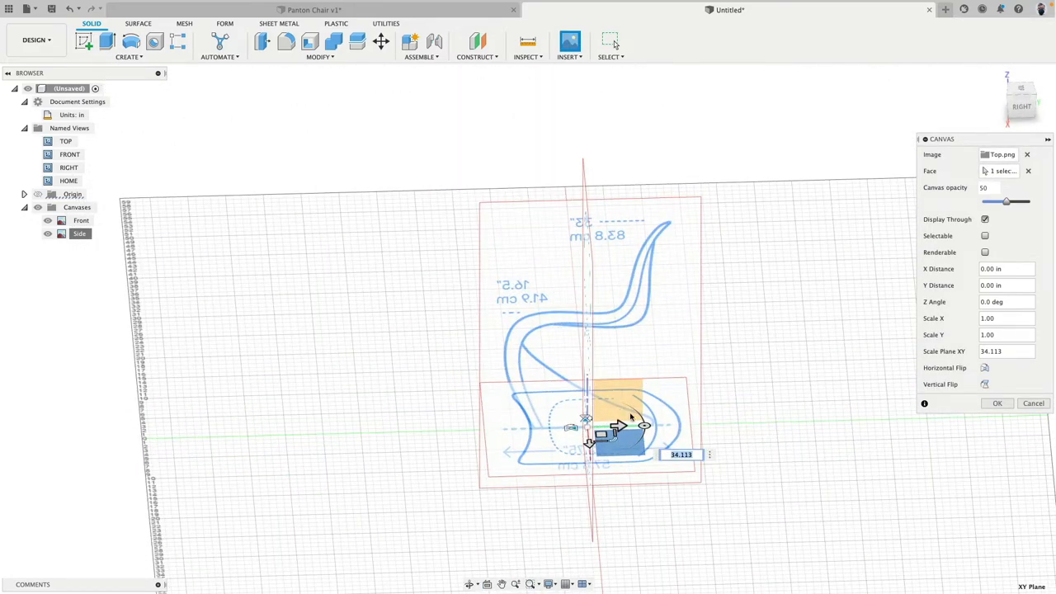
pyautogui.moveTo(603, 427); pyautogui.dragTo(525, 428)
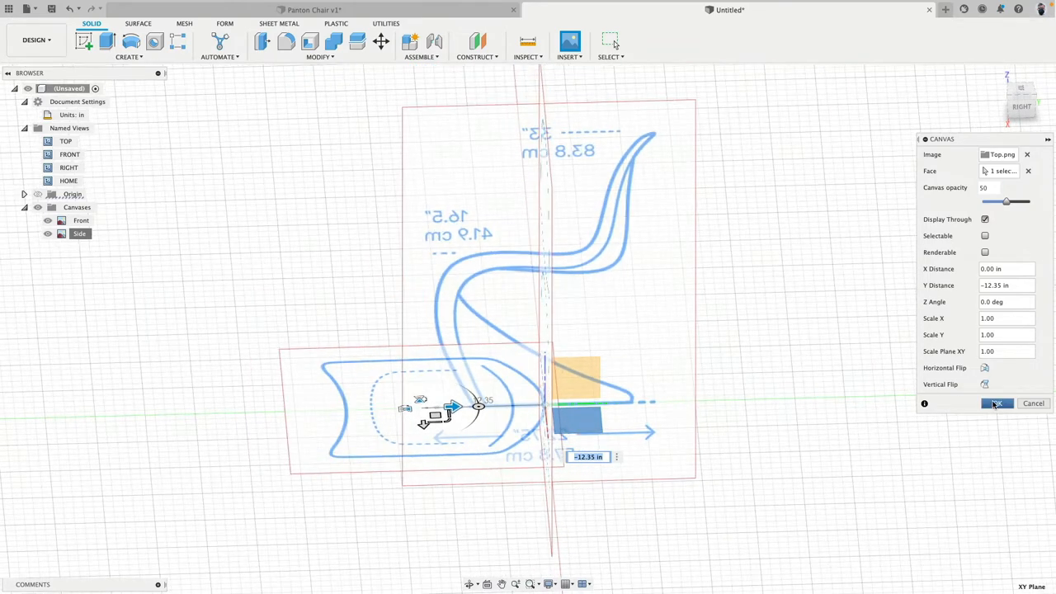
pyautogui.click(997, 402)
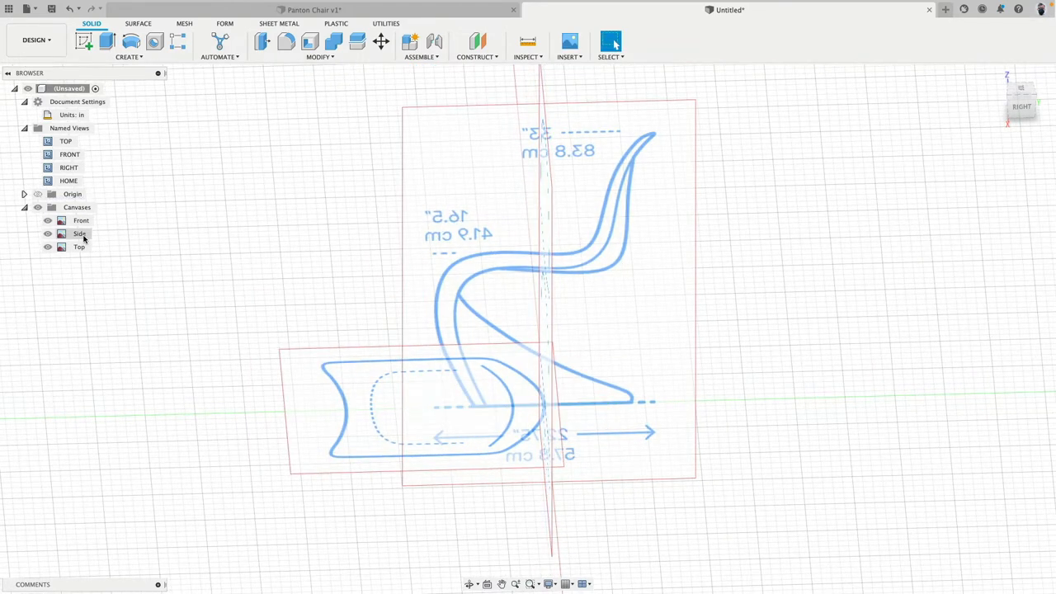
# Edit the Side canvas and shift it slightly sideways along X.
pyautogui.rightClick(80, 234)
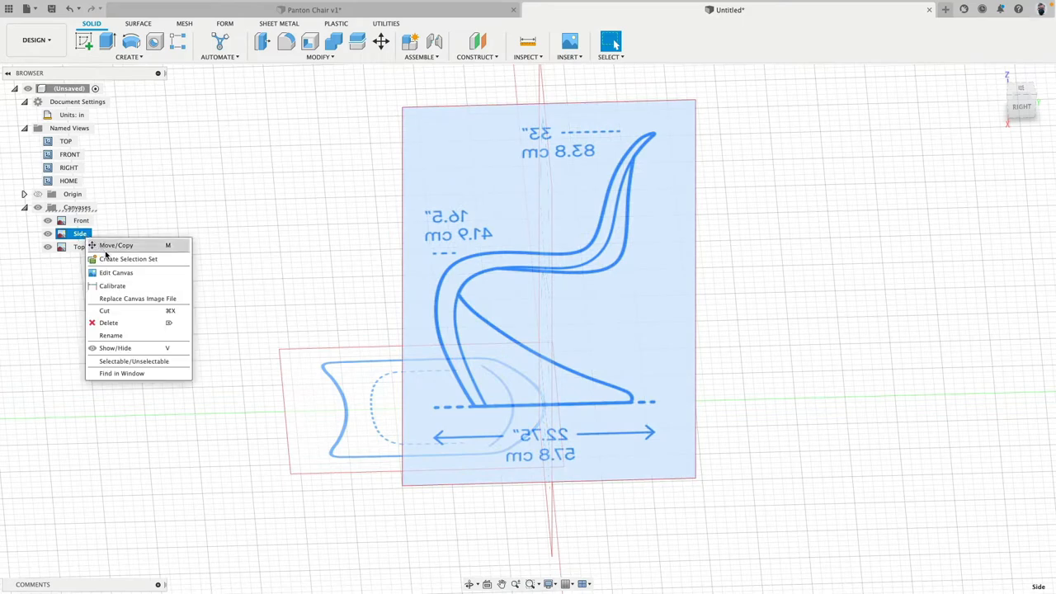
pyautogui.click(112, 272)
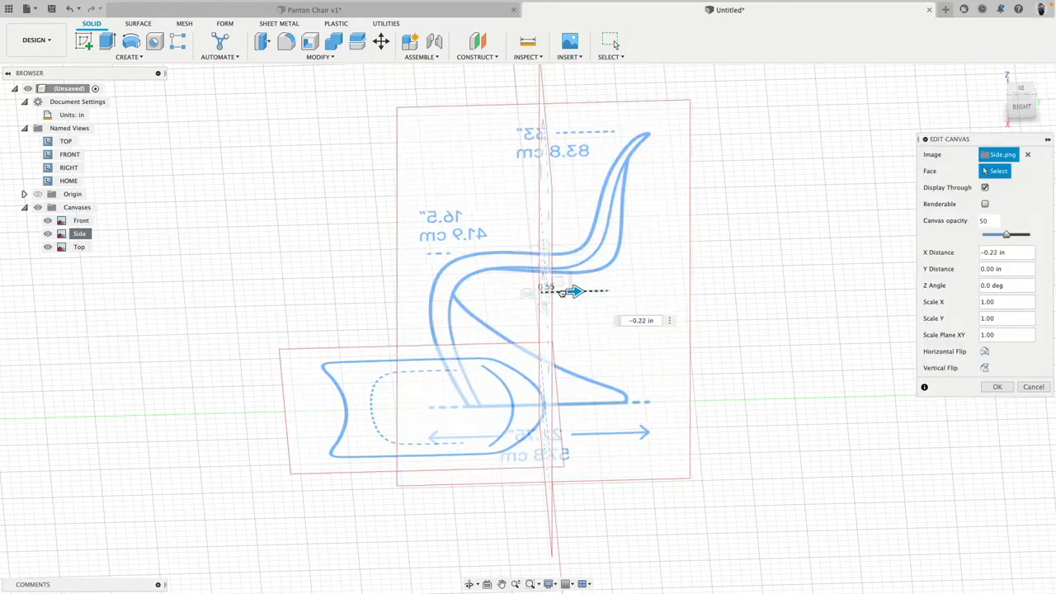
pyautogui.moveTo(574, 291); pyautogui.dragTo(459, 296)
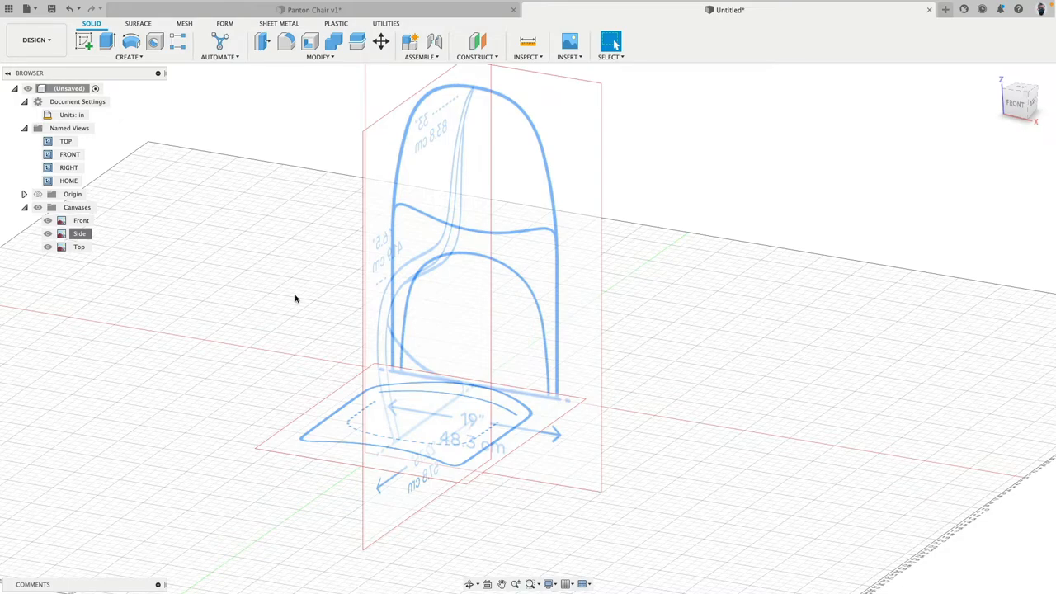
# Move the Front canvas away from the top view with Move/Copy.
pyautogui.click(1016, 102)
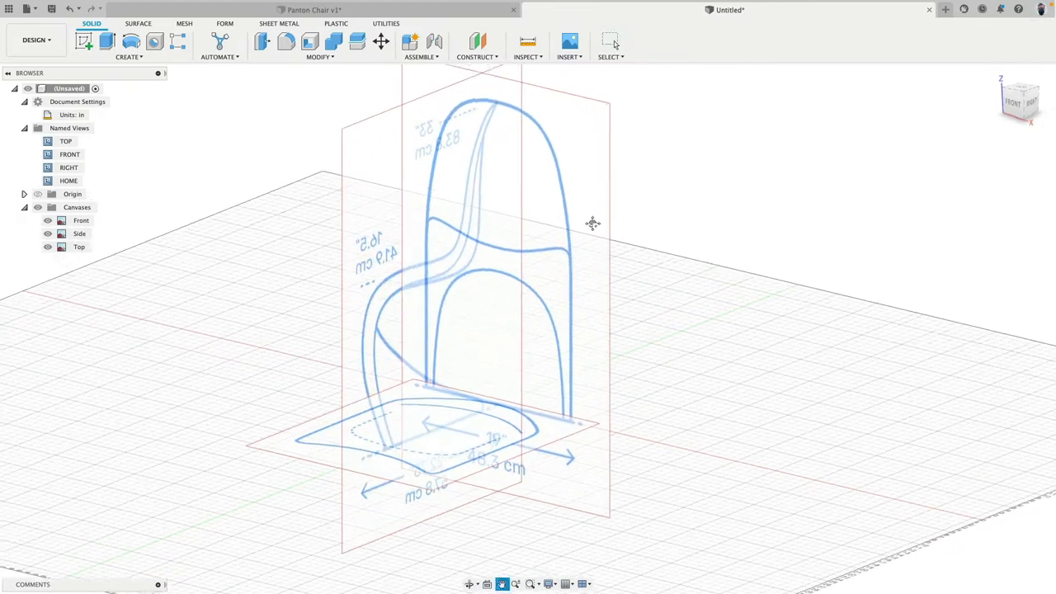
pyautogui.click(79, 221)
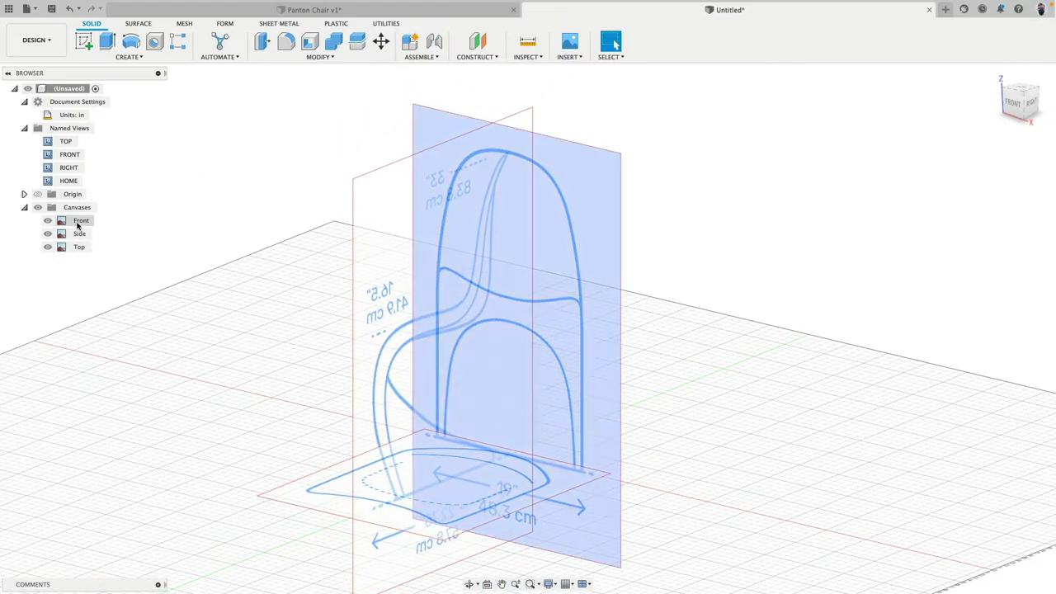
pyautogui.rightClick(79, 221)
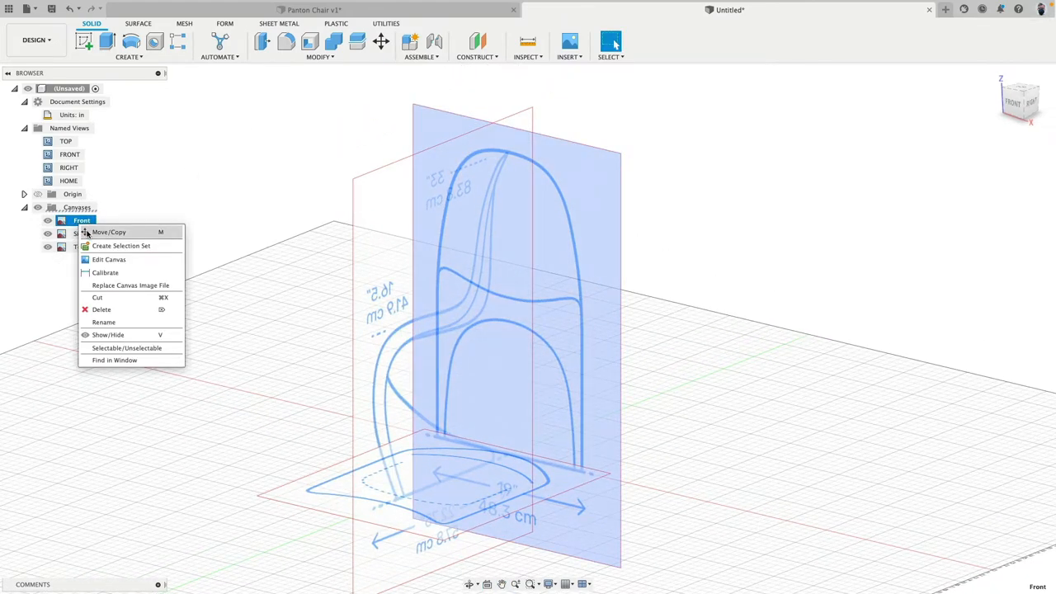
pyautogui.click(115, 231)
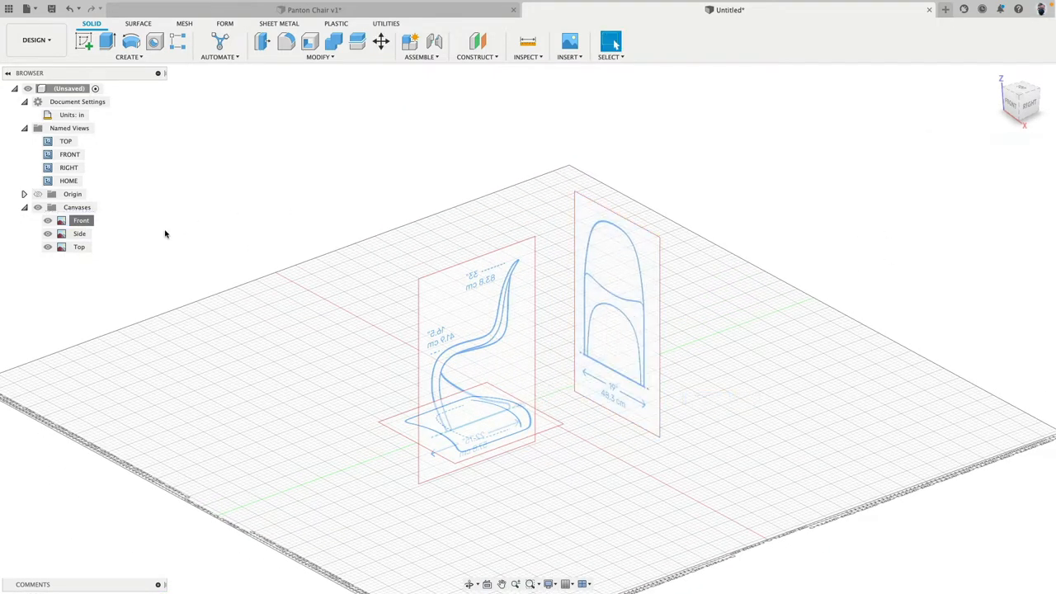
# Move the Side canvas along Y away from the top view and confirm.
pyautogui.rightClick(79, 234)
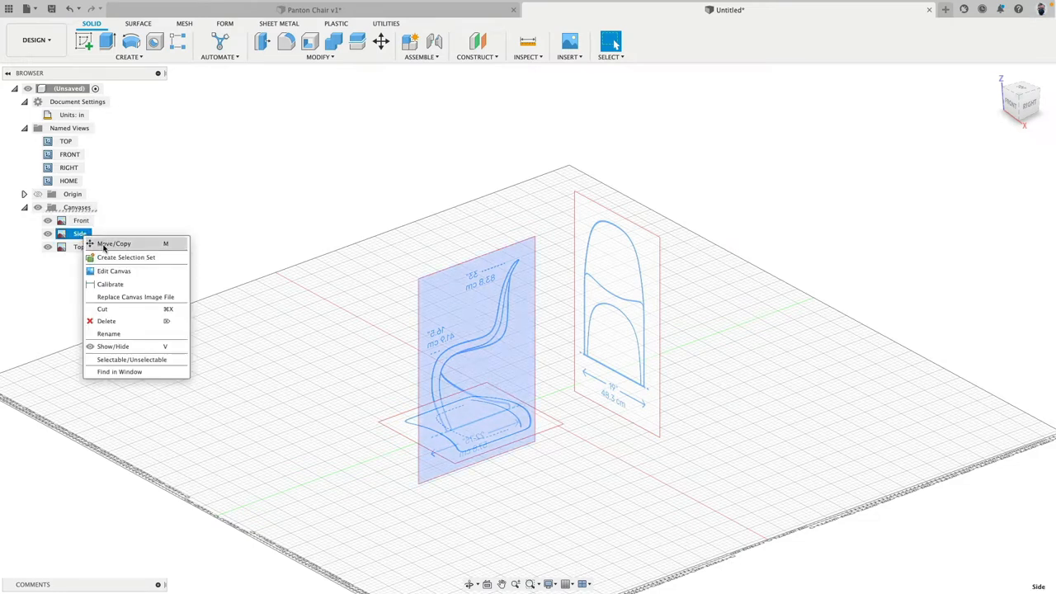
pyautogui.click(124, 243)
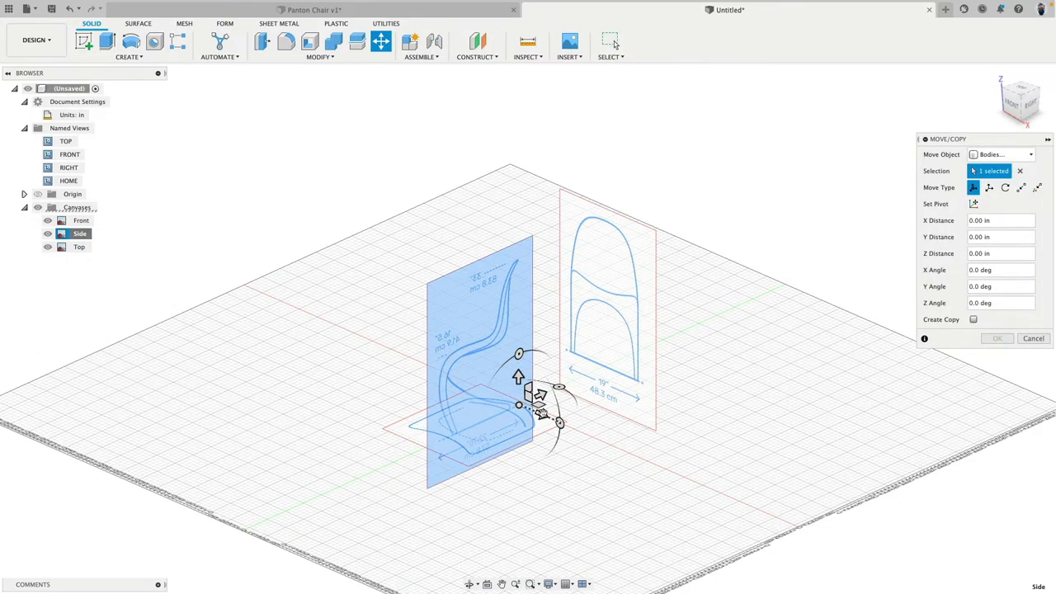
pyautogui.moveTo(518, 376); pyautogui.dragTo(438, 370)
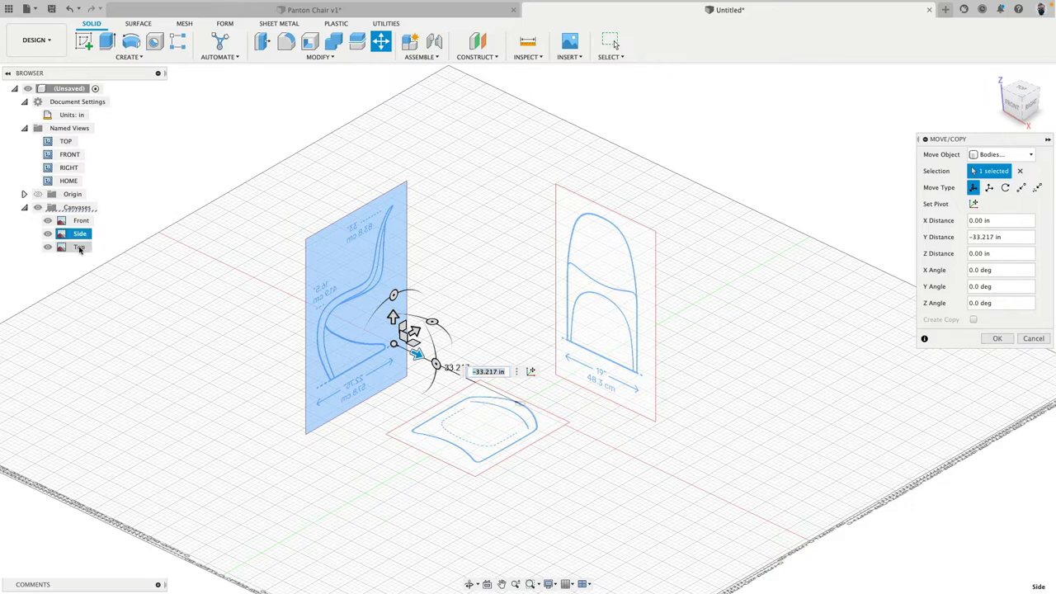
pyautogui.click(997, 339)
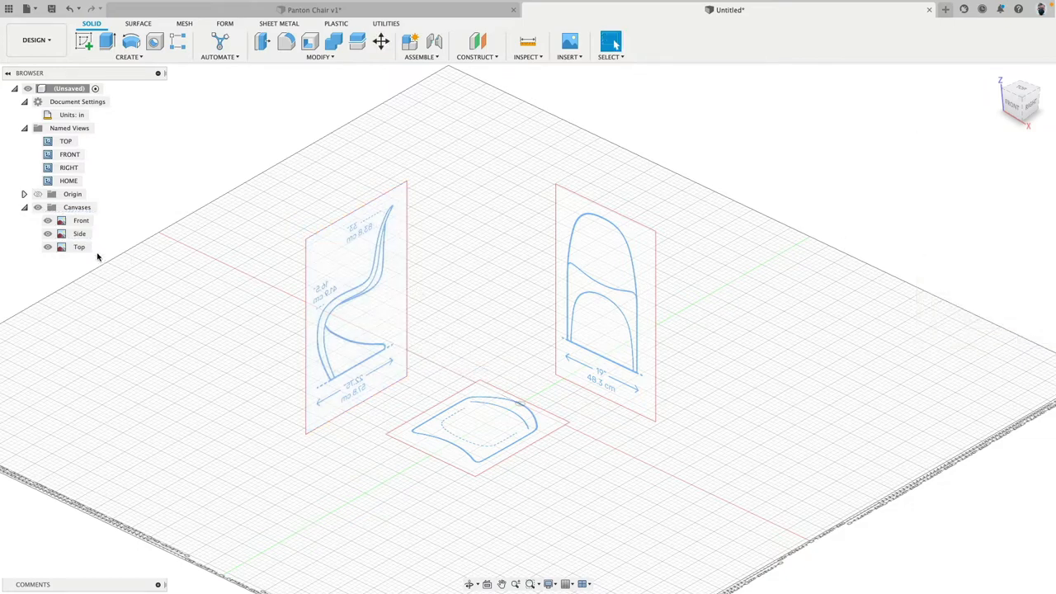
# Select the Top reference image and switch into the Form (sculpt) workspace.
pyautogui.click(482, 442)
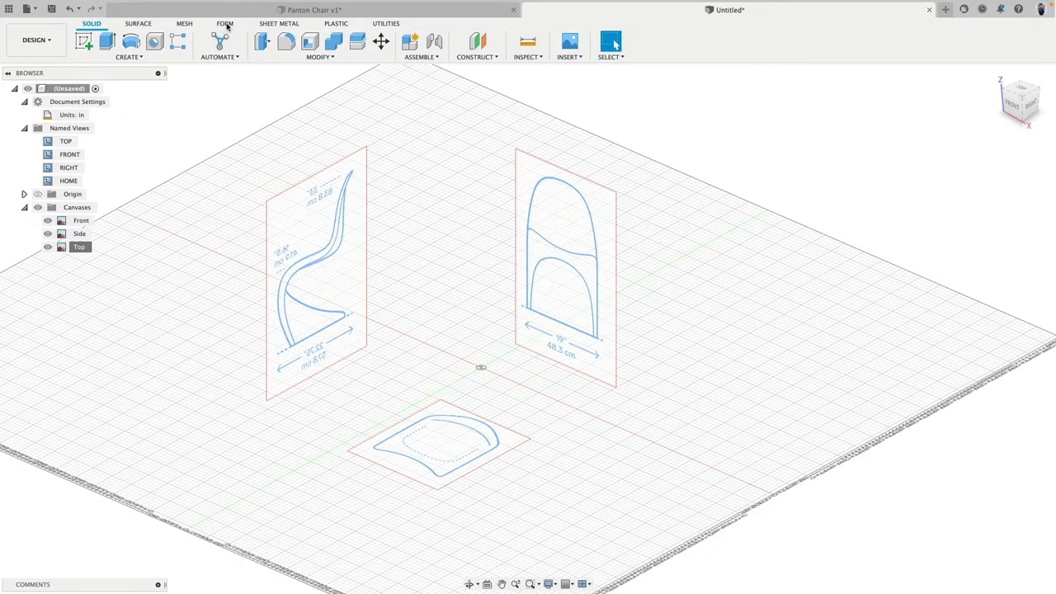
pyautogui.click(219, 23)
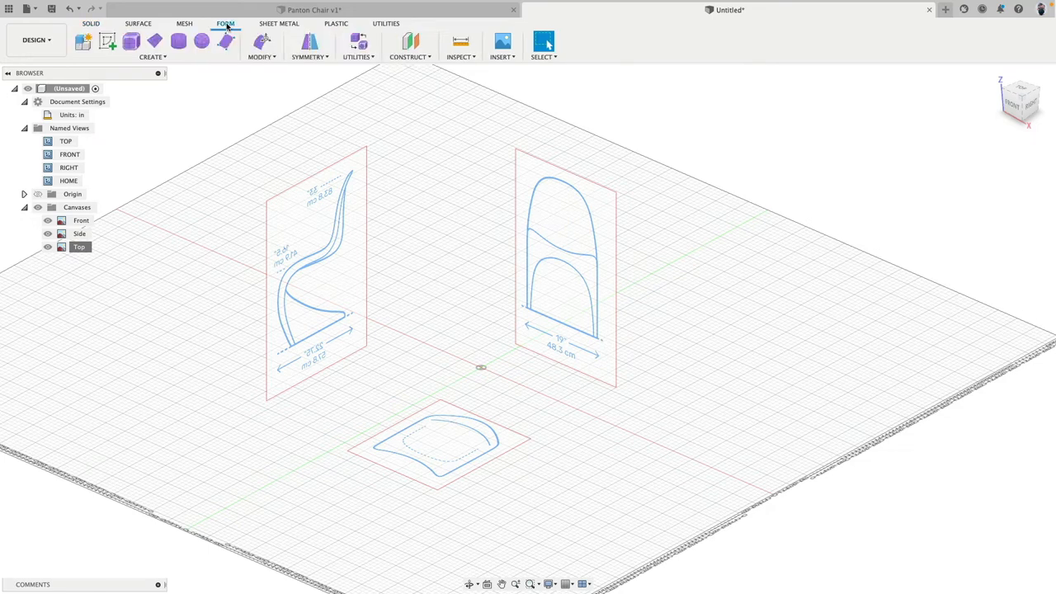
pyautogui.moveTo(261, 79)
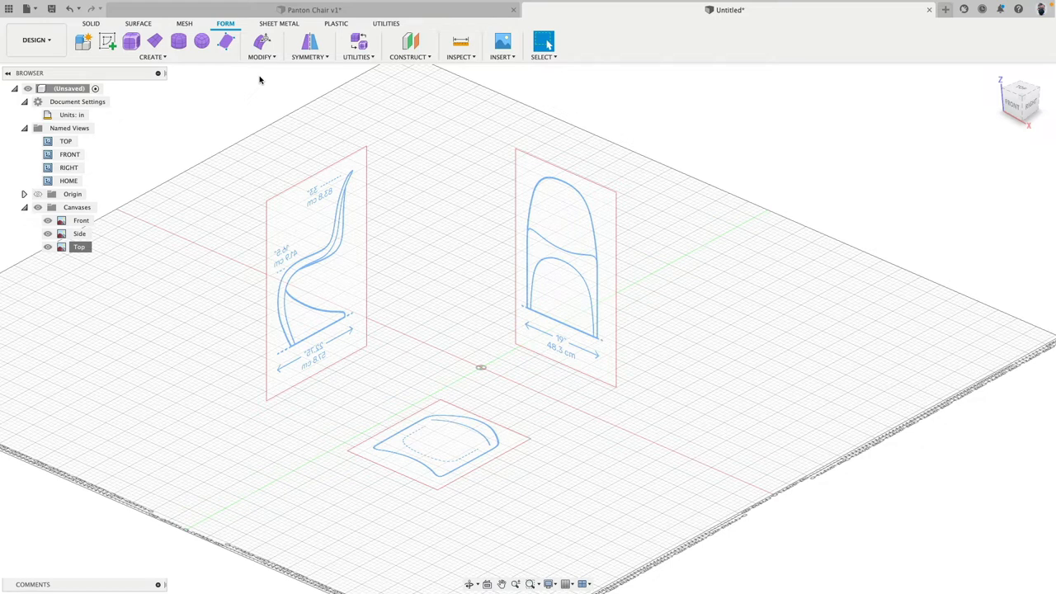
pyautogui.moveTo(264, 82)
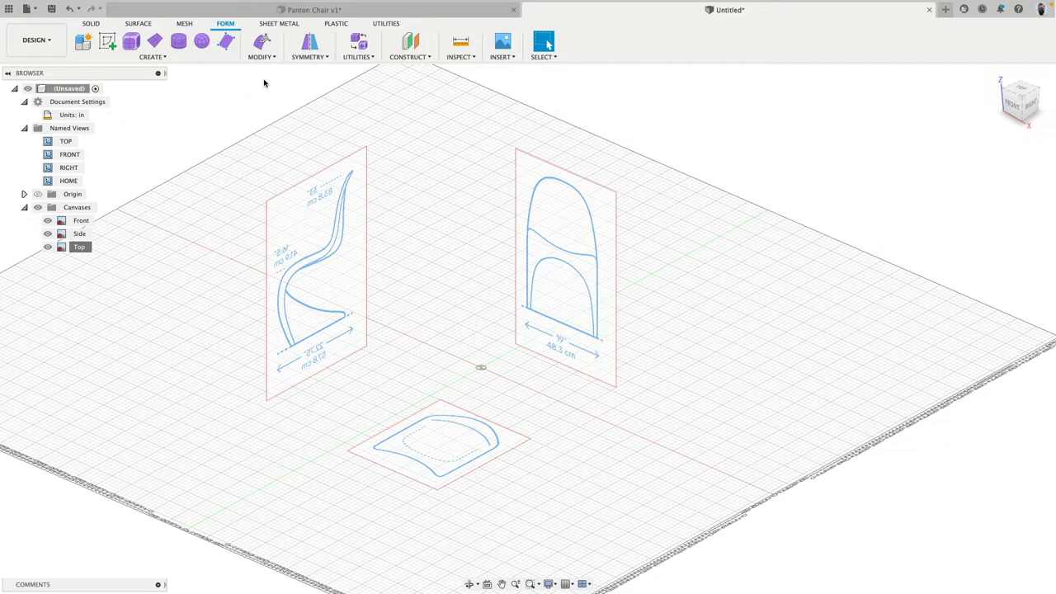
# From the Front view, start a T-spline plane and choose the rectangle definition type.
pyautogui.click(1010, 104)
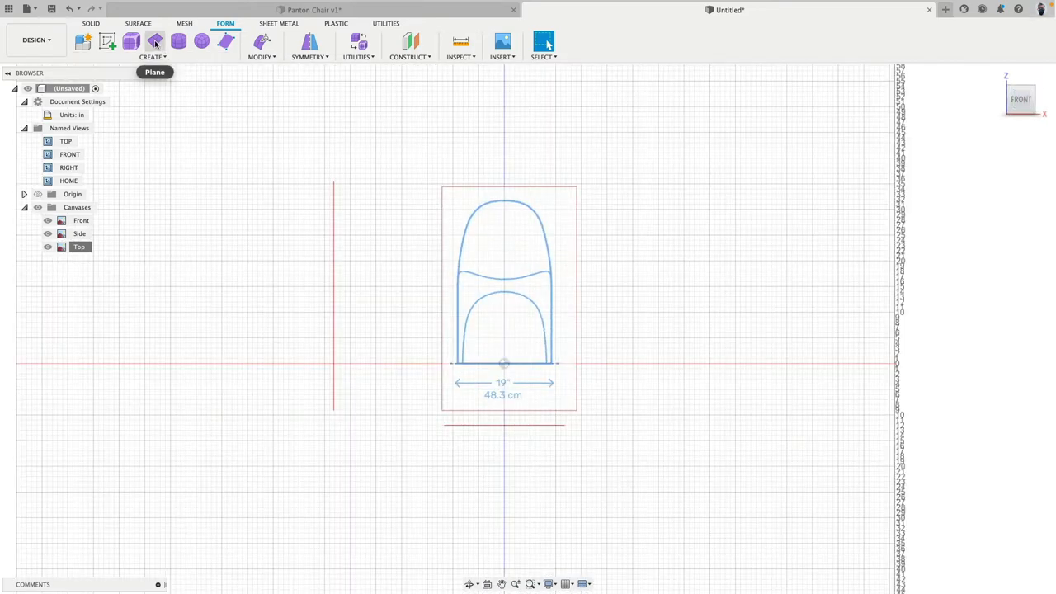
pyautogui.click(156, 41)
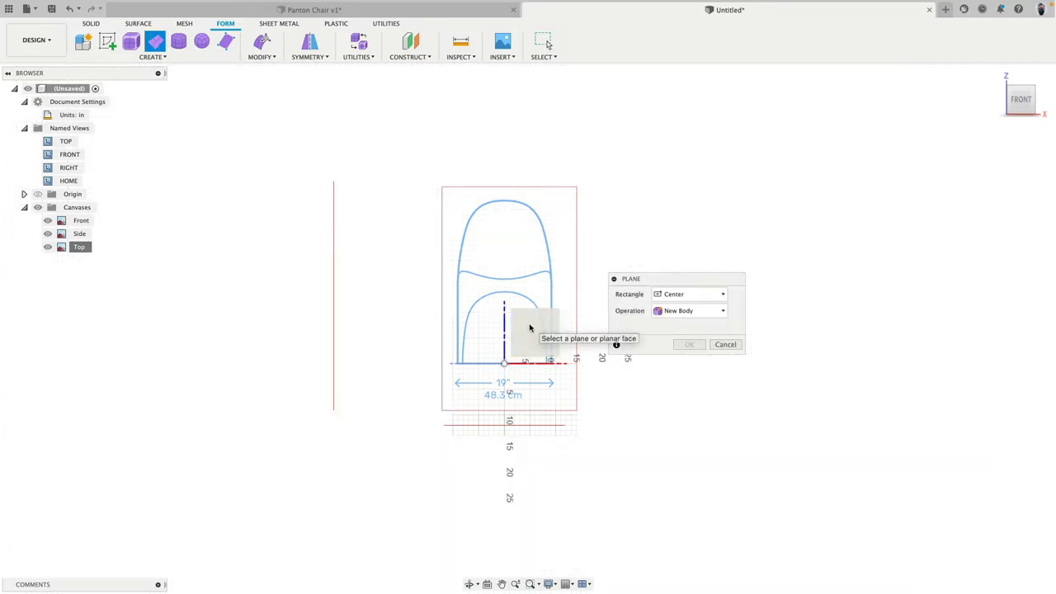
pyautogui.moveTo(596, 327)
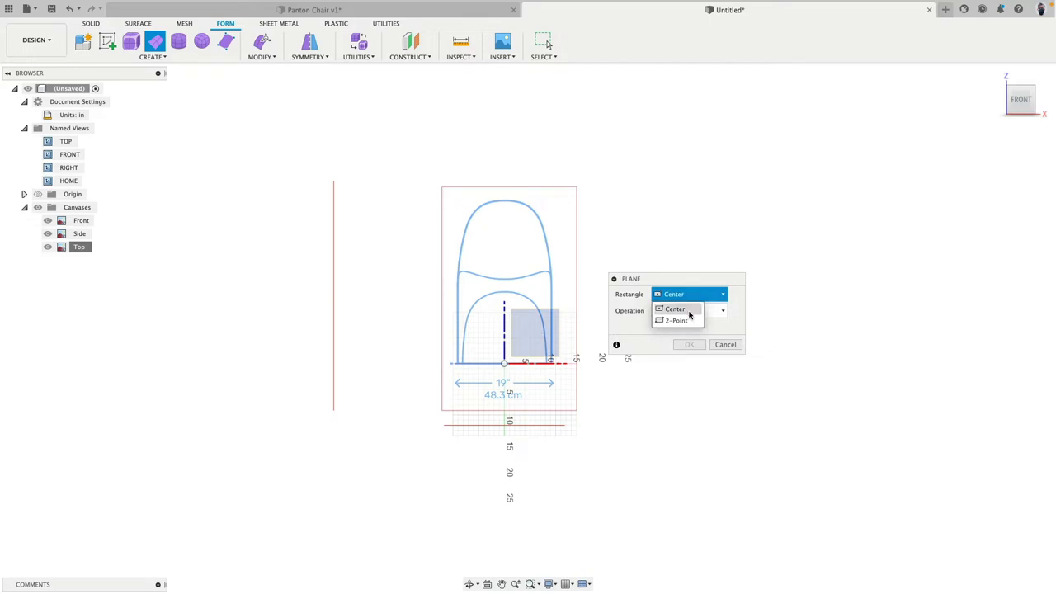
pyautogui.click(673, 309)
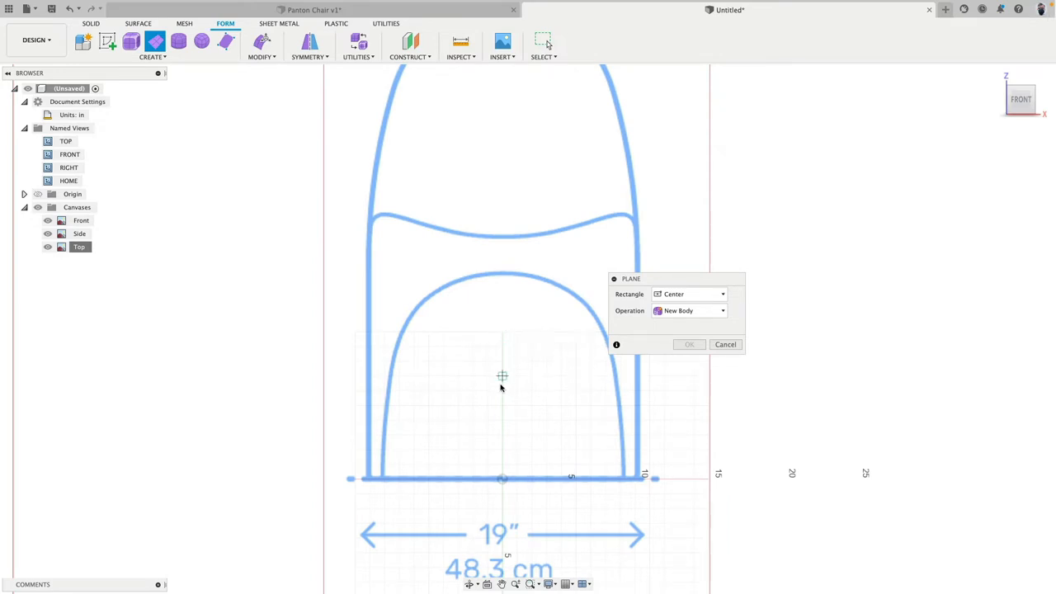
pyautogui.moveTo(495, 330)
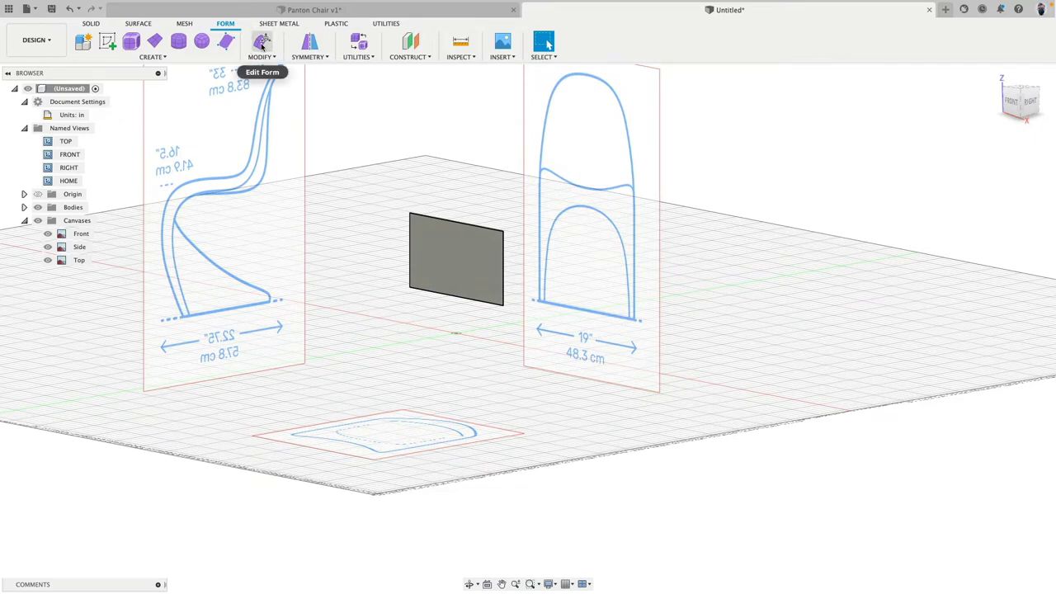
# With Edit Form filtered to edges, pull the plane's top edge upward to make it taller.
pyautogui.click(262, 41)
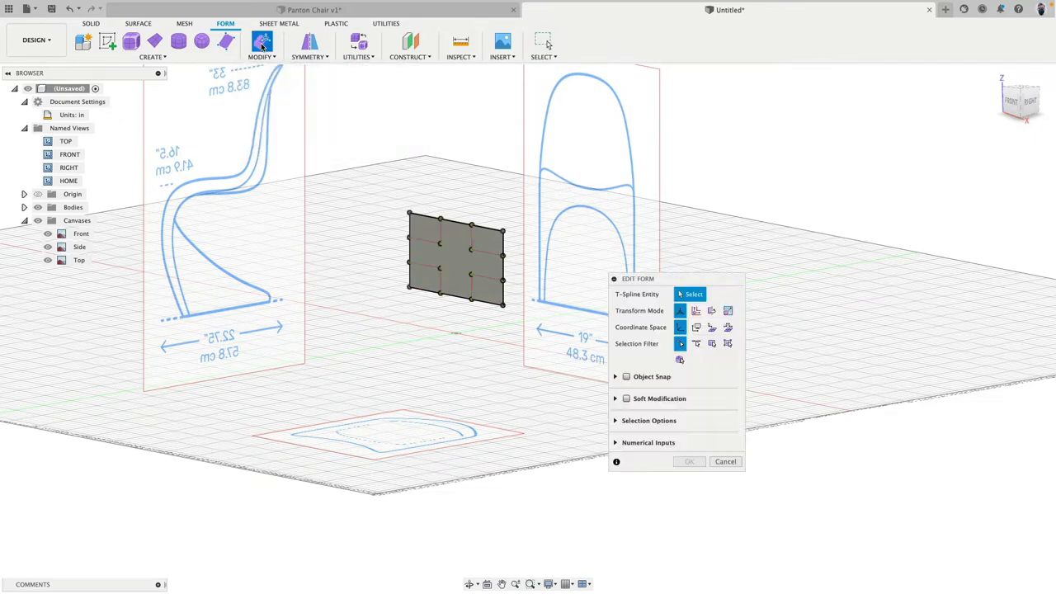
pyautogui.moveTo(696, 343)
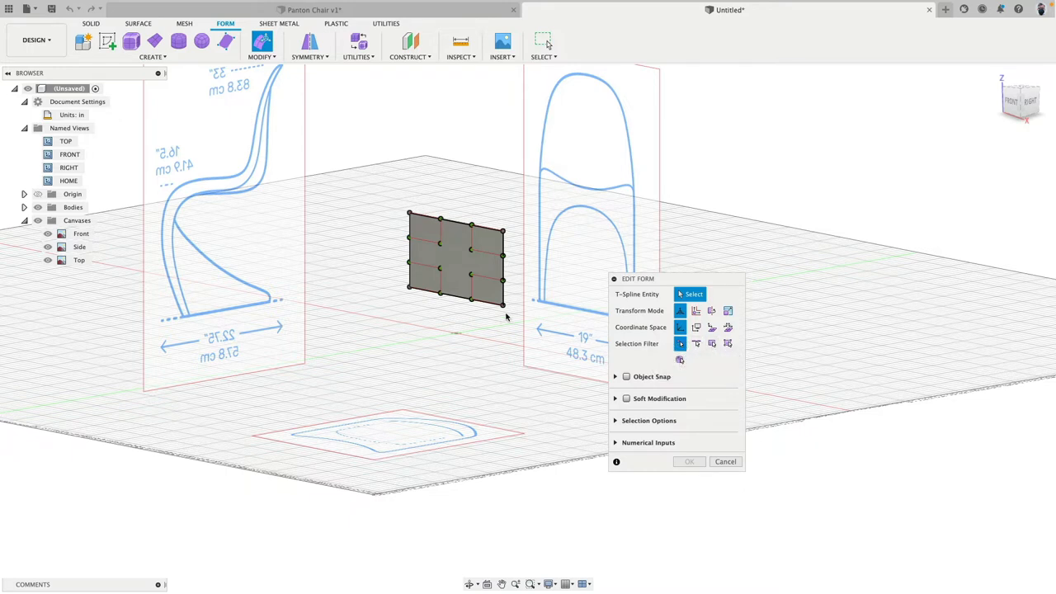
pyautogui.moveTo(472, 277)
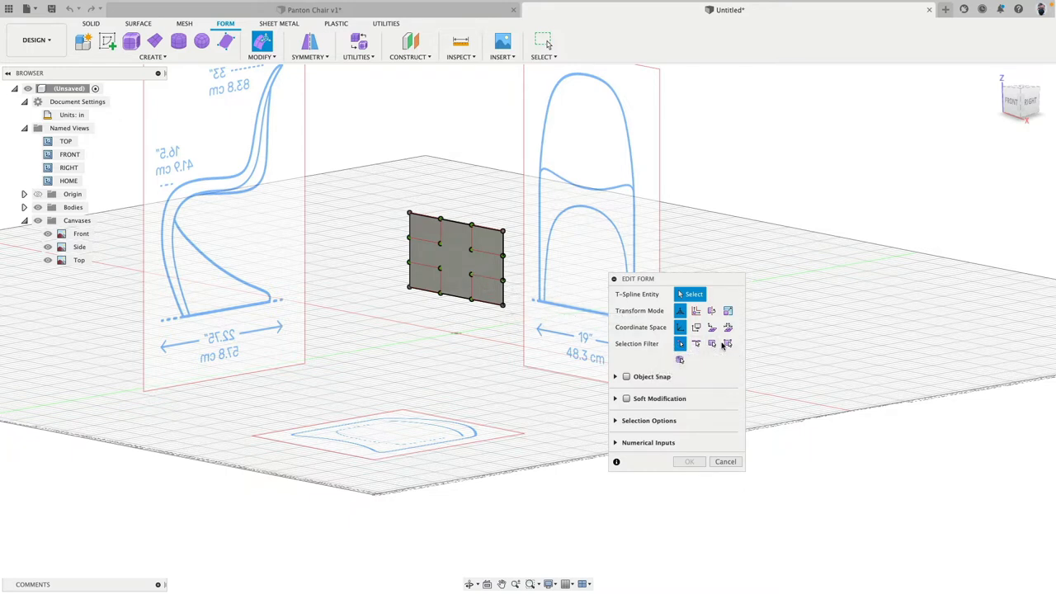
pyautogui.click(697, 344)
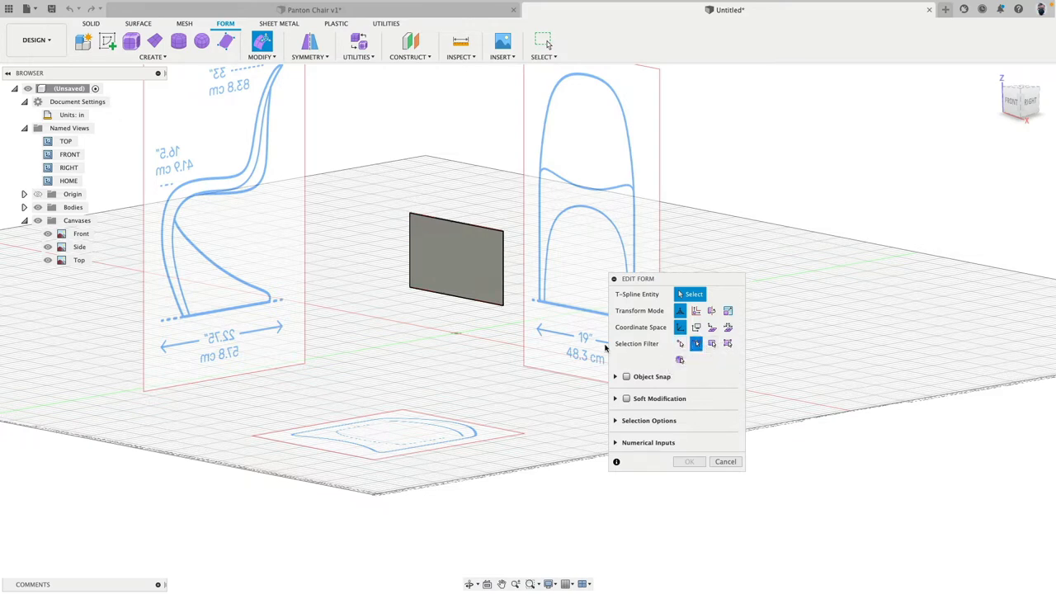
pyautogui.click(455, 297)
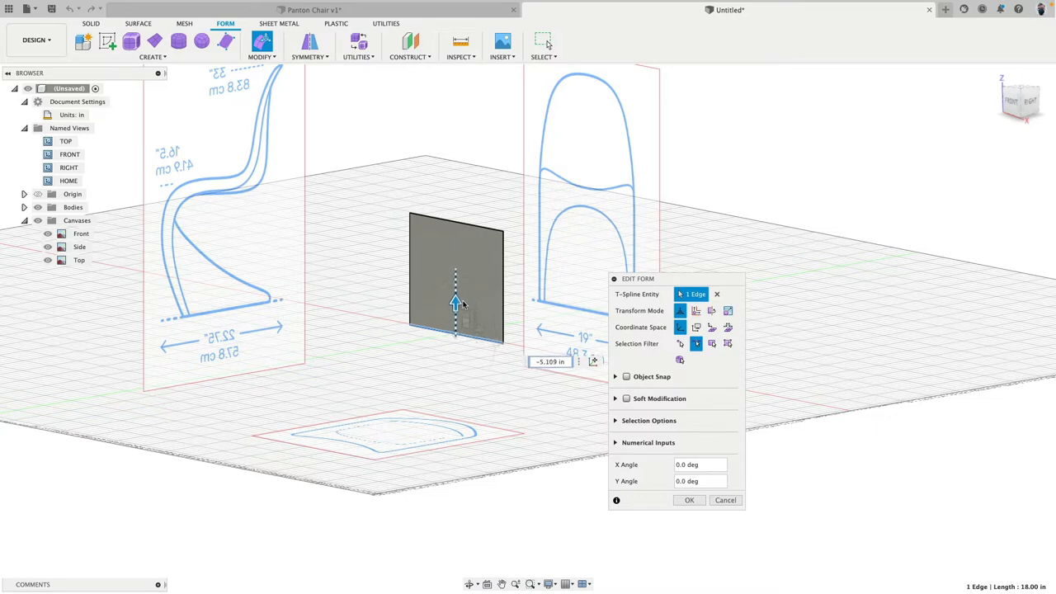
pyautogui.moveTo(456, 303); pyautogui.dragTo(471, 339)
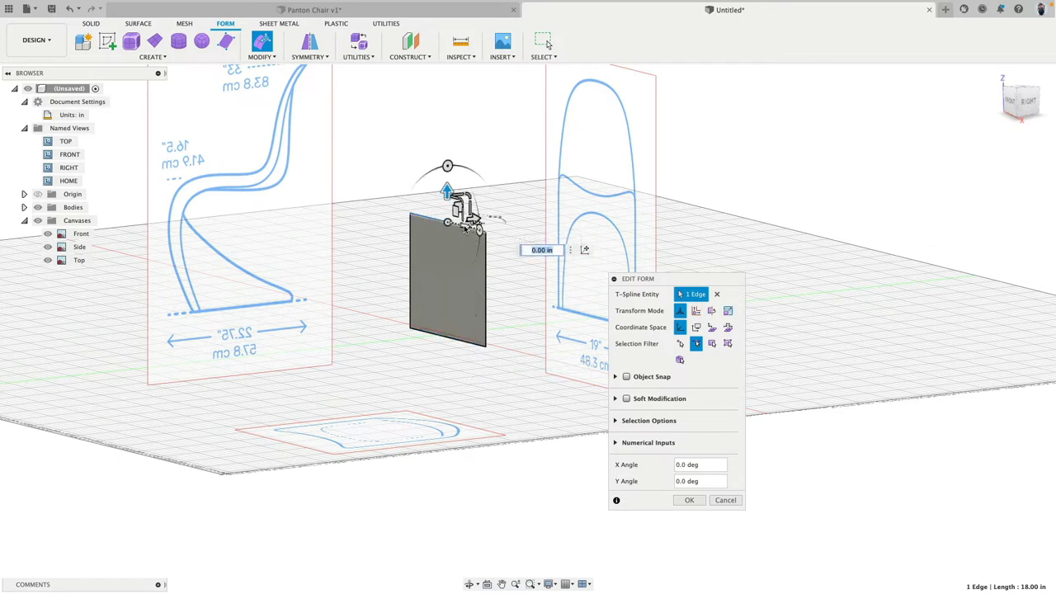
pyautogui.moveTo(1007, 105)
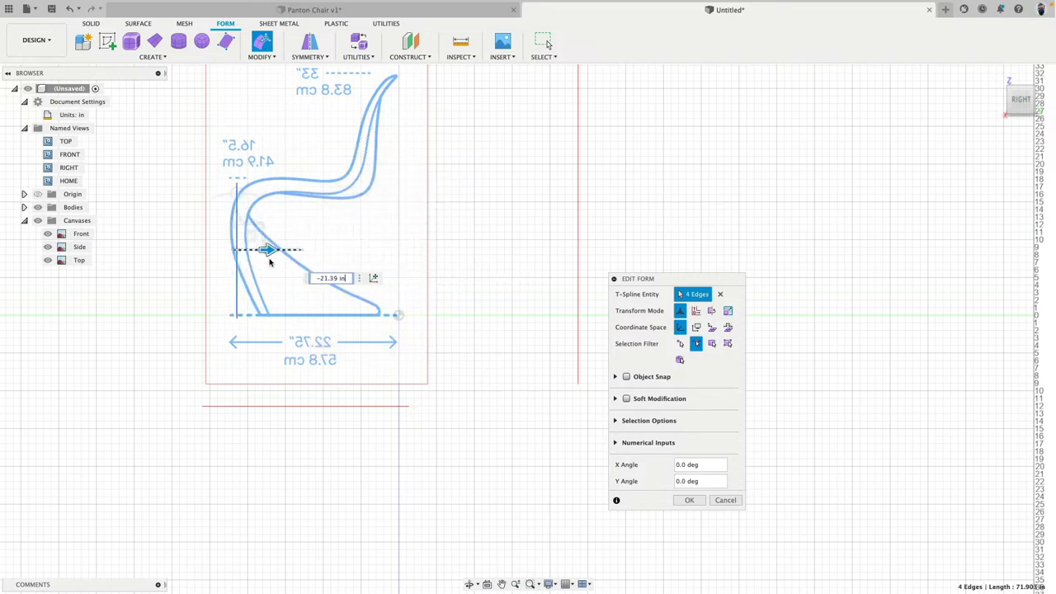
# Move the plane to the side profile's base and extrude its top edge into a curved seat section.
pyautogui.moveTo(267, 251); pyautogui.dragTo(261, 250)
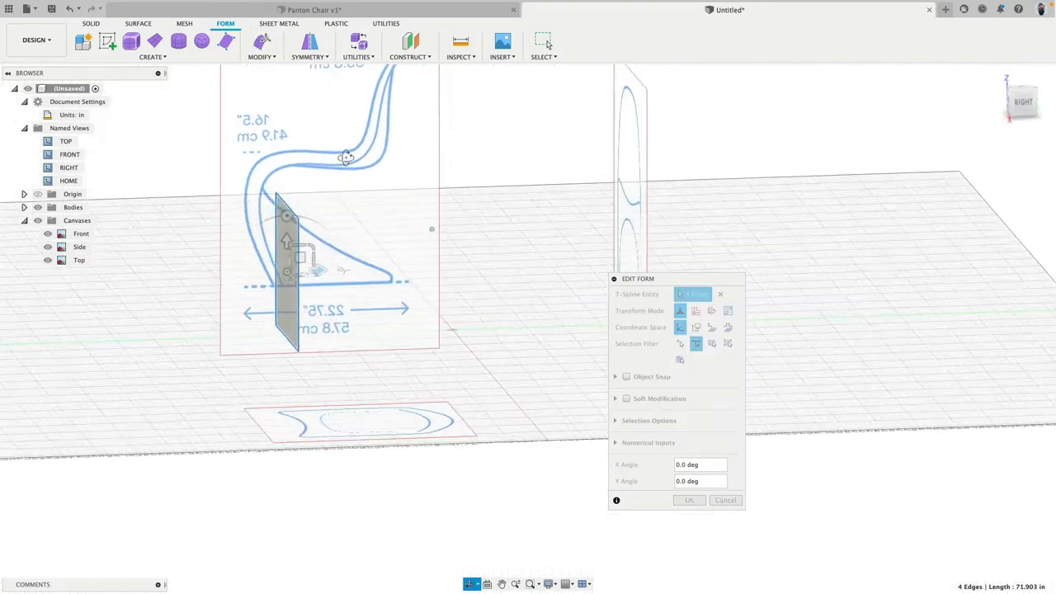
pyautogui.moveTo(346, 157); pyautogui.dragTo(360, 159)
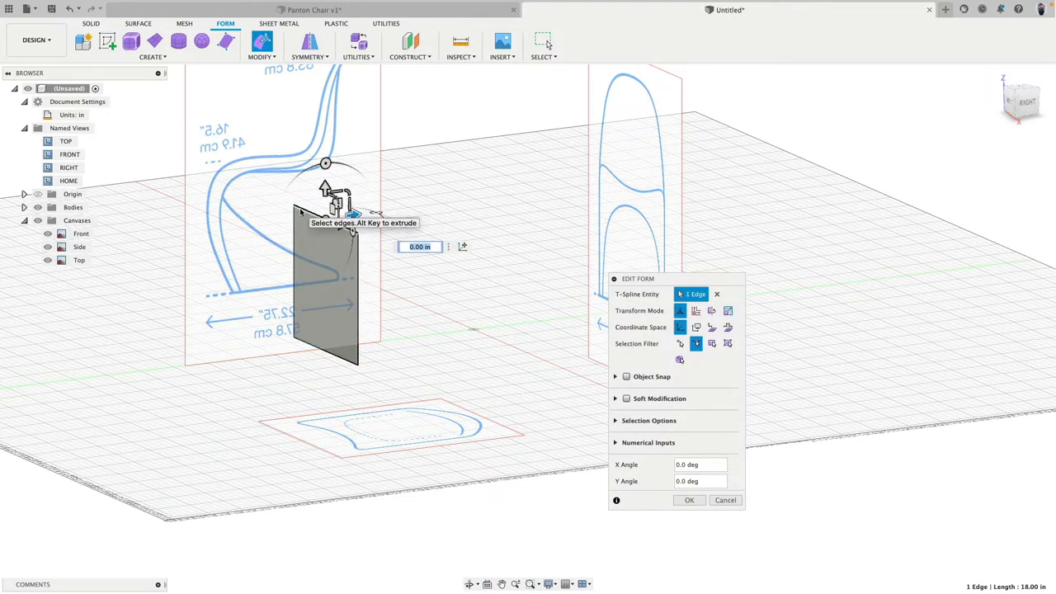
pyautogui.moveTo(304, 214)
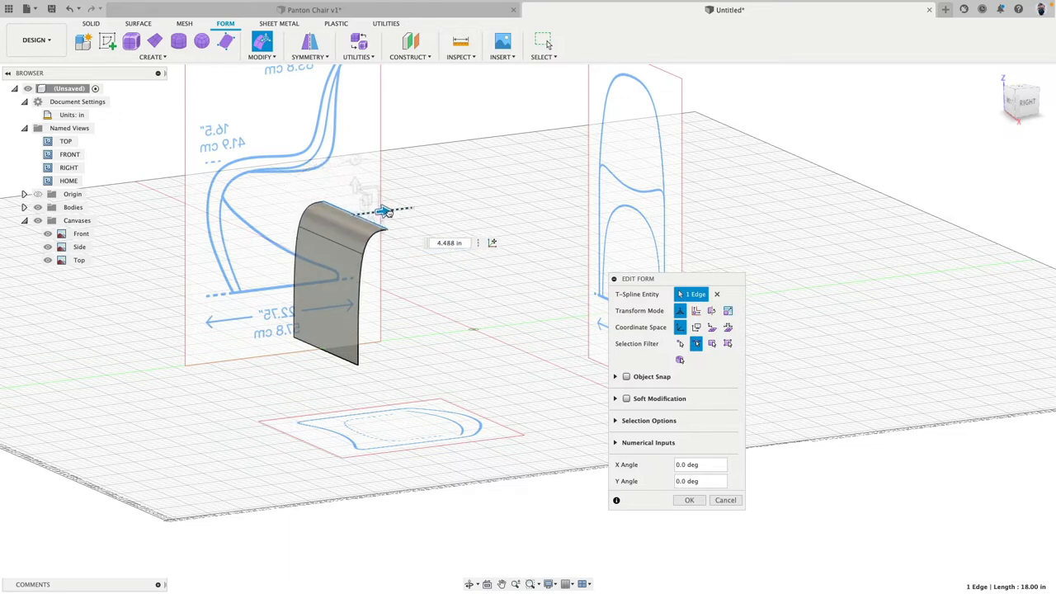
pyautogui.moveTo(383, 212); pyautogui.dragTo(459, 202)
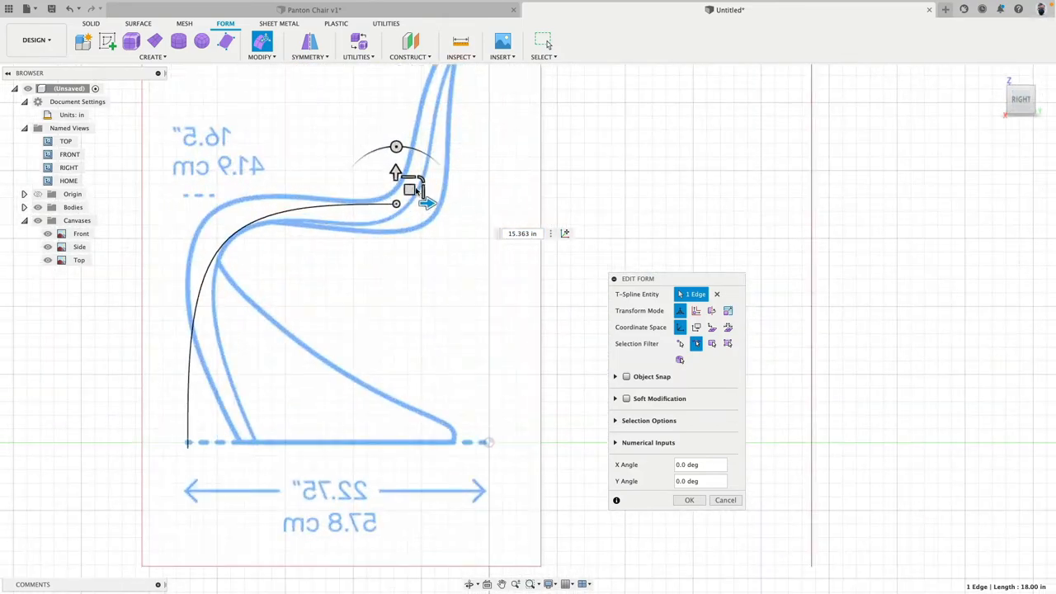
# Snap edges to the seat curve, extrude up to the backrest tip and confirm the S-shaped sheet.
pyautogui.moveTo(425, 201); pyautogui.dragTo(387, 188)
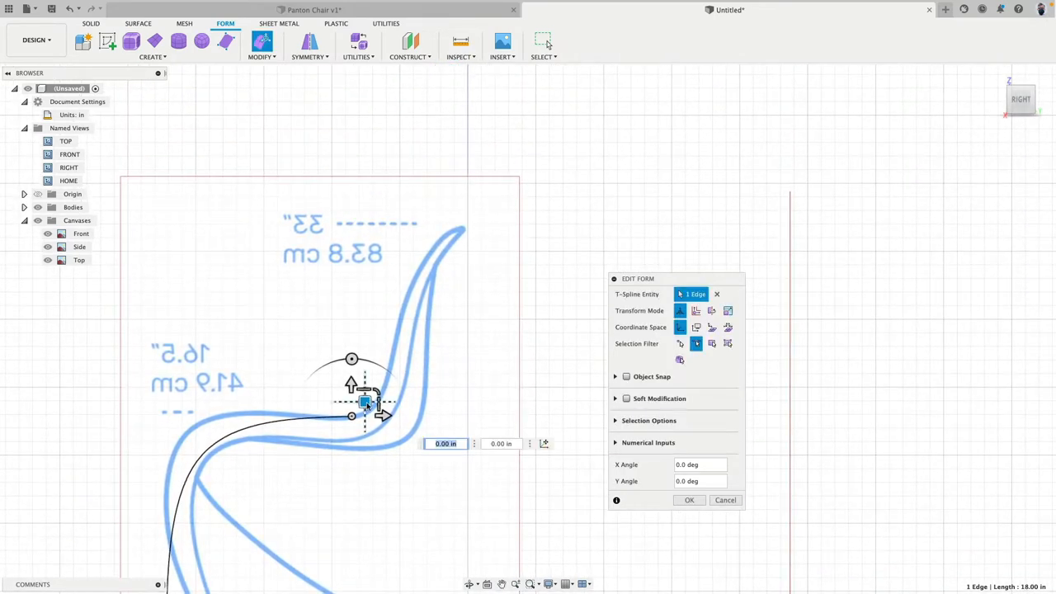
pyautogui.moveTo(366, 405)
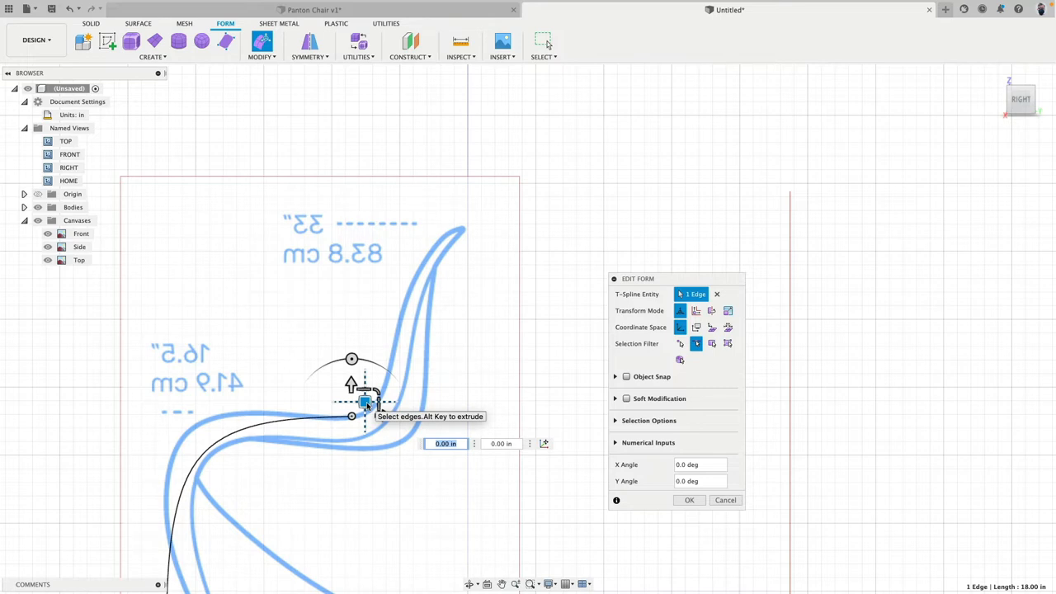
pyautogui.moveTo(366, 403); pyautogui.dragTo(435, 299)
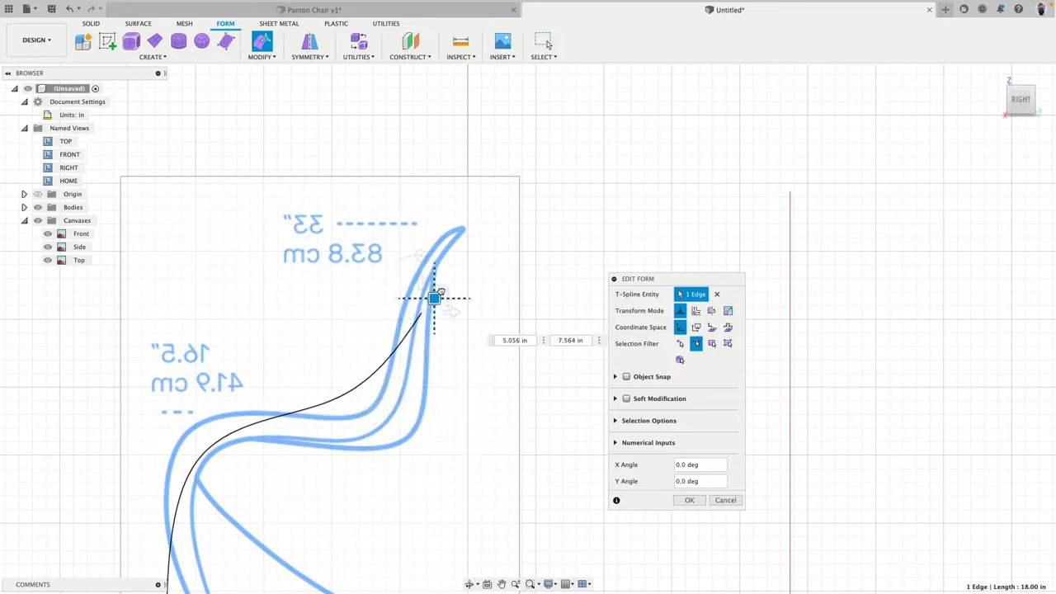
pyautogui.moveTo(436, 297); pyautogui.dragTo(477, 213)
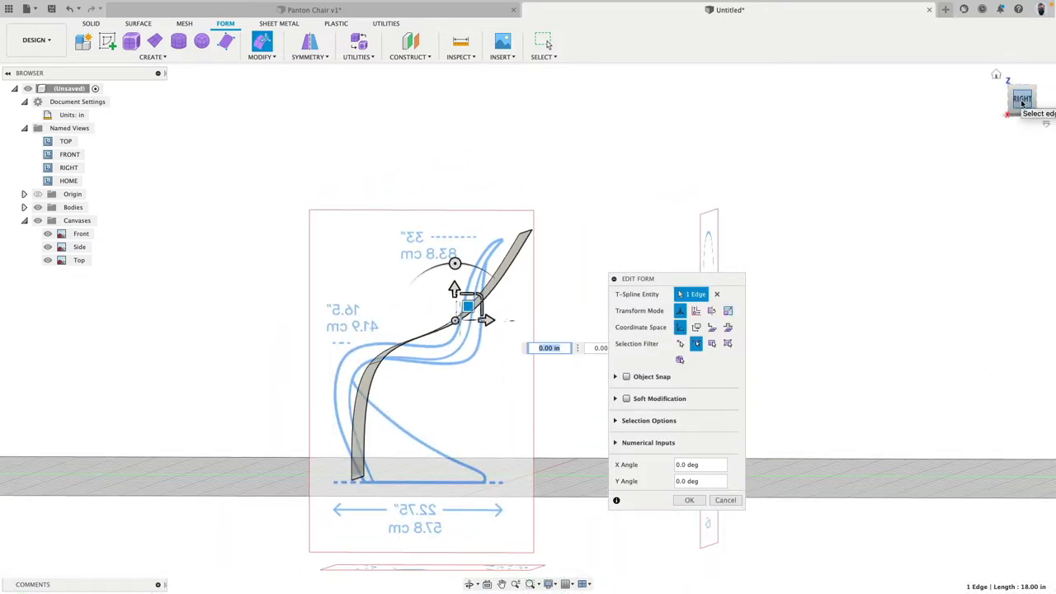
pyautogui.moveTo(469, 320); pyautogui.dragTo(488, 322)
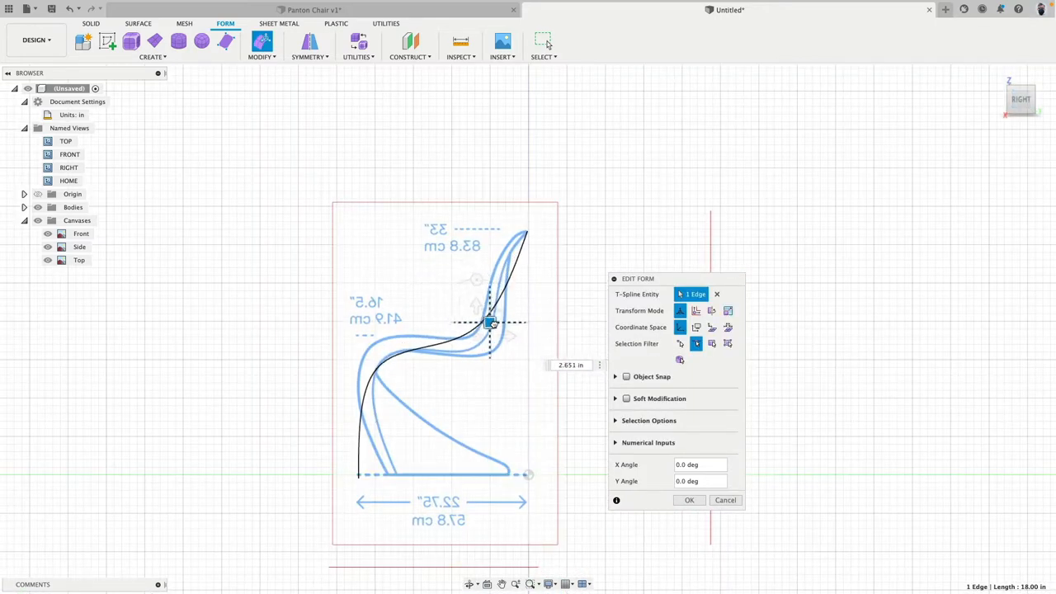
pyautogui.moveTo(491, 322); pyautogui.dragTo(493, 345)
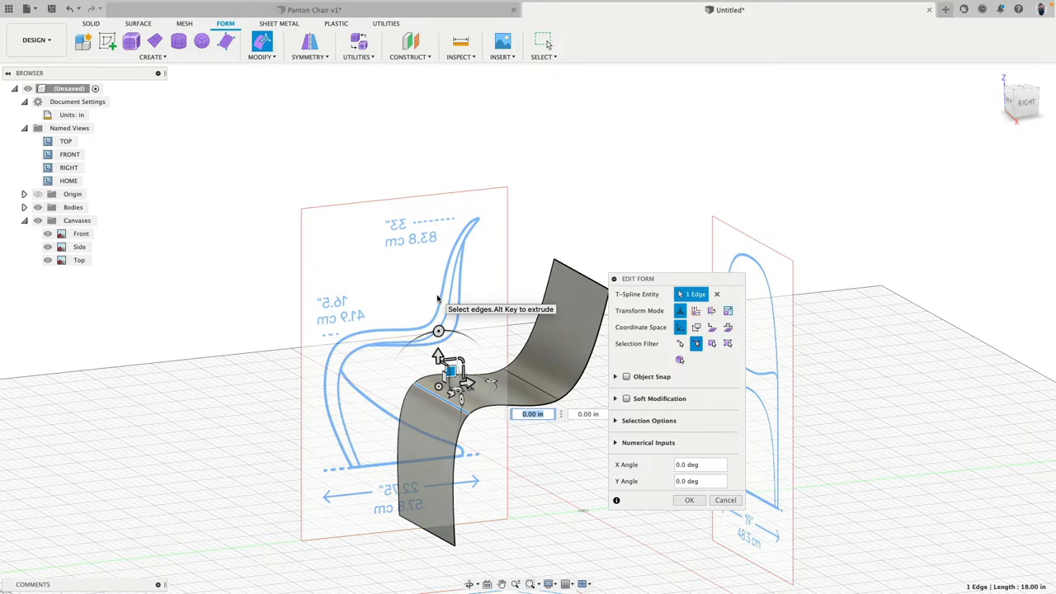
pyautogui.click(689, 500)
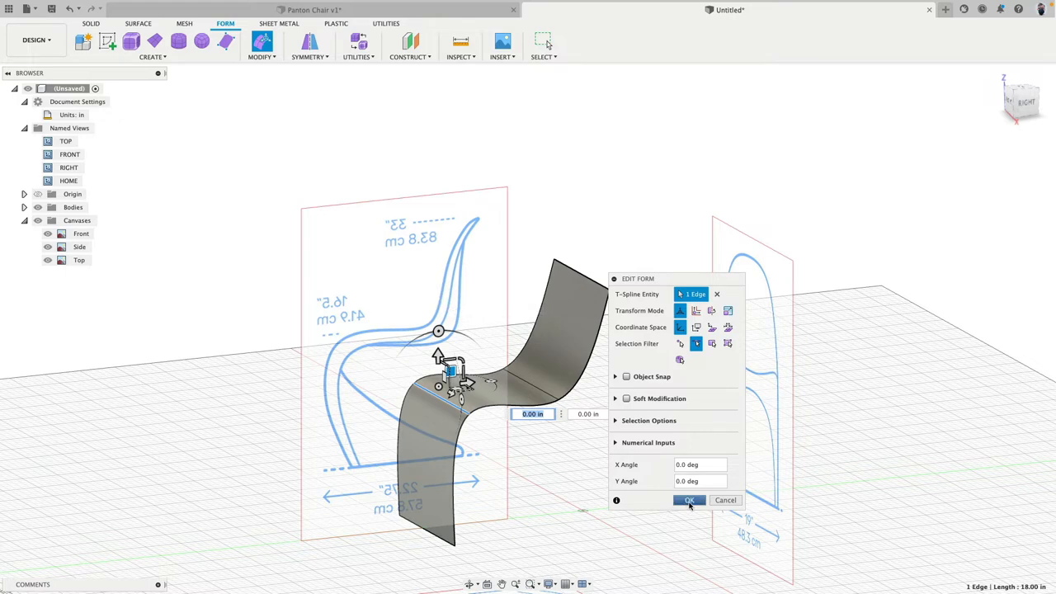
# Deselect the sheet and set its display mode back to smooth instead of box.
pyautogui.click(690, 499)
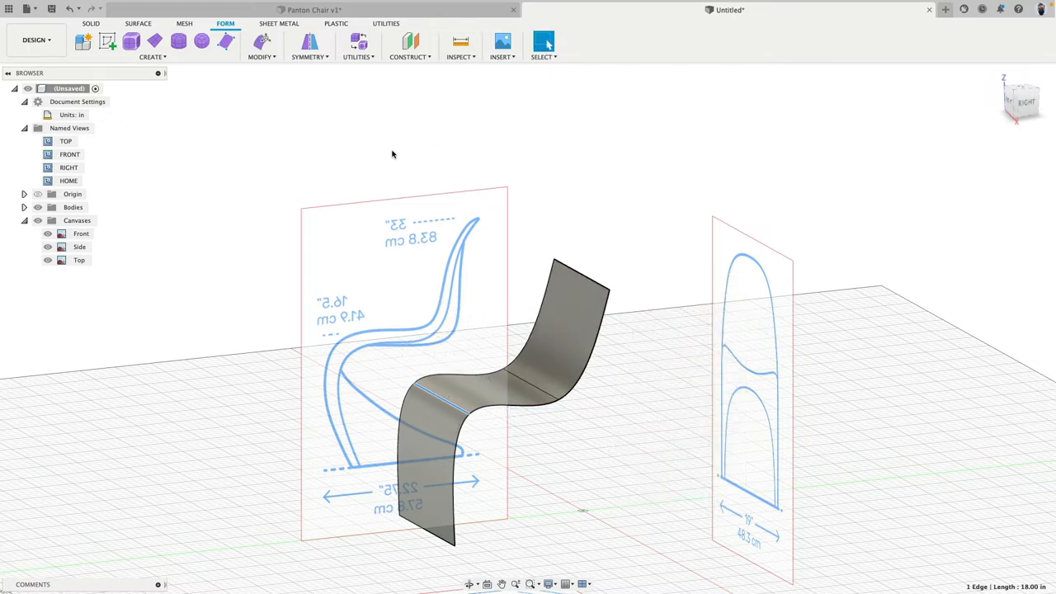
pyautogui.moveTo(355, 41)
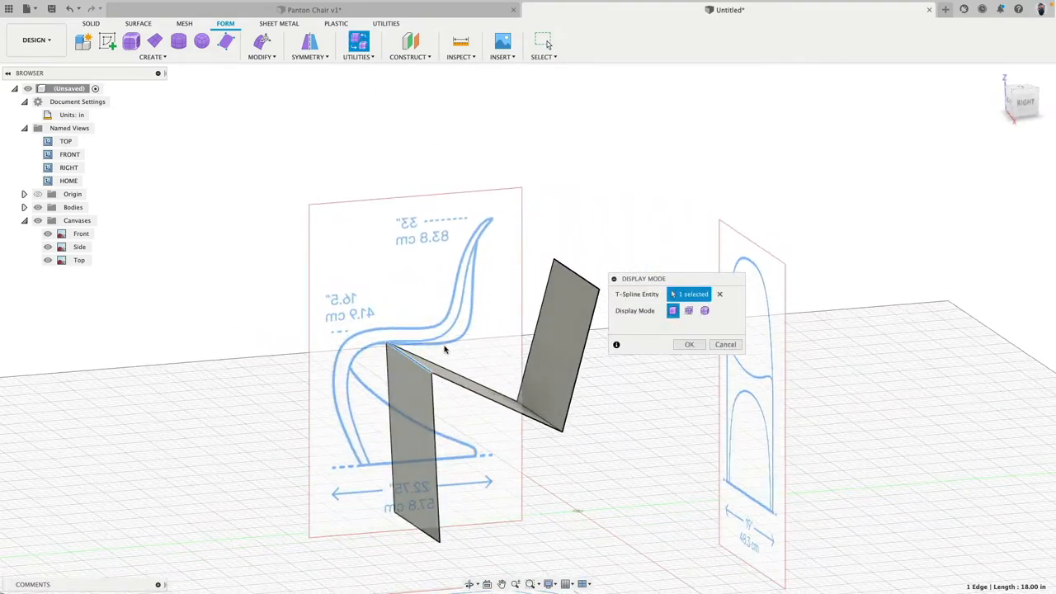
pyautogui.click(703, 310)
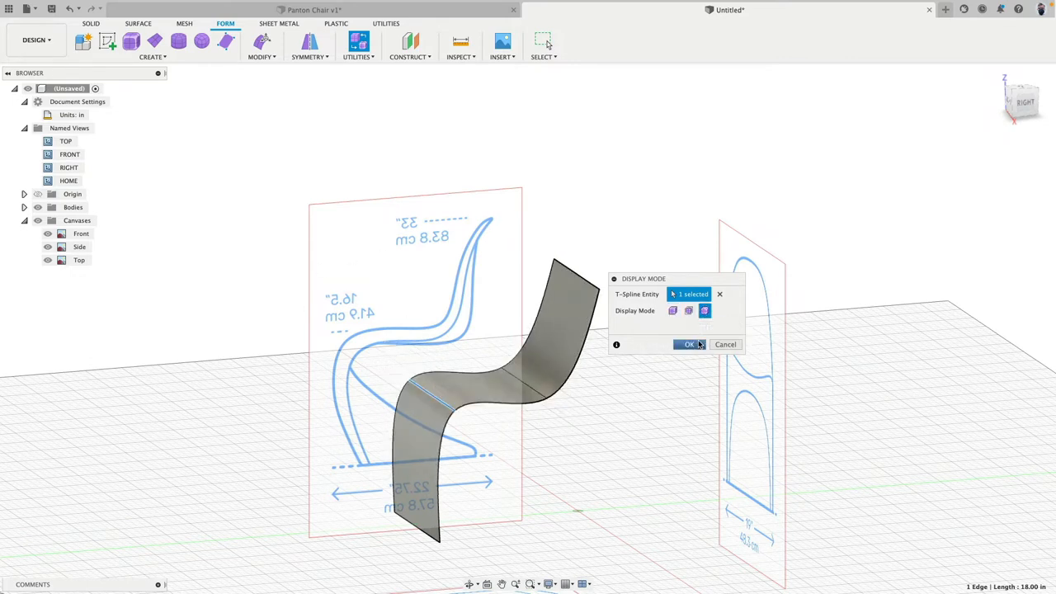
pyautogui.click(690, 344)
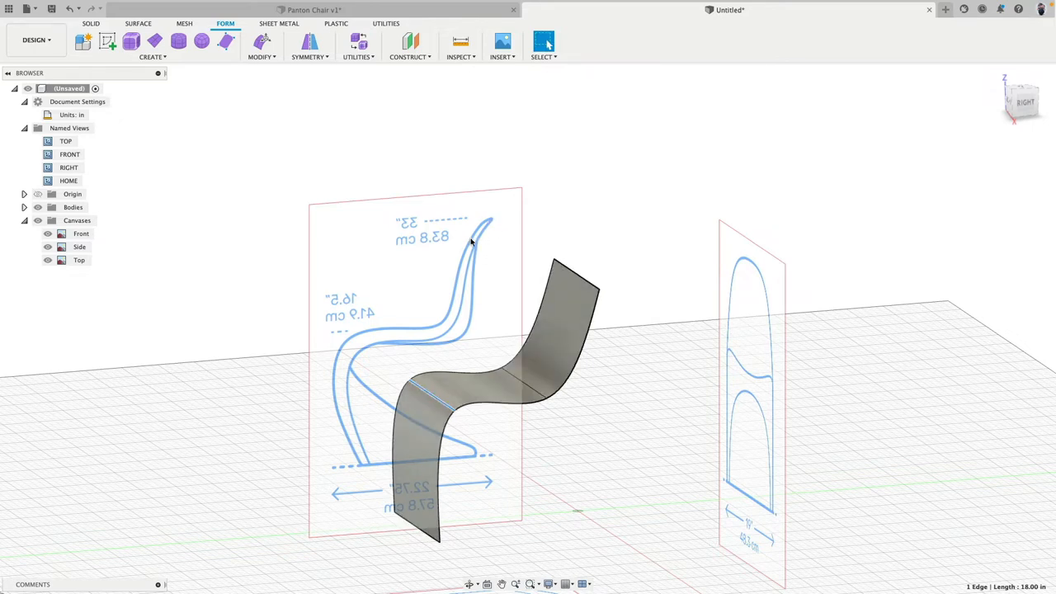
pyautogui.moveTo(360, 461)
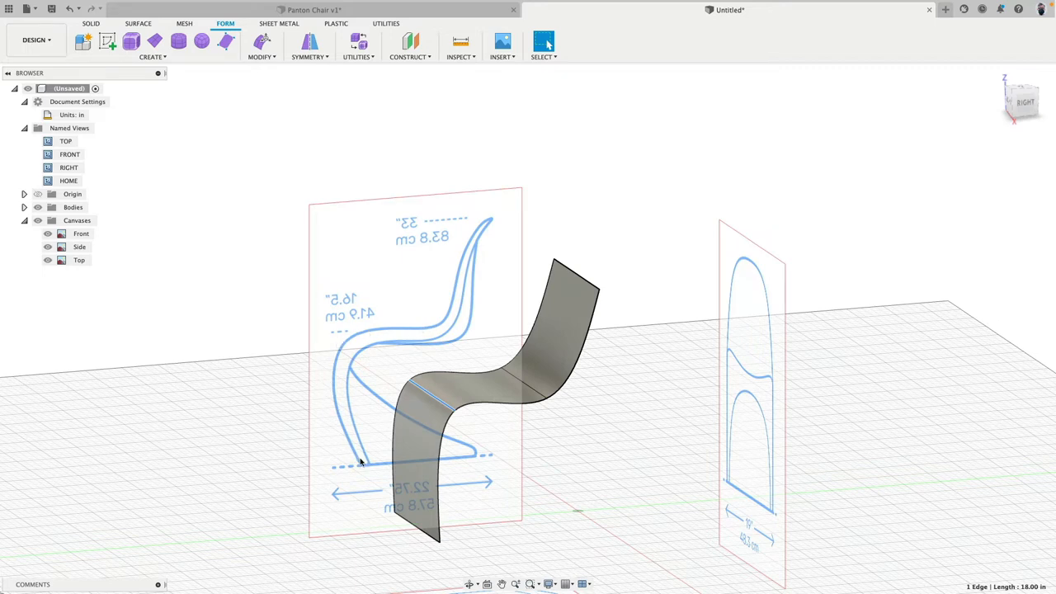
pyautogui.moveTo(432, 332)
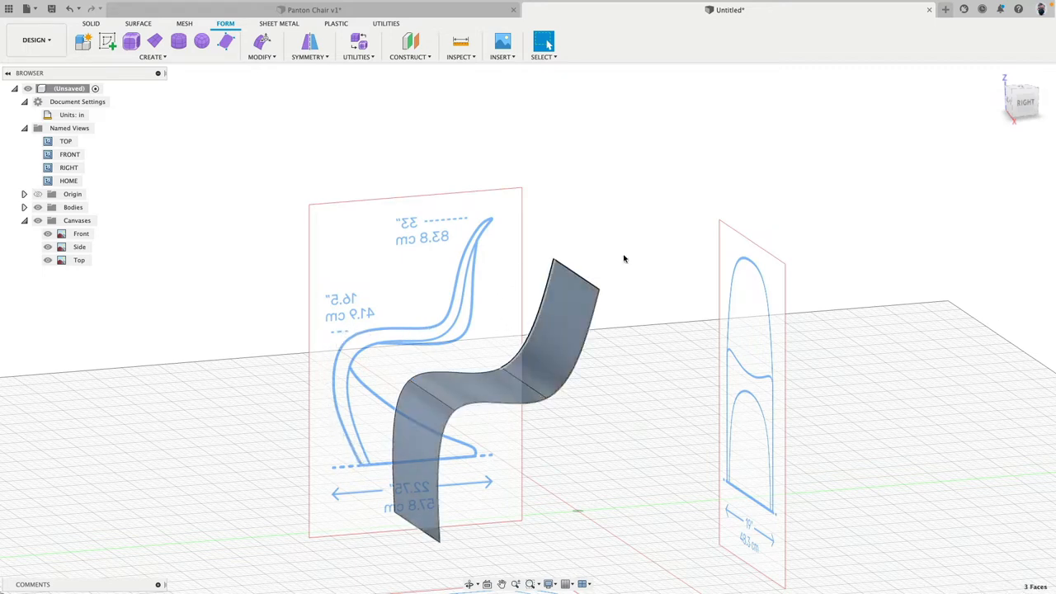
# View the sheet from the Right and reopen Edit Form on its bottom edge.
pyautogui.click(1013, 105)
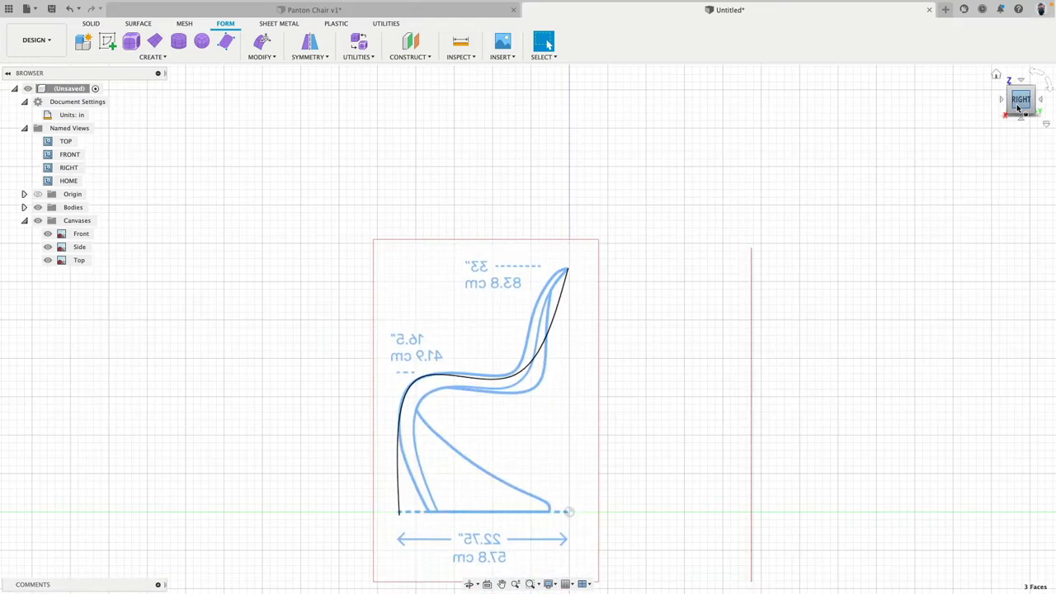
pyautogui.moveTo(928, 132)
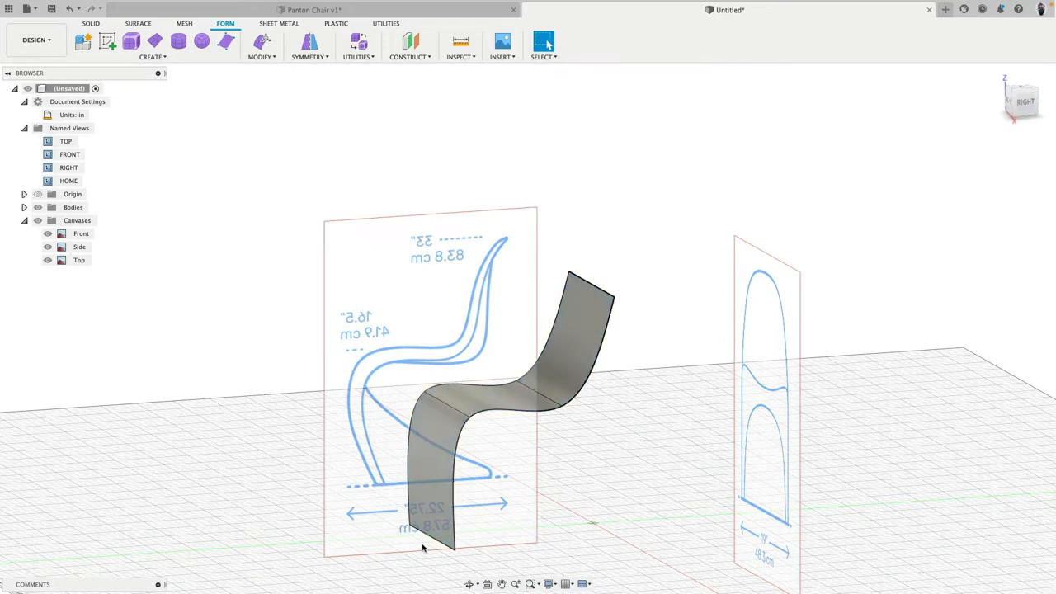
pyautogui.moveTo(263, 42)
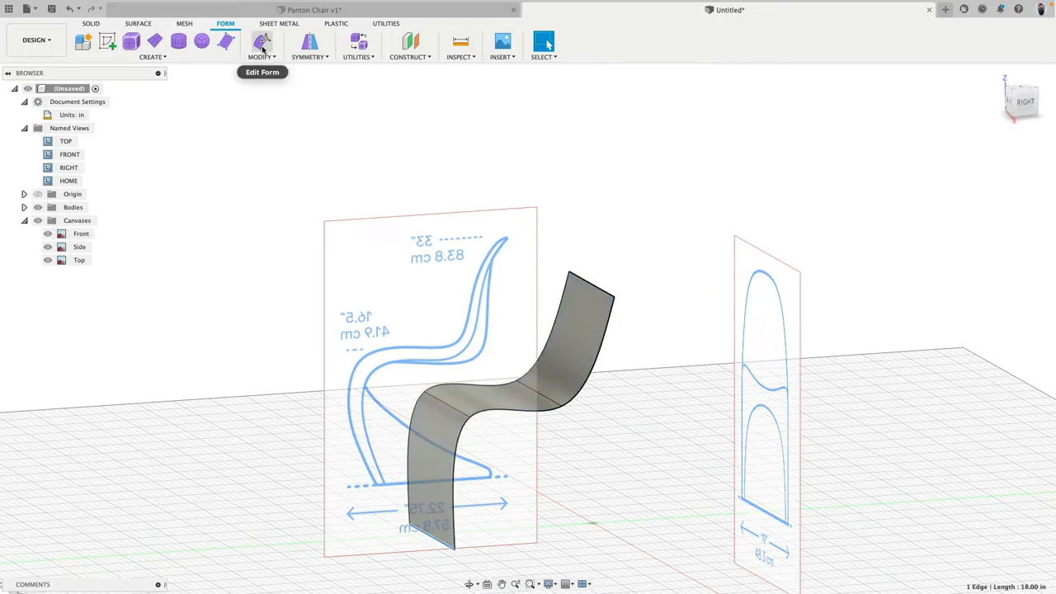
pyautogui.click(263, 41)
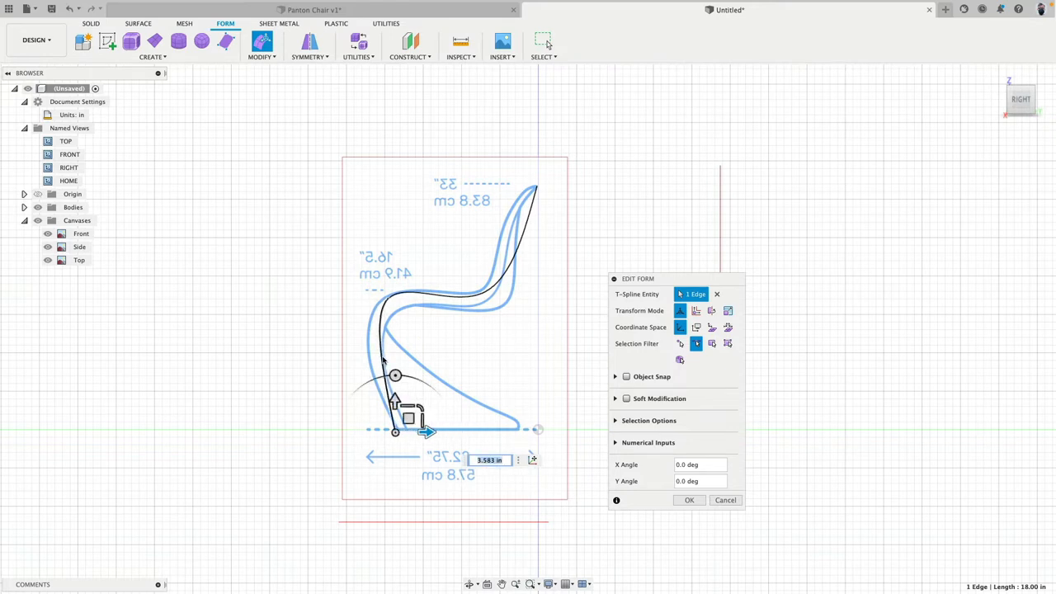
pyautogui.moveTo(368, 361)
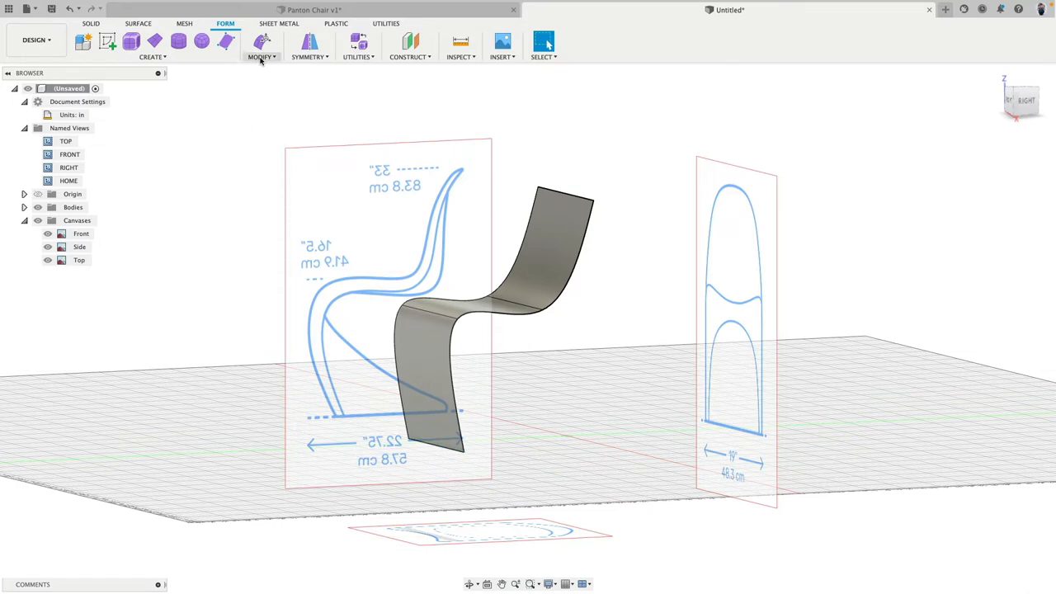
# Insert an edge at location 0.50 across the sheet, then begin a second Insert Edge.
pyautogui.click(261, 56)
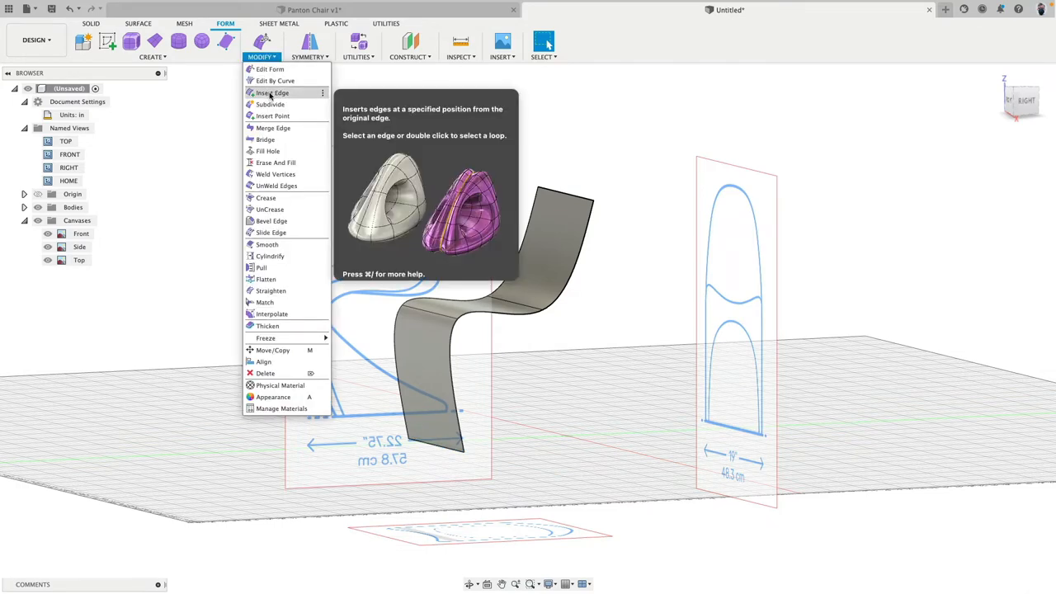
pyautogui.click(271, 92)
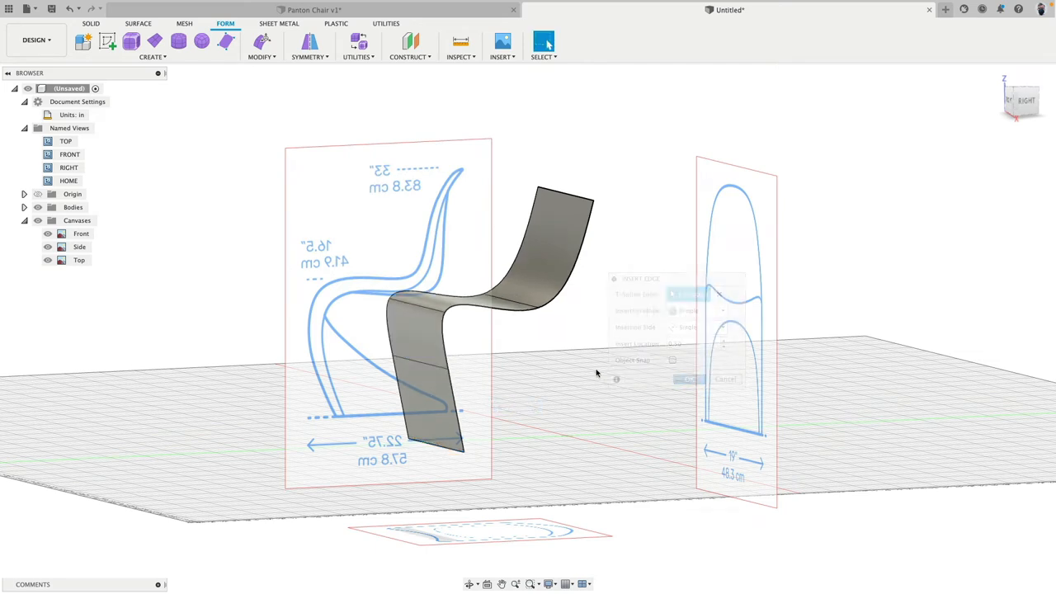
pyautogui.click(693, 379)
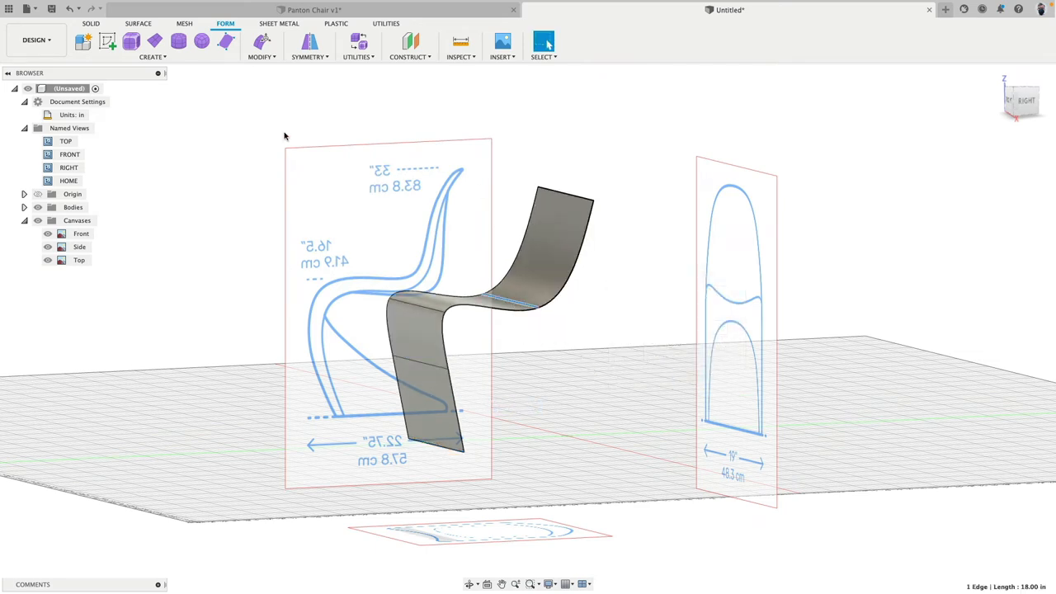
pyautogui.click(508, 301)
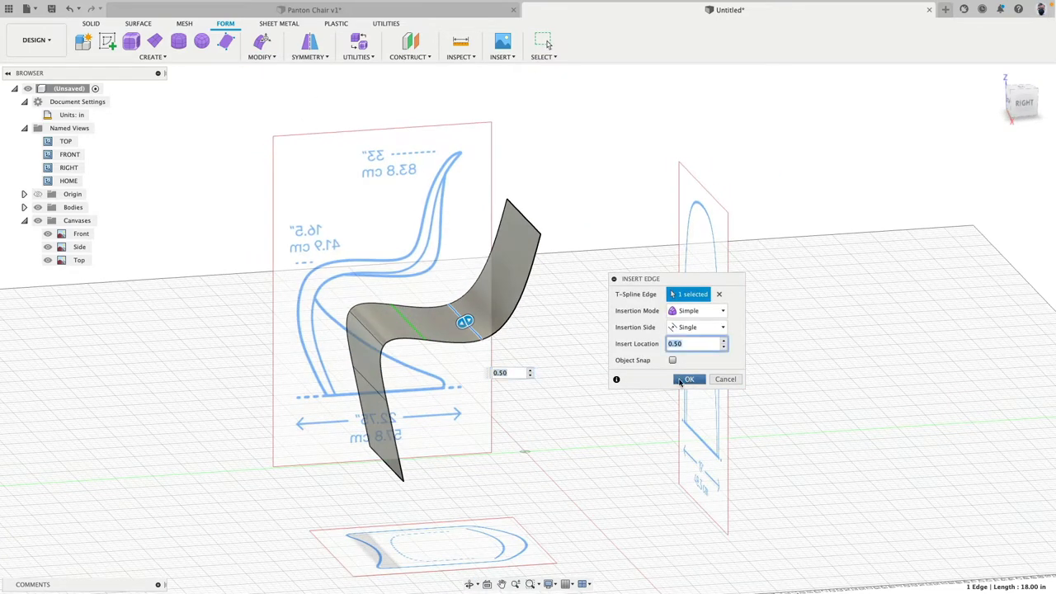
pyautogui.click(690, 378)
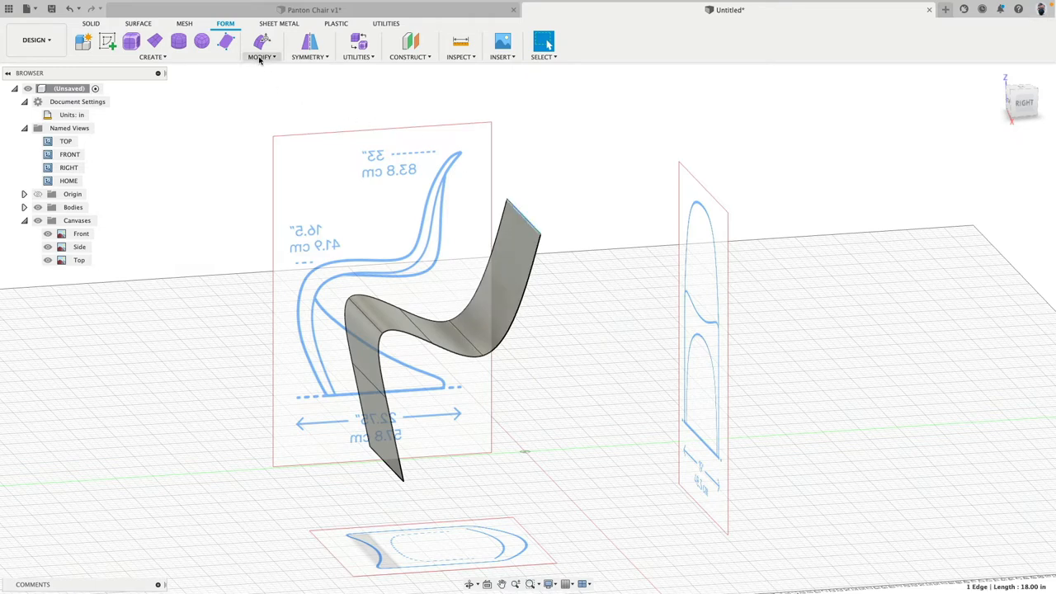
pyautogui.click(261, 57)
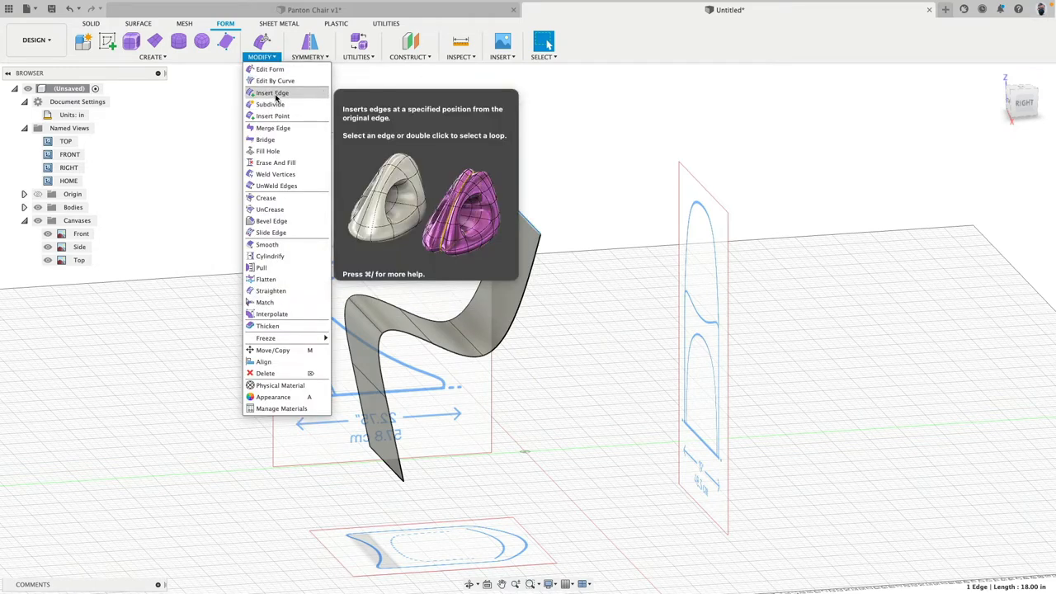
pyautogui.click(596, 277)
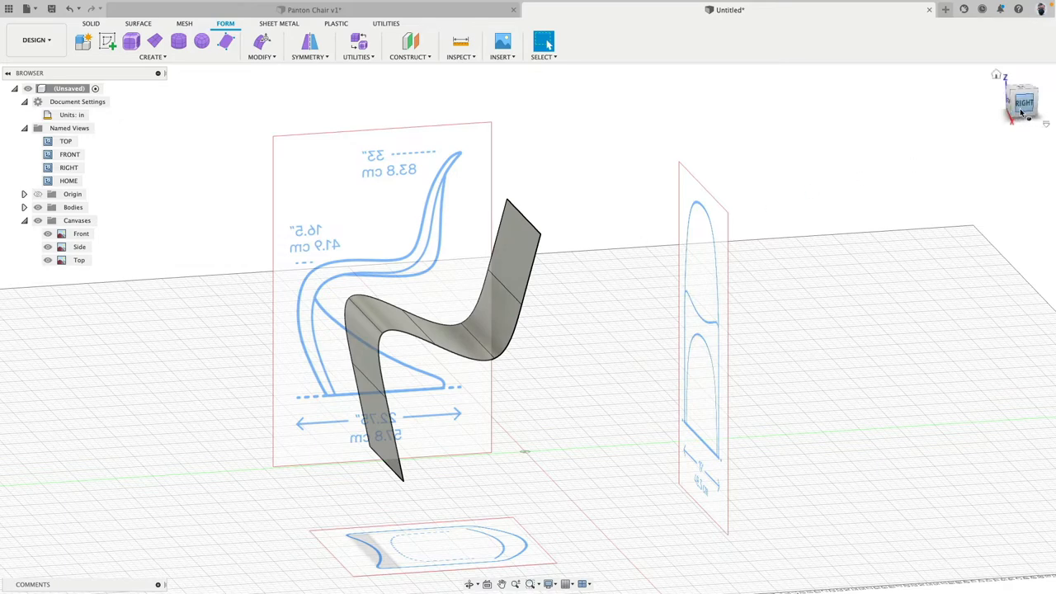
# In Right view, move Edit Form vertices along the seat curve of the side sketch.
pyautogui.click(1023, 103)
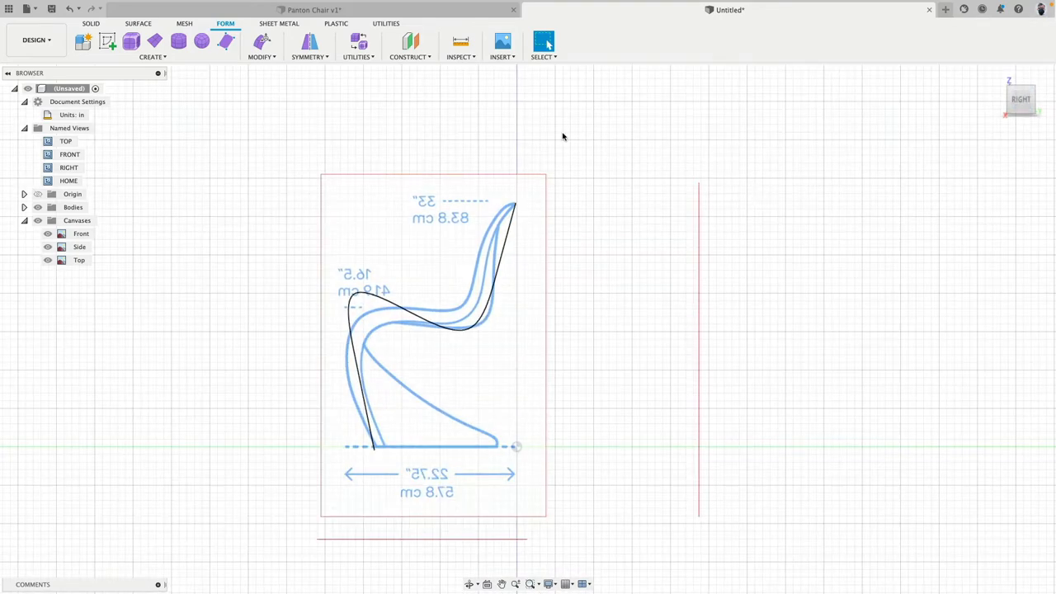
pyautogui.moveTo(262, 41)
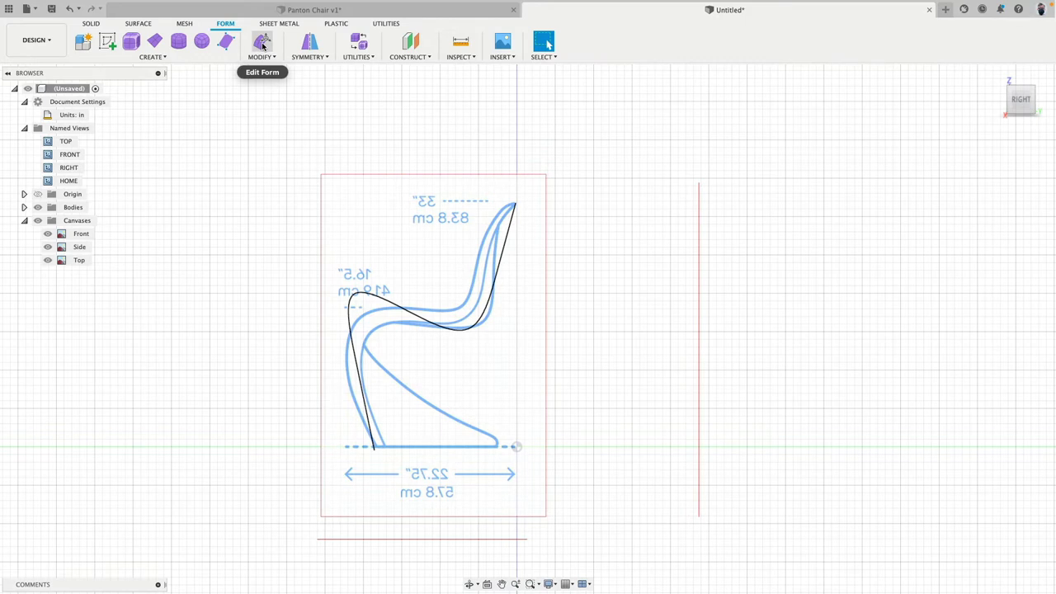
pyautogui.click(263, 43)
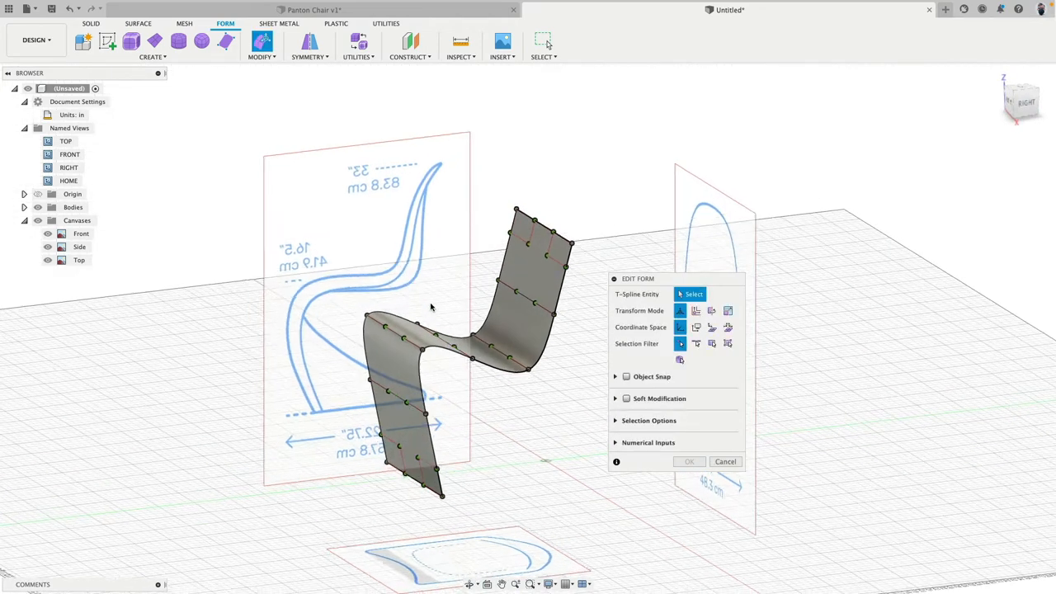
pyautogui.moveTo(498, 355)
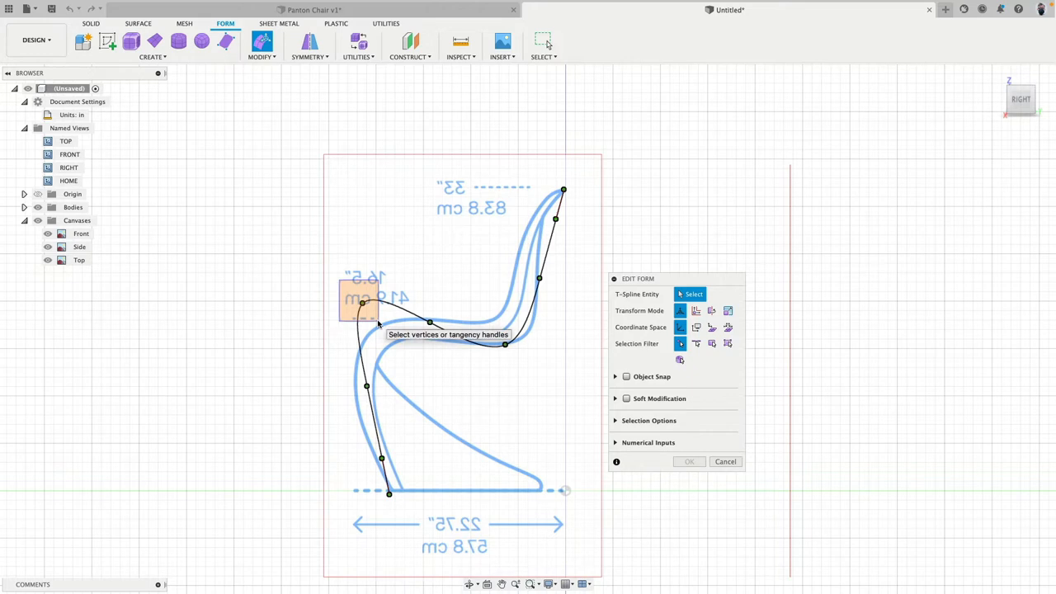
pyautogui.click(360, 304)
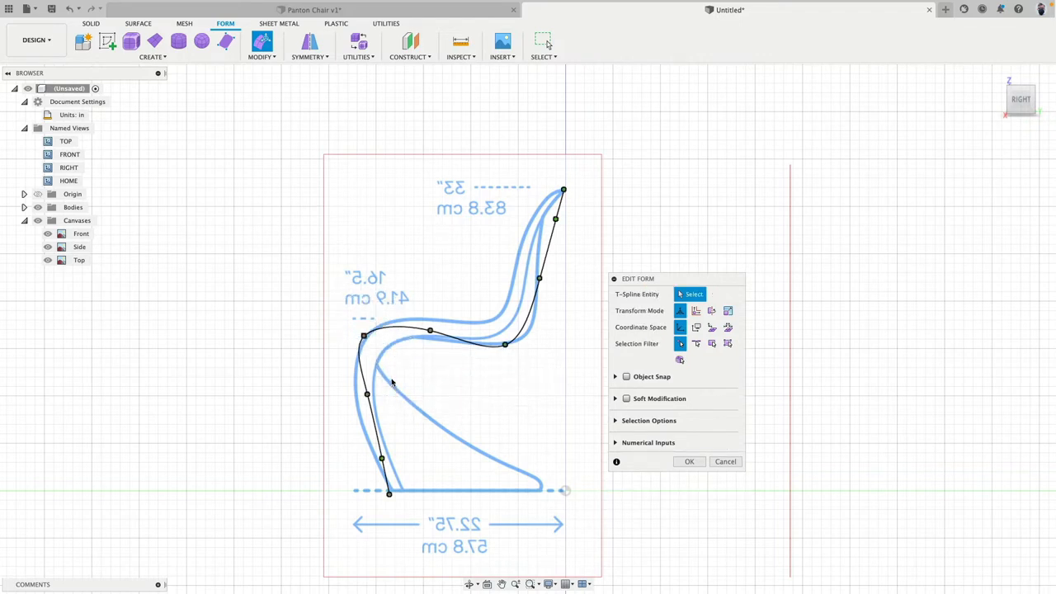
pyautogui.moveTo(367, 393); pyautogui.dragTo(367, 399)
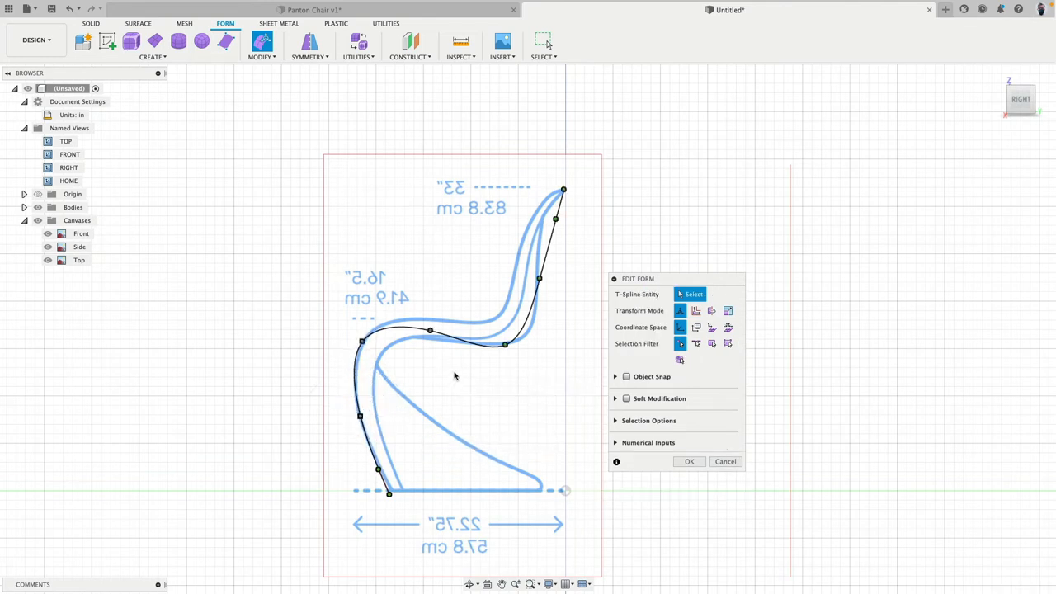
pyautogui.click(503, 342)
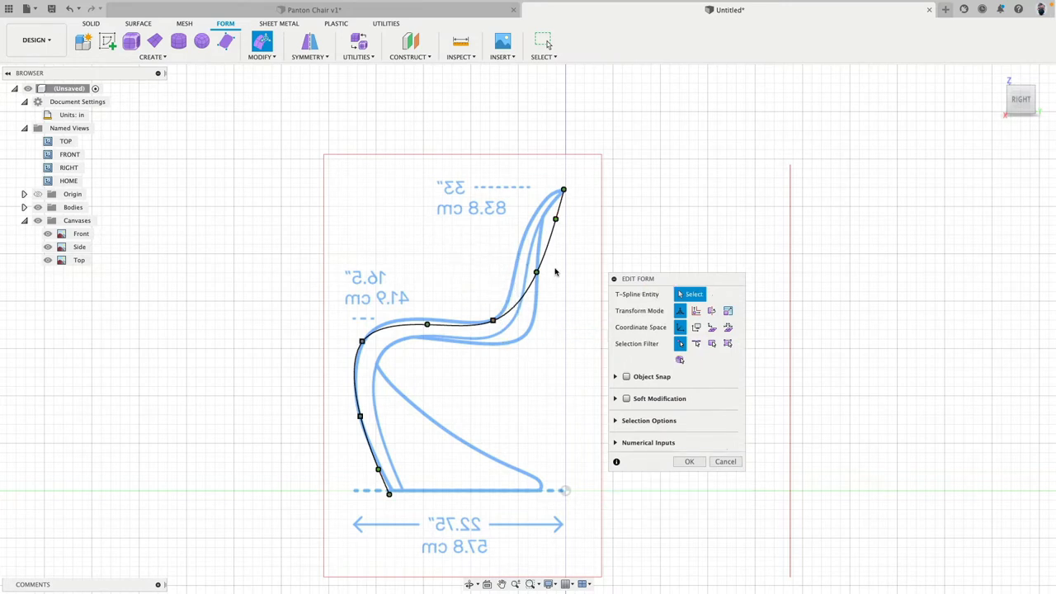
# Adjust tangency handles so the backrest curvature and tip match the sketch.
pyautogui.click(536, 271)
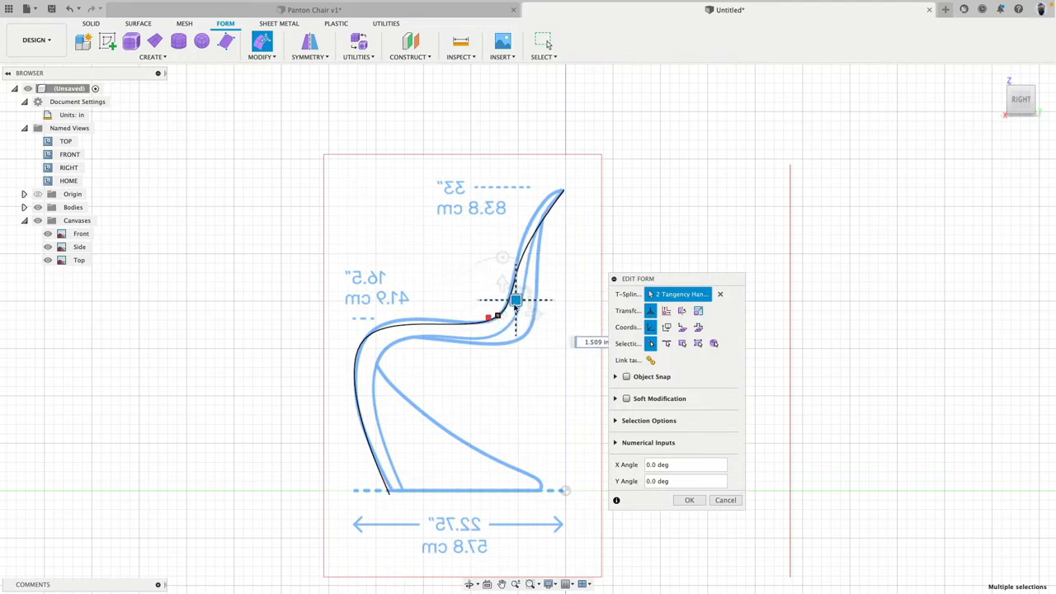
pyautogui.moveTo(514, 301); pyautogui.dragTo(442, 311)
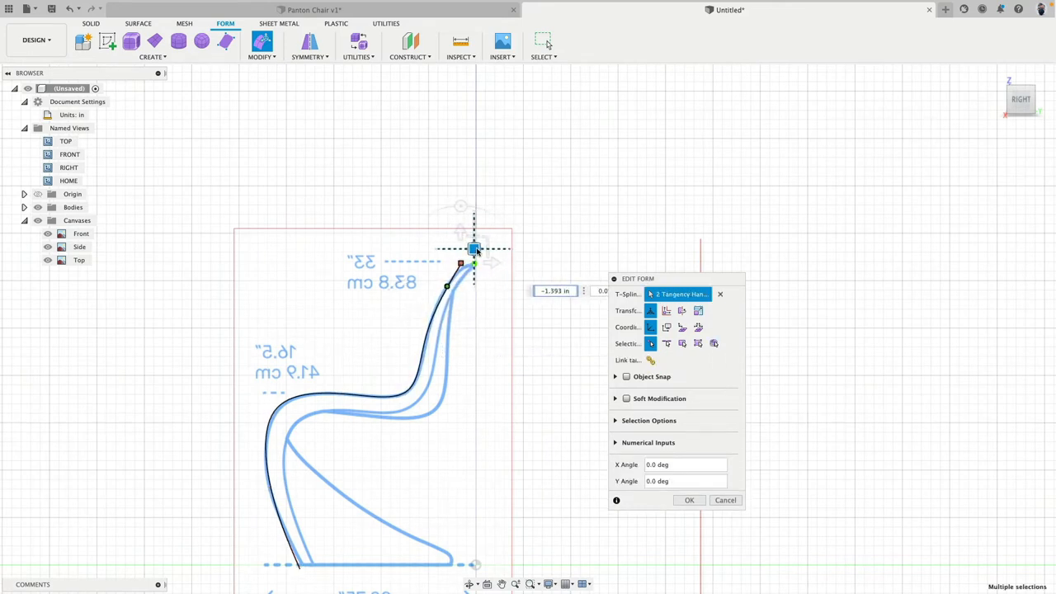
pyautogui.moveTo(475, 247); pyautogui.dragTo(472, 264)
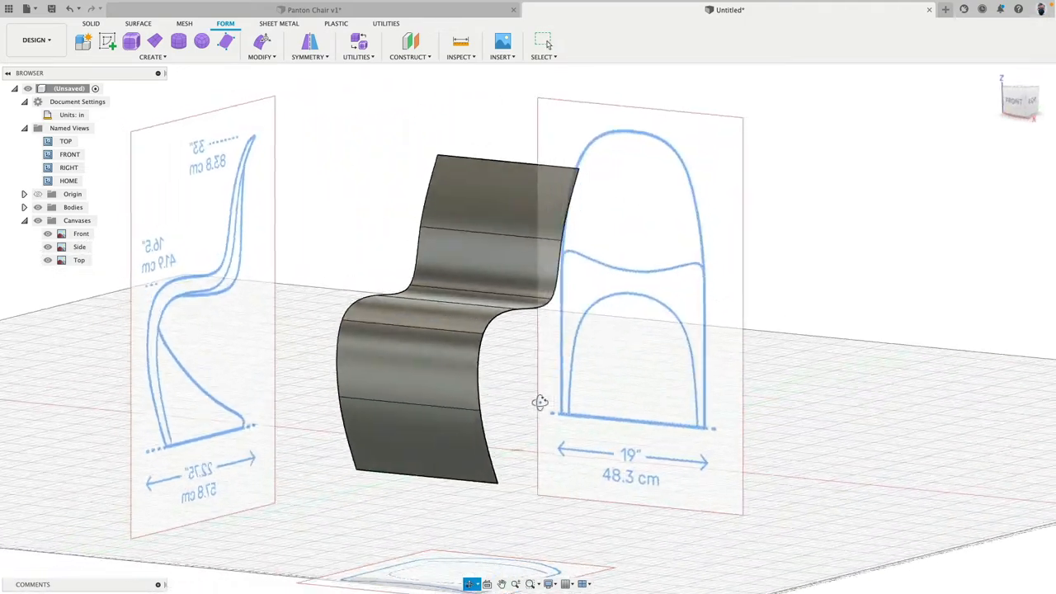
# From the front, insert a new edge at location 0.00 running down the centre of the sheet.
pyautogui.moveTo(541, 402); pyautogui.dragTo(494, 406)
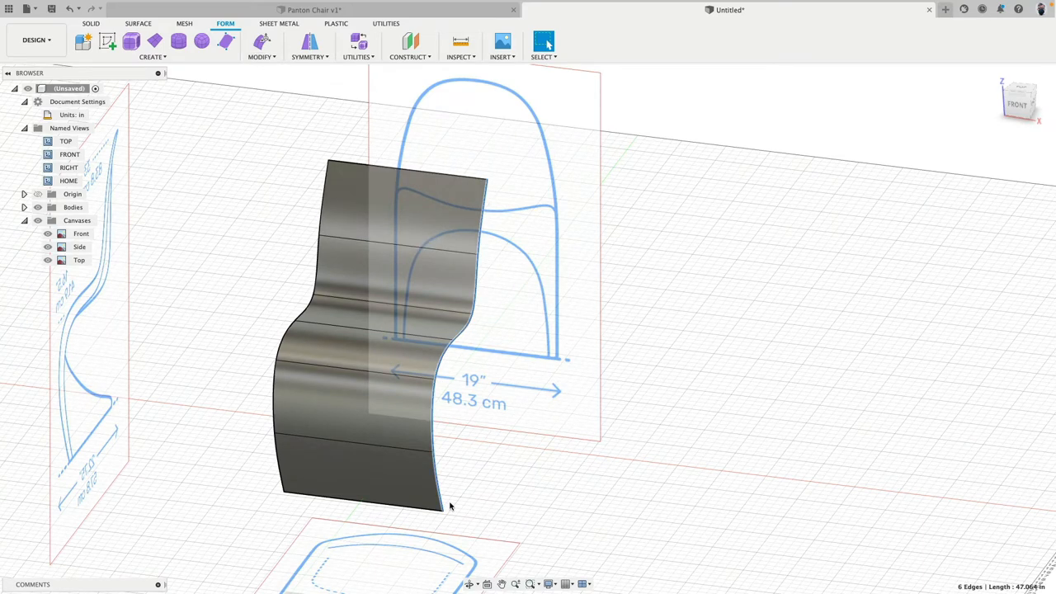
pyautogui.click(261, 56)
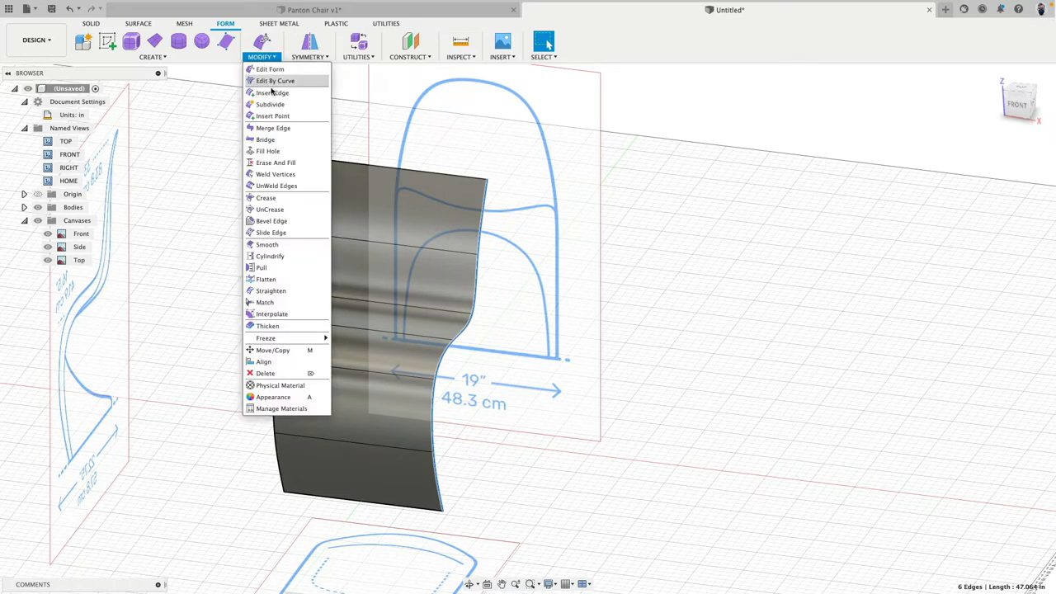
pyautogui.click(272, 93)
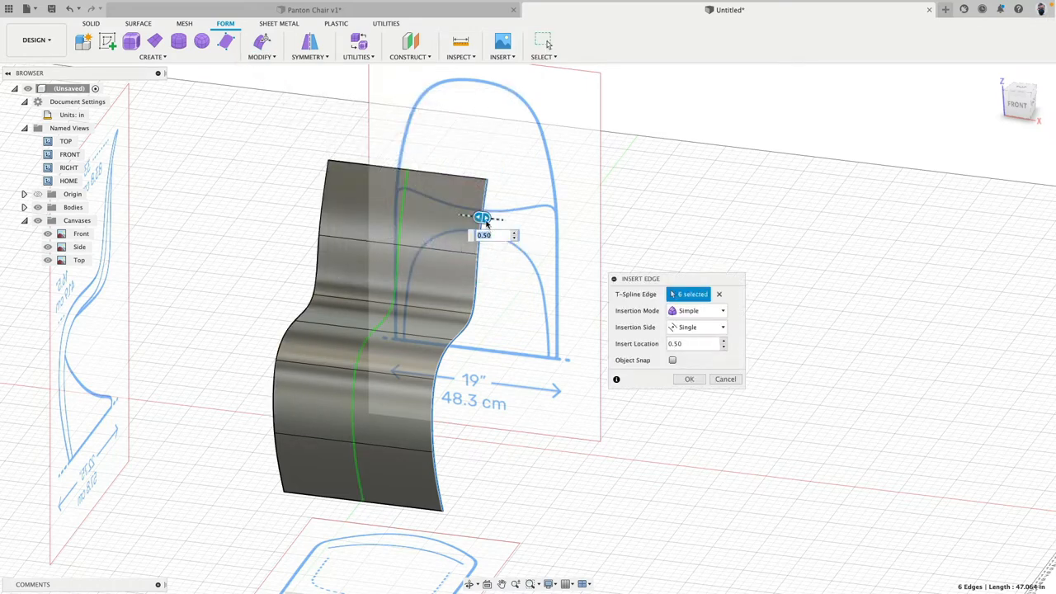
pyautogui.moveTo(482, 218); pyautogui.dragTo(420, 218)
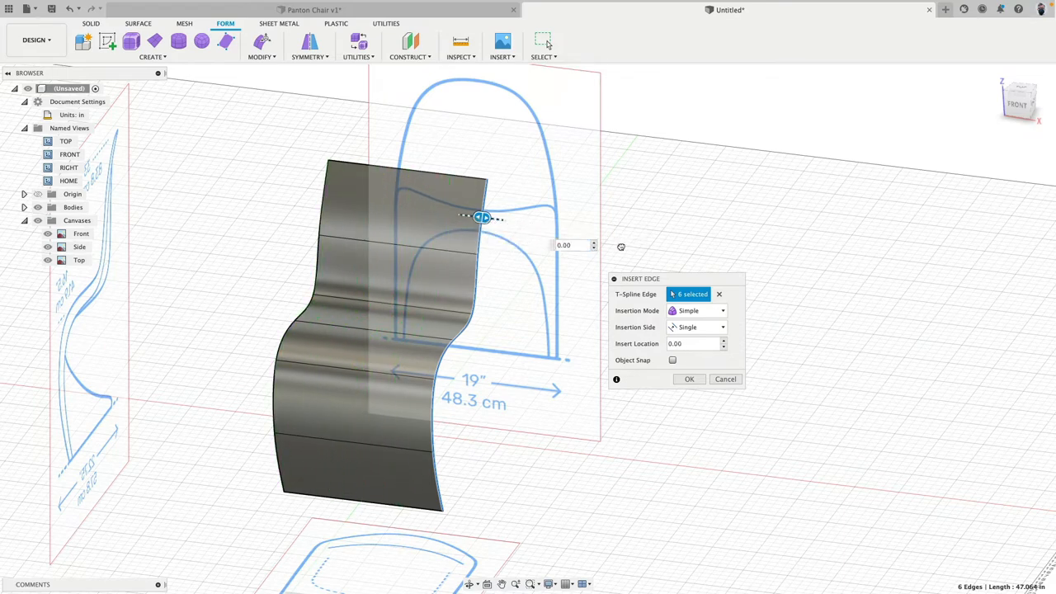
pyautogui.moveTo(482, 217); pyautogui.dragTo(468, 241)
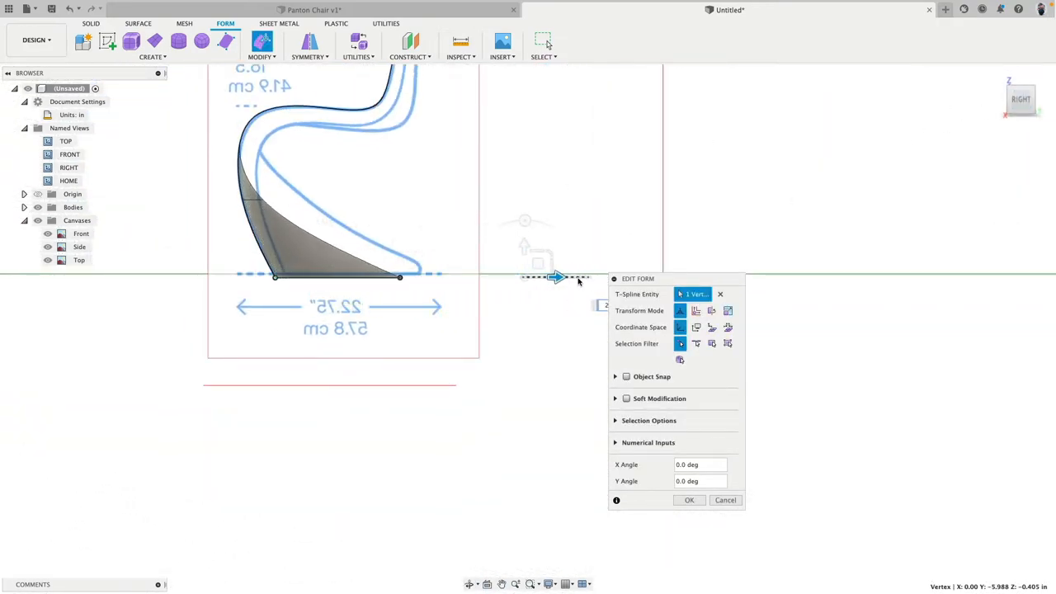
# Drag the base vertices onto the ground line and the seat-front vertices onto the side profile curve.
pyautogui.moveTo(558, 277); pyautogui.dragTo(554, 277)
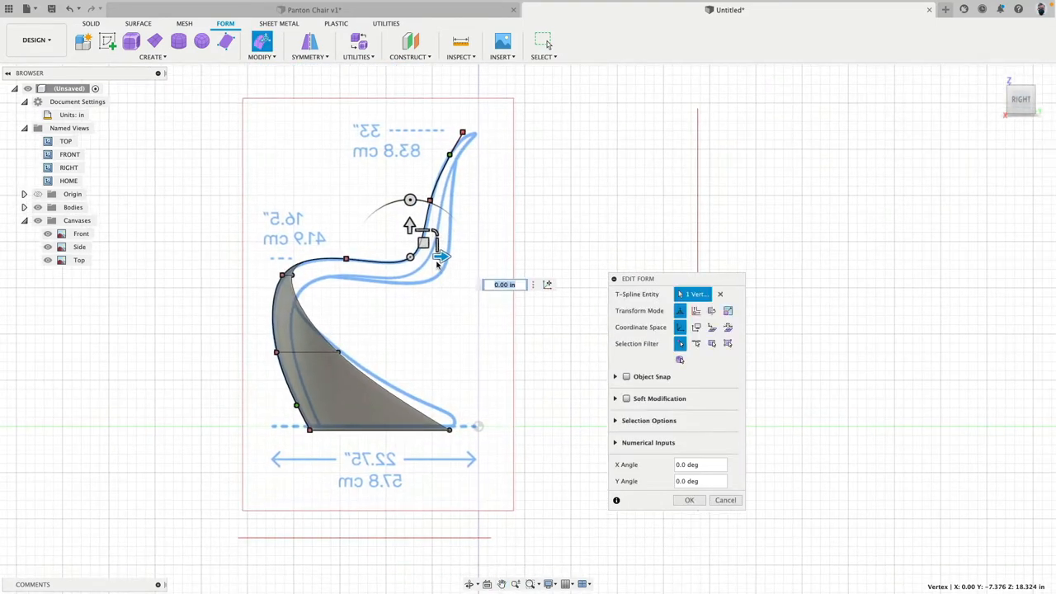
pyautogui.moveTo(437, 256); pyautogui.dragTo(488, 297)
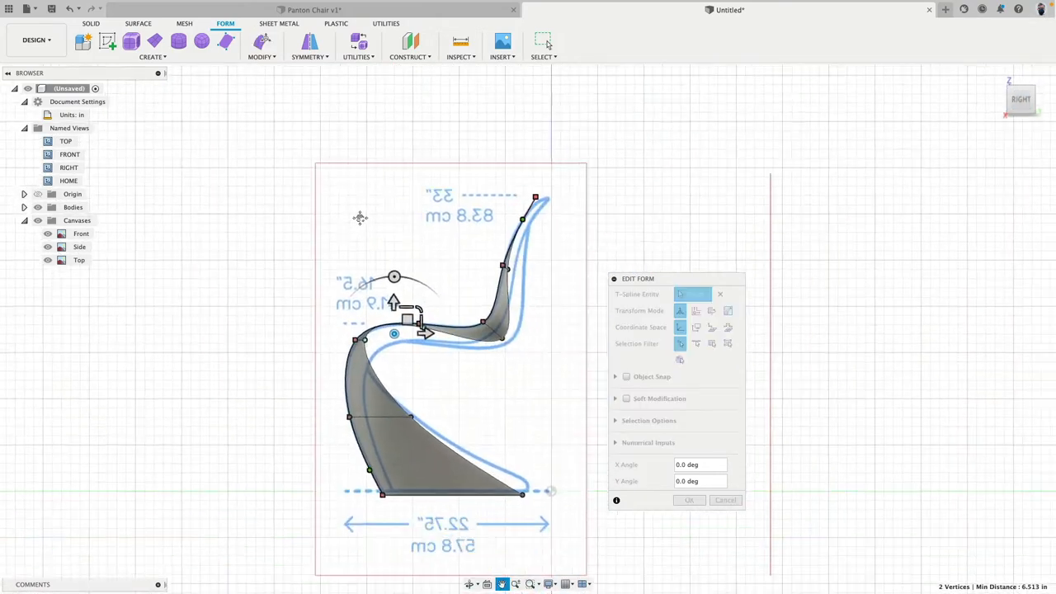
pyautogui.moveTo(392, 333); pyautogui.dragTo(353, 264)
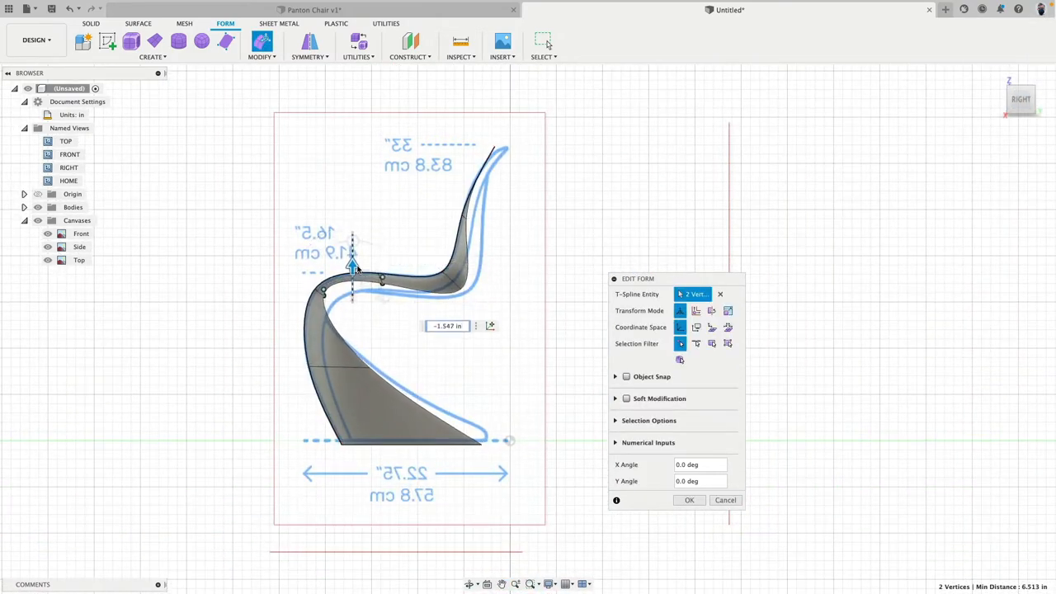
pyautogui.moveTo(353, 264); pyautogui.dragTo(353, 289)
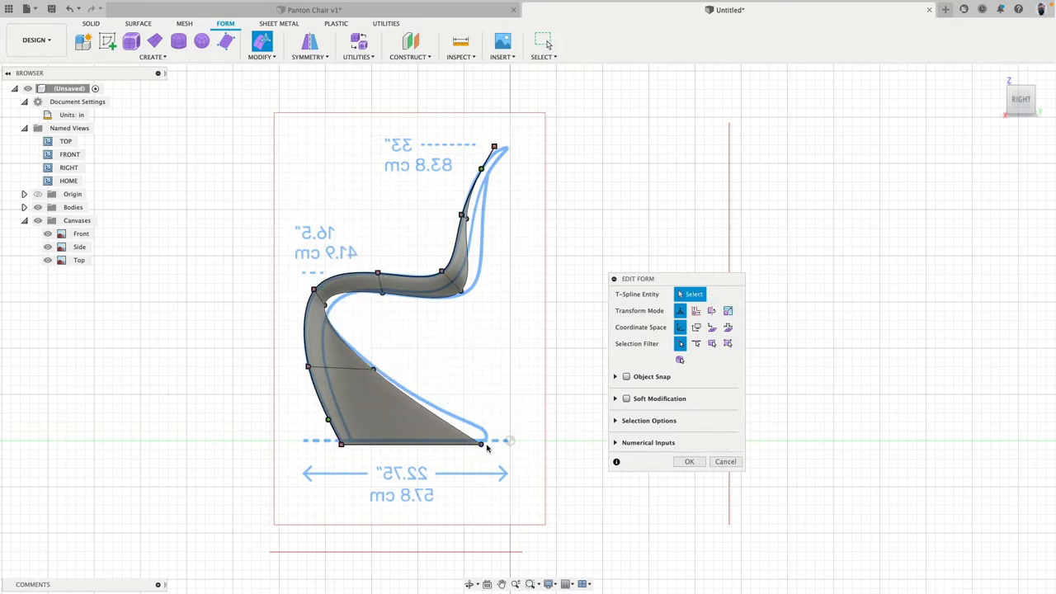
pyautogui.click(479, 442)
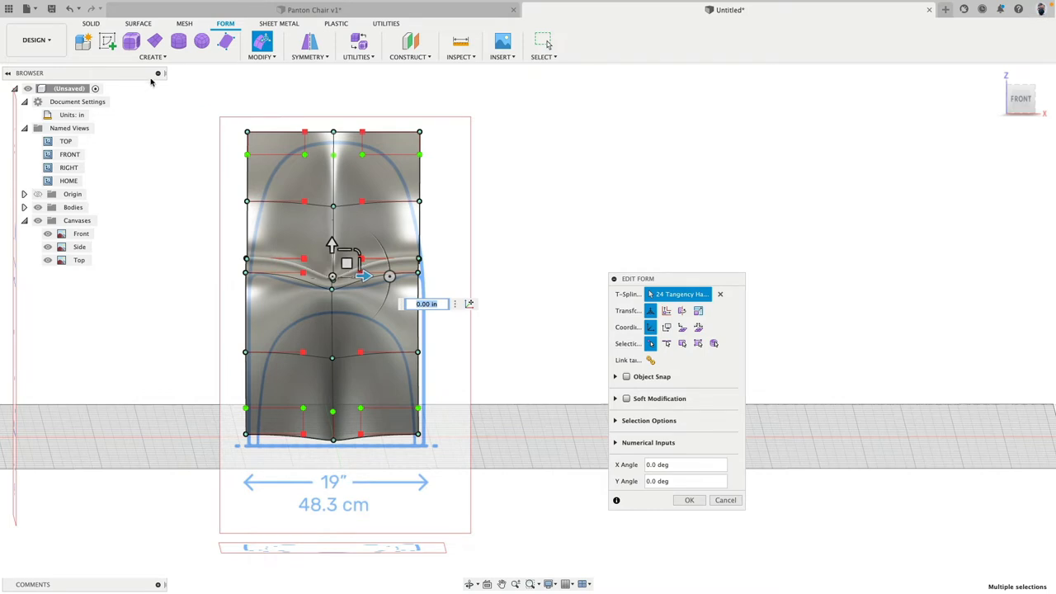
pyautogui.moveTo(462, 480)
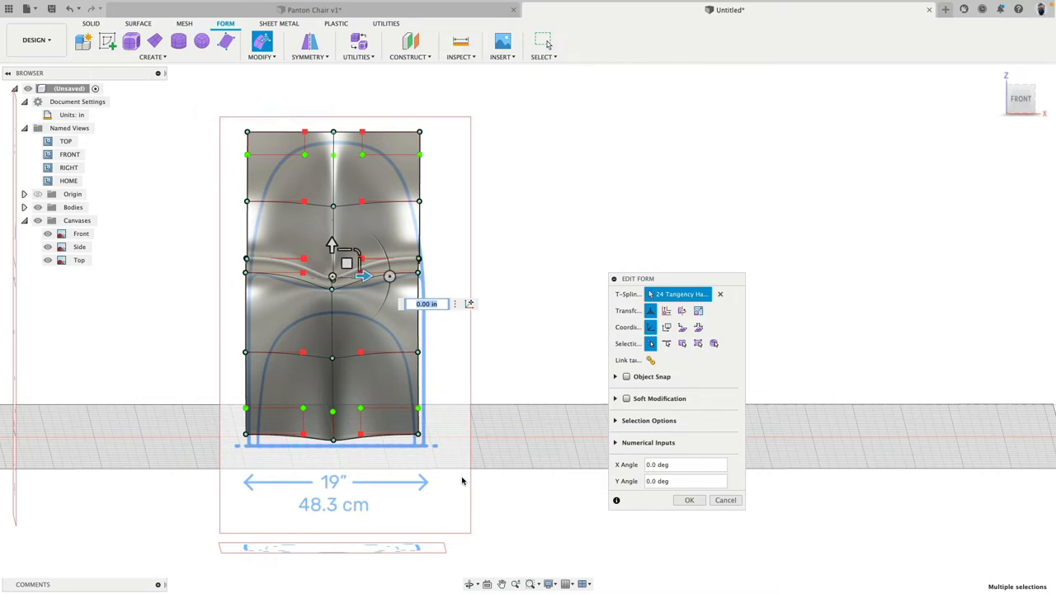
pyautogui.moveTo(651, 359)
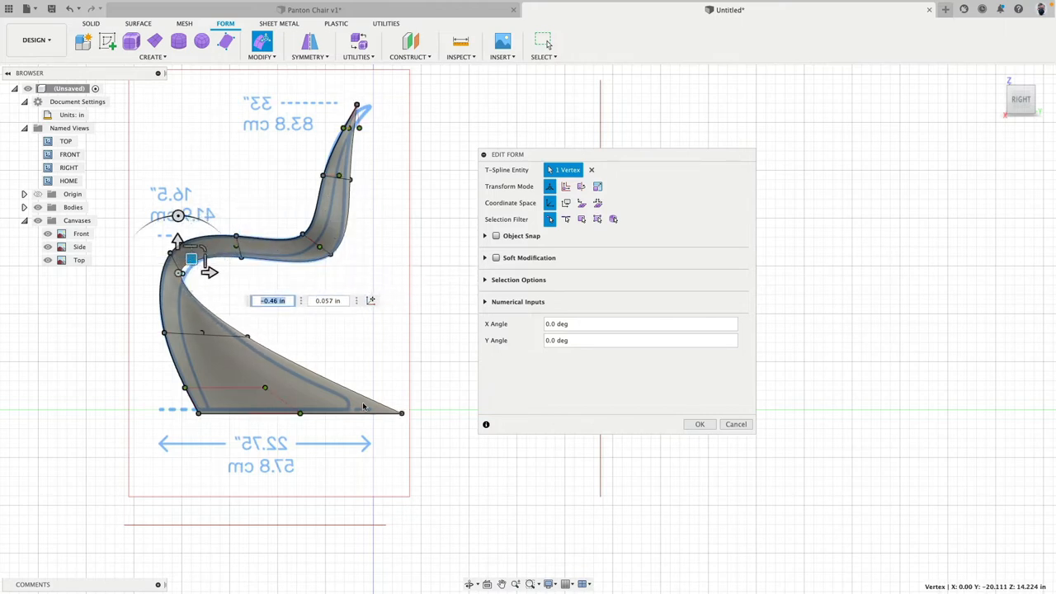
# Move the front-curve vertex onto the profile line and the base's front corner to the ground line.
pyautogui.moveTo(190, 257); pyautogui.dragTo(376, 413)
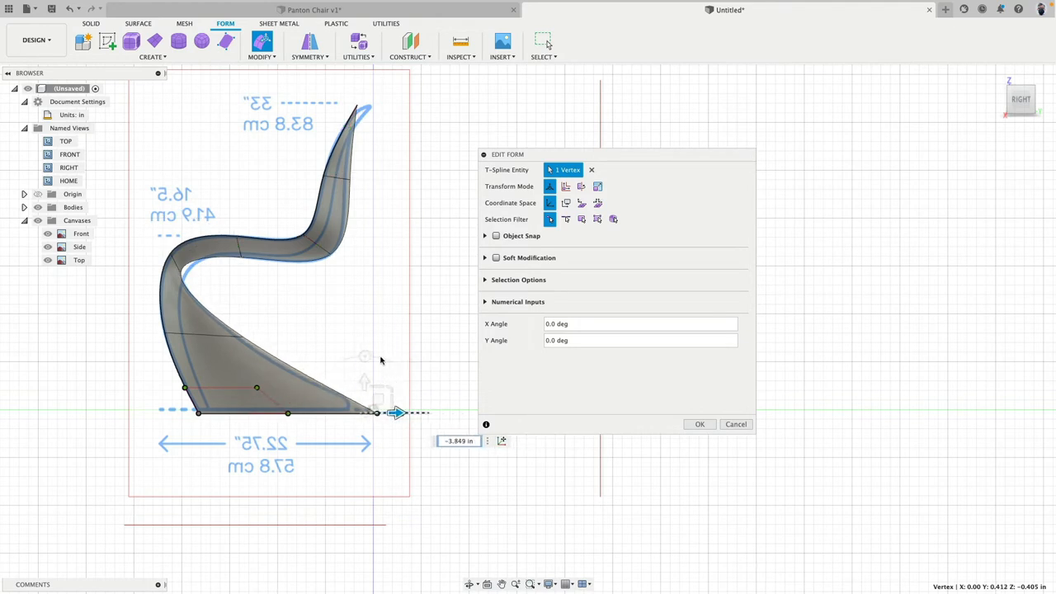
pyautogui.moveTo(396, 413); pyautogui.dragTo(376, 178)
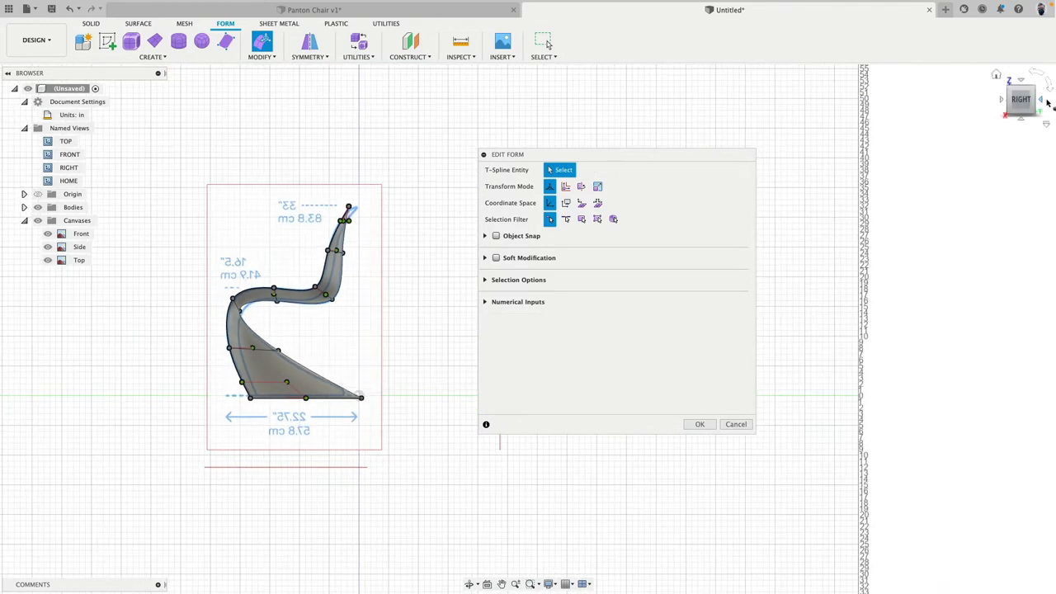
# Switch to the Front view and accept the Edit Form changes.
pyautogui.click(1000, 101)
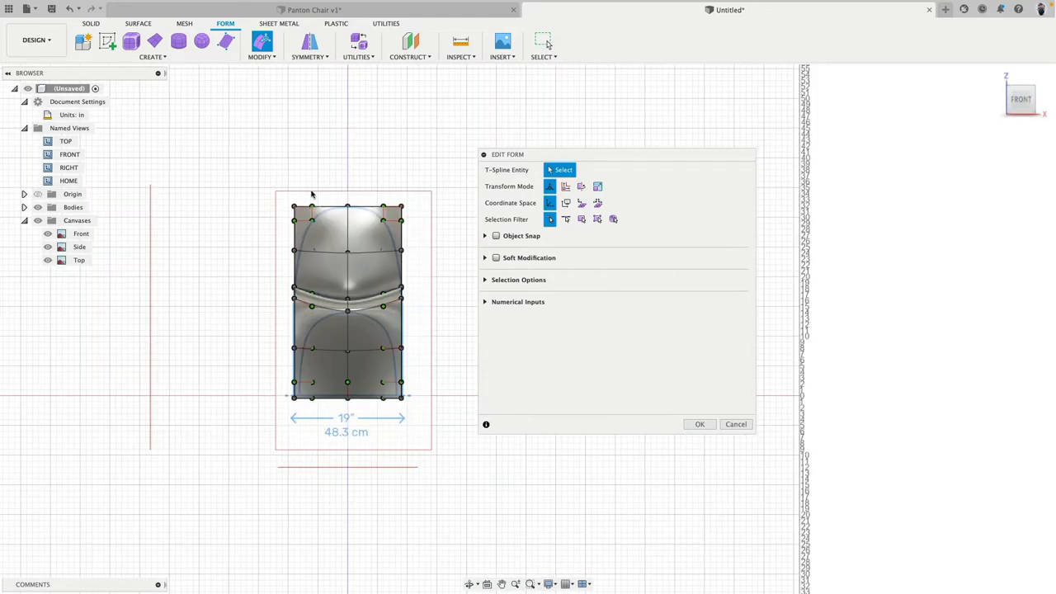
pyautogui.click(700, 424)
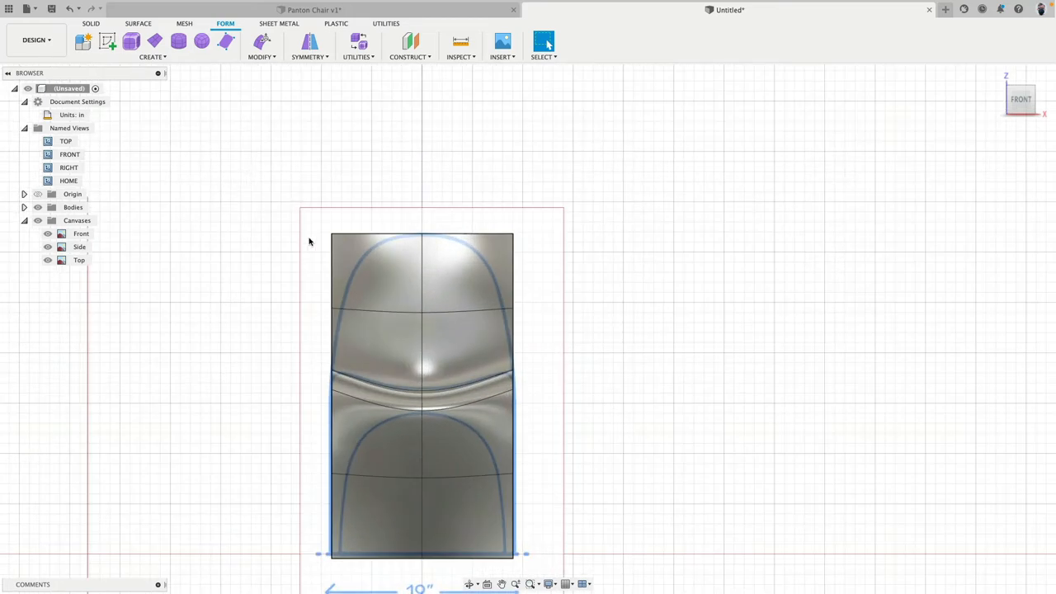
pyautogui.moveTo(284, 121)
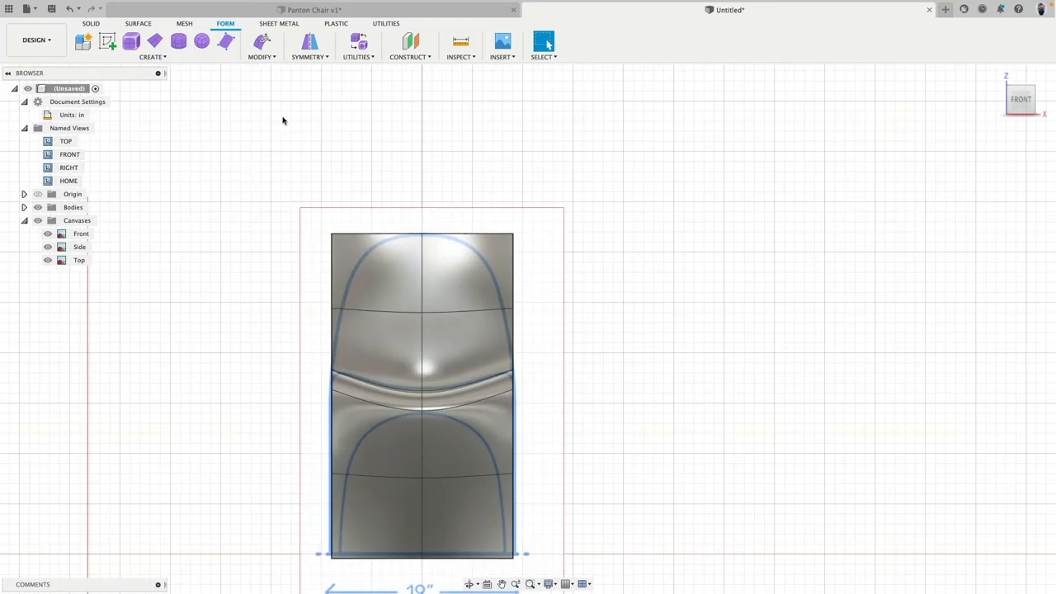
# UnCrease the two top corner vertices of the backrest so they round off.
pyautogui.click(259, 56)
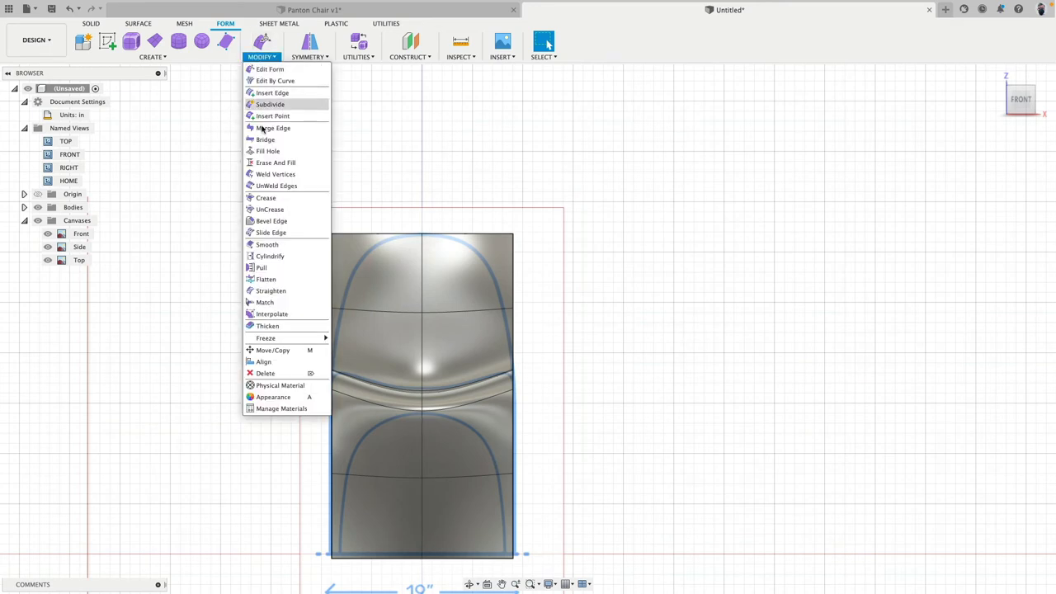
pyautogui.moveTo(271, 208)
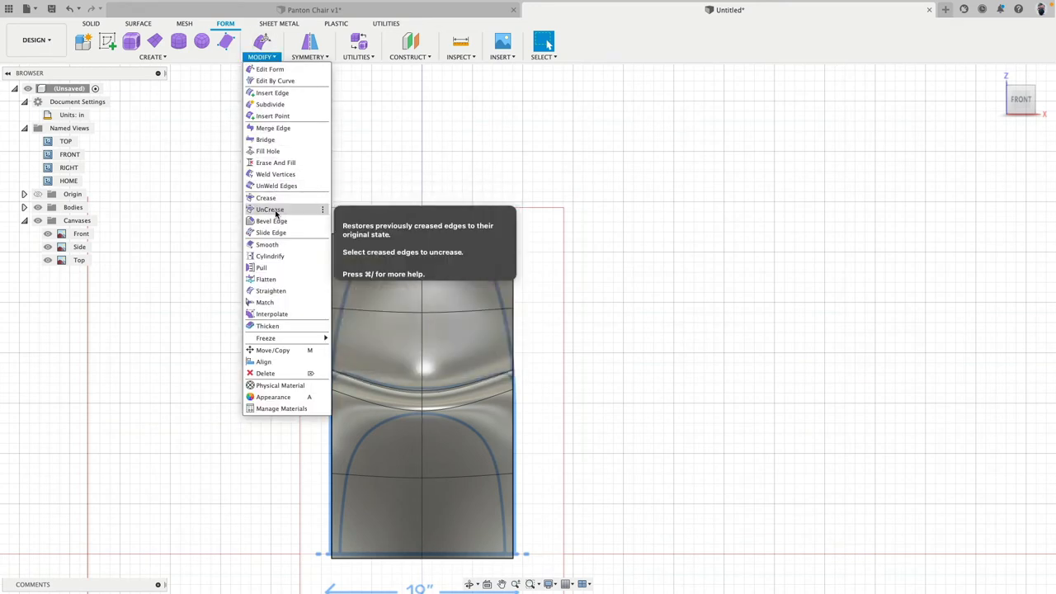
pyautogui.click(269, 208)
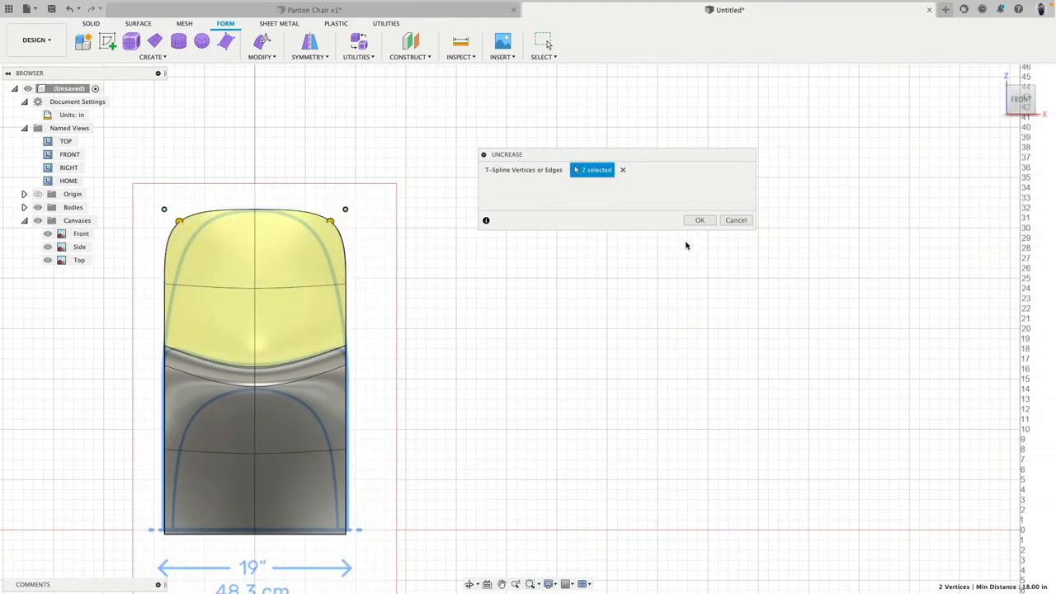
pyautogui.click(700, 219)
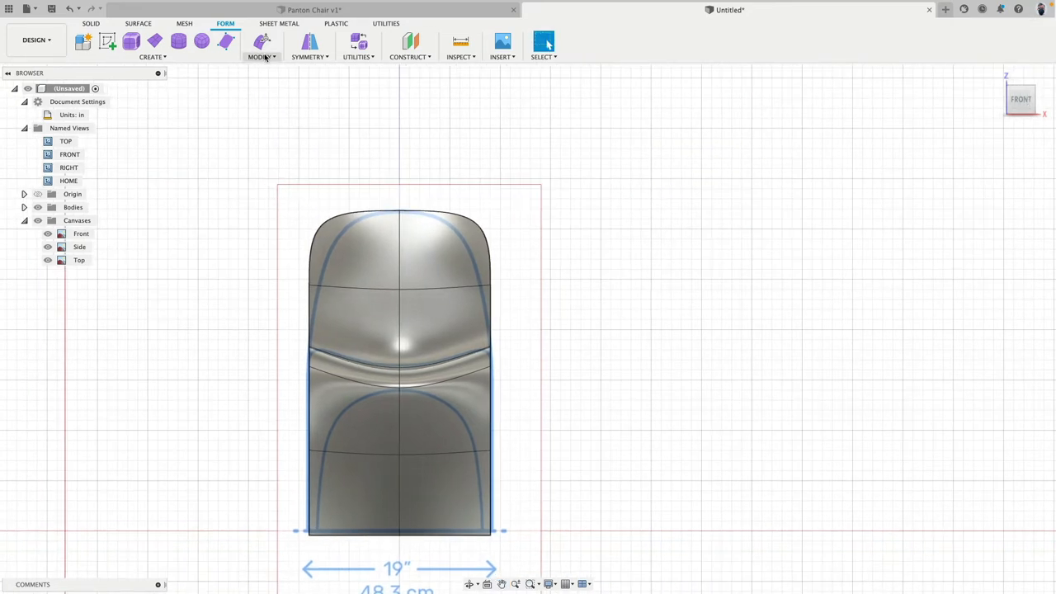
# In Edit Form, pull the back's top corner vertex outward and raise the top centre.
pyautogui.click(263, 43)
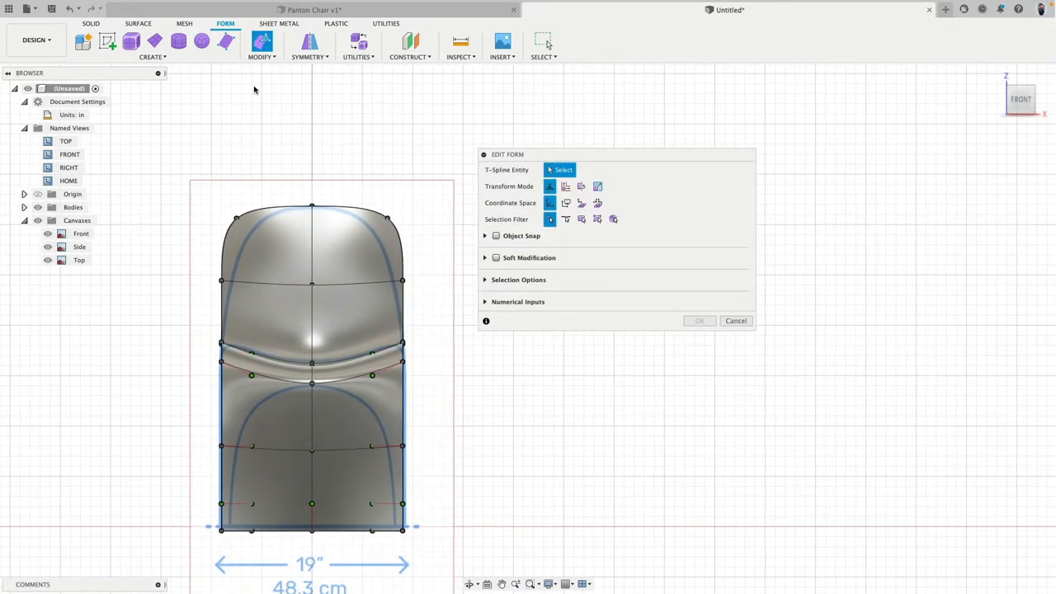
pyautogui.click(237, 218)
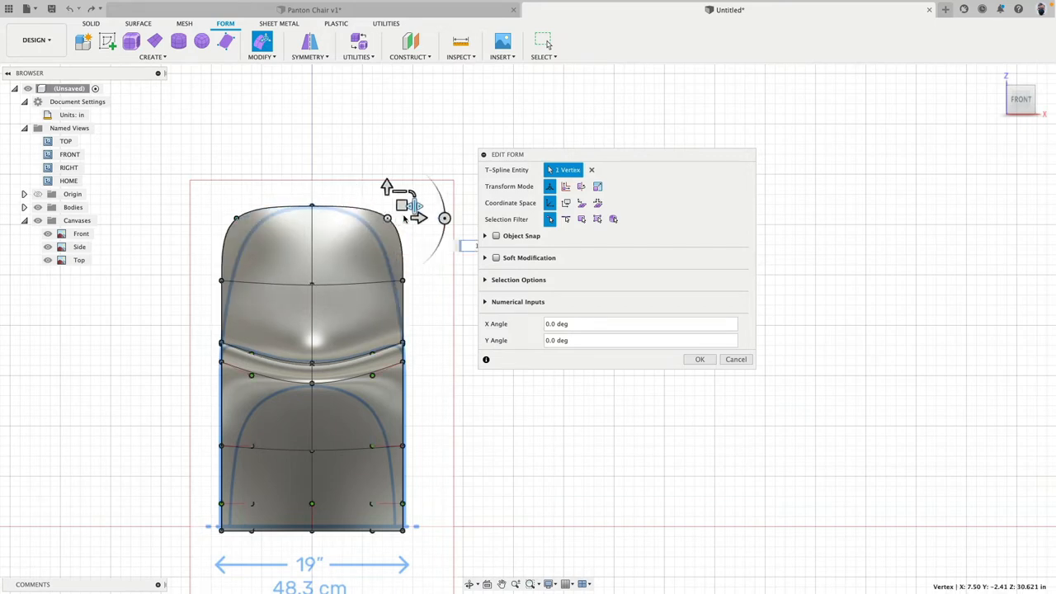
pyautogui.moveTo(416, 218); pyautogui.dragTo(388, 218)
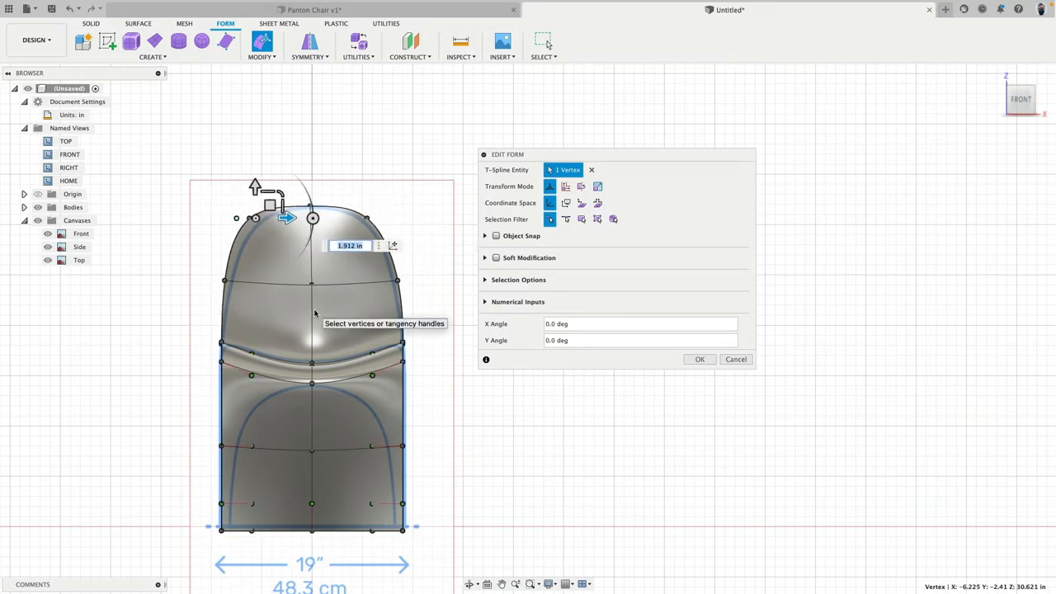
pyautogui.moveTo(283, 218); pyautogui.dragTo(419, 218)
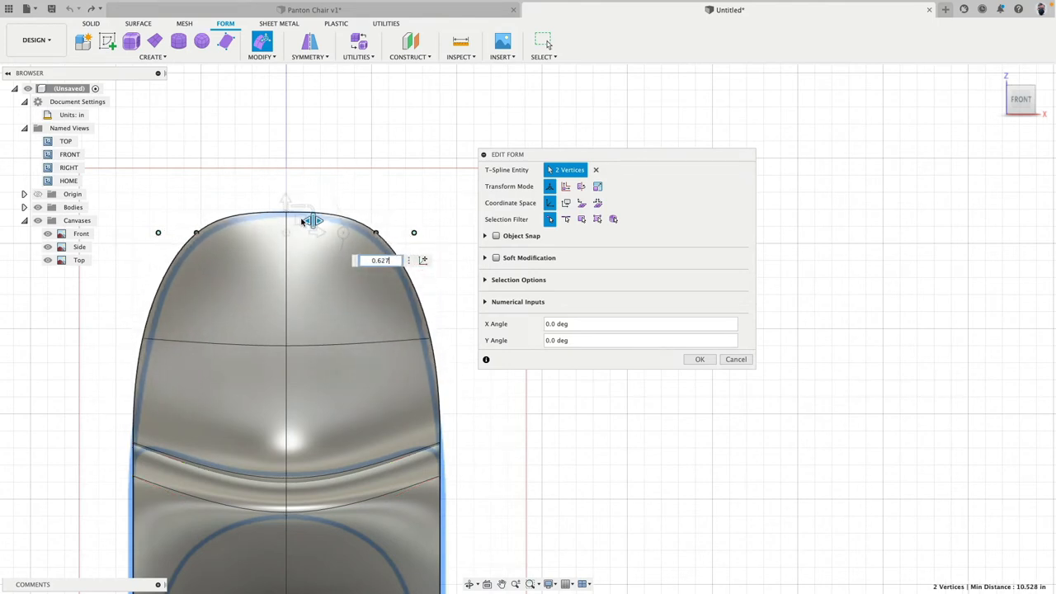
pyautogui.moveTo(312, 221); pyautogui.dragTo(284, 205)
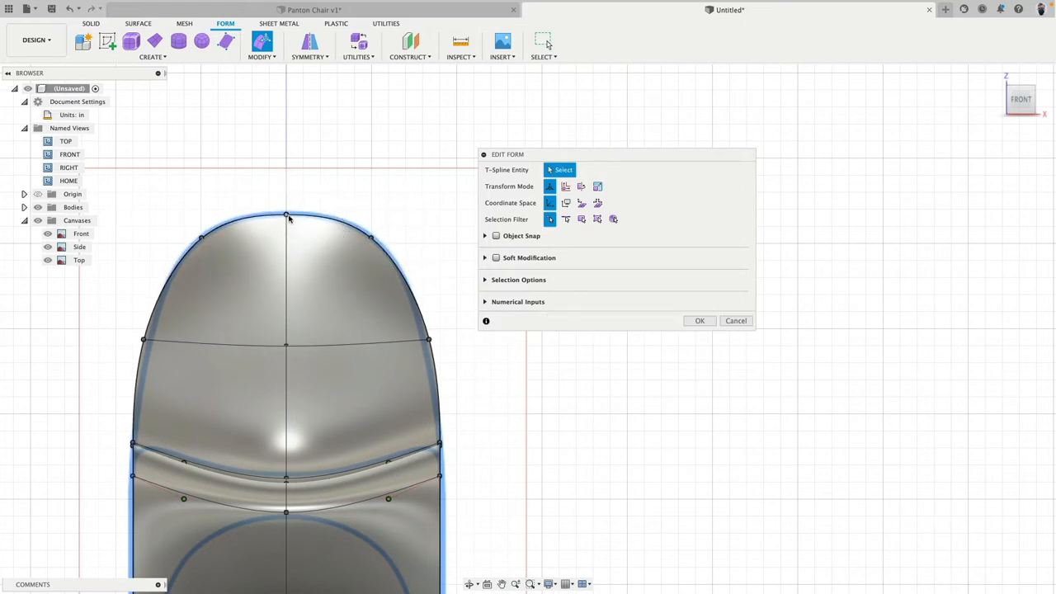
pyautogui.click(287, 218)
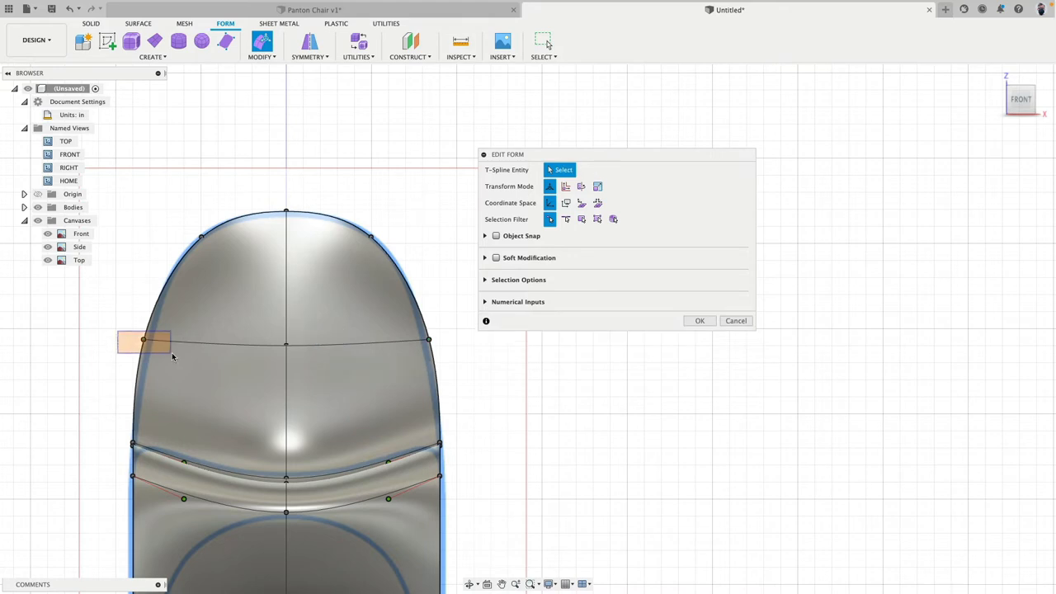
# Adjust the middle-row back vertices and lift the top-centre vertices to form the arch.
pyautogui.click(142, 339)
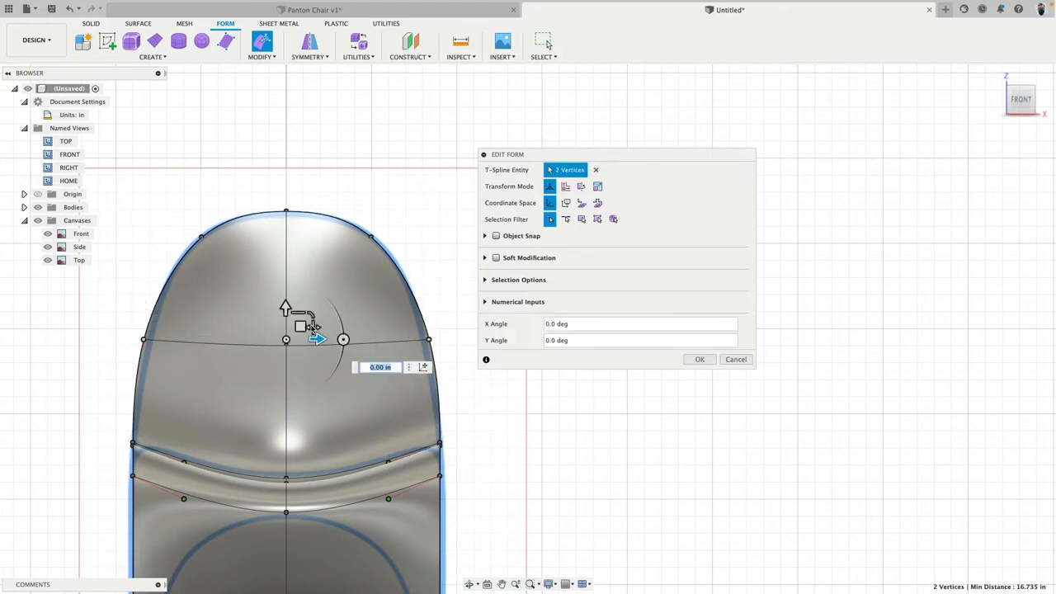
pyautogui.moveTo(317, 339); pyautogui.dragTo(321, 339)
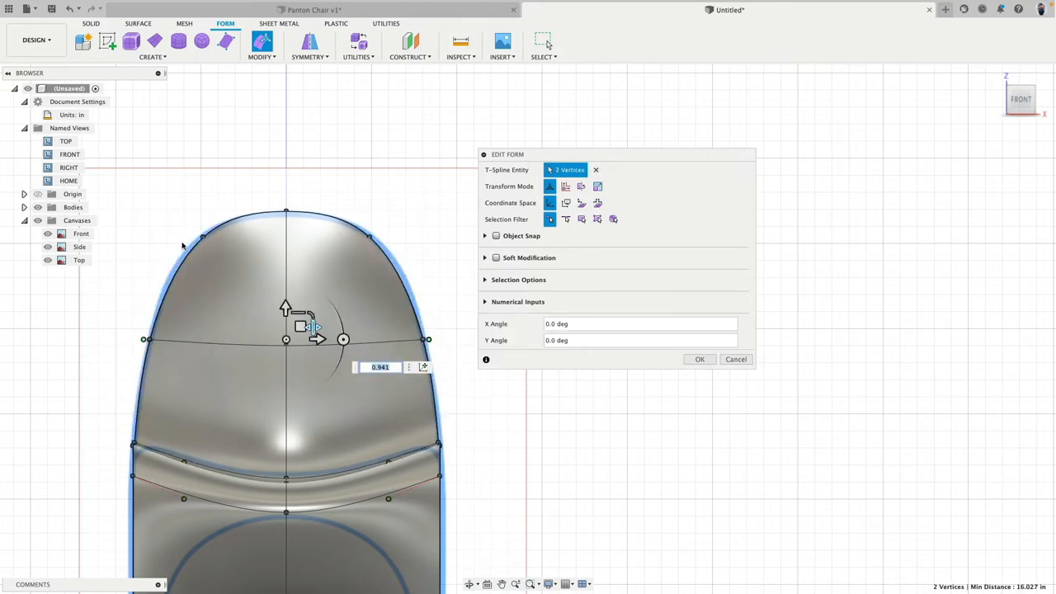
pyautogui.moveTo(319, 340); pyautogui.dragTo(318, 238)
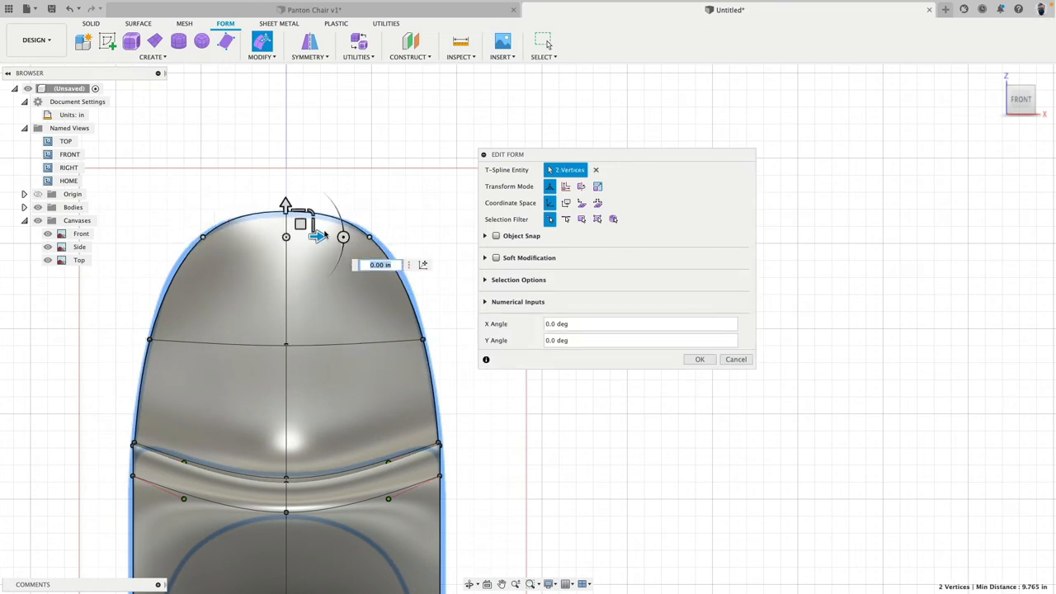
pyautogui.moveTo(343, 237); pyautogui.dragTo(314, 224)
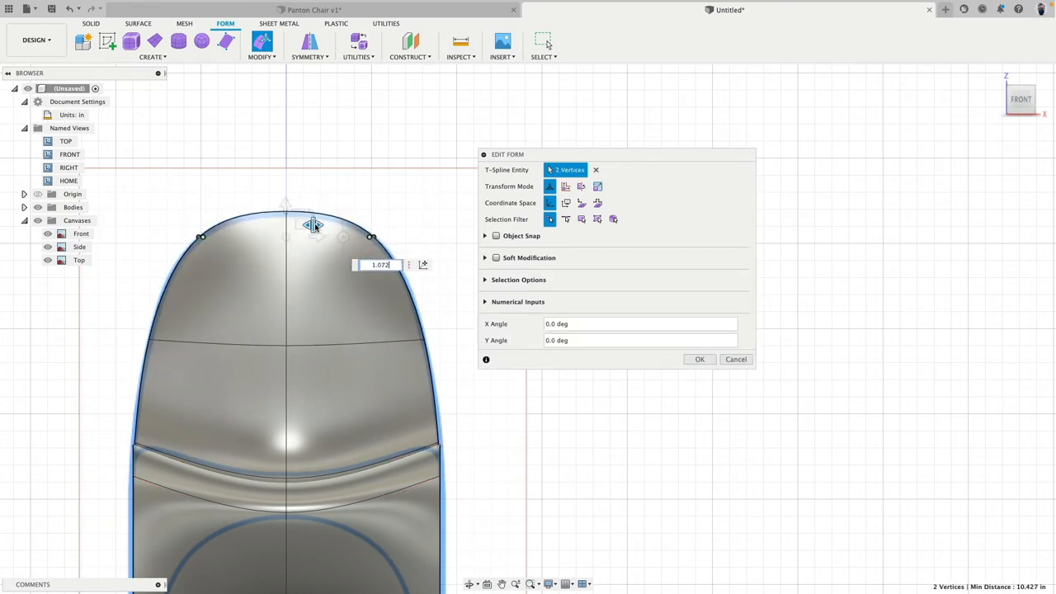
pyautogui.moveTo(312, 225); pyautogui.dragTo(283, 206)
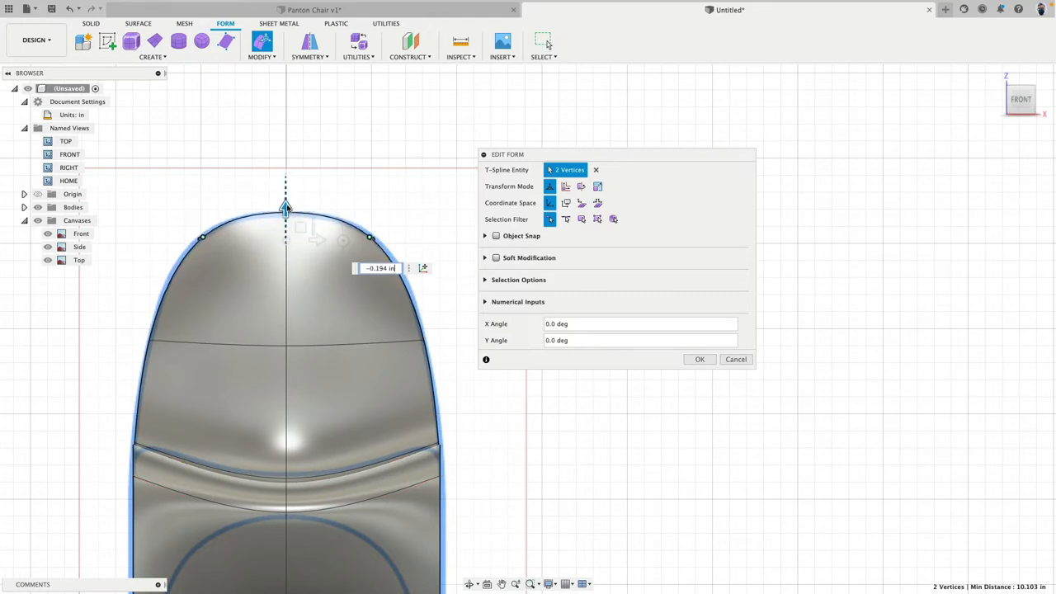
pyautogui.moveTo(284, 206); pyautogui.dragTo(312, 231)
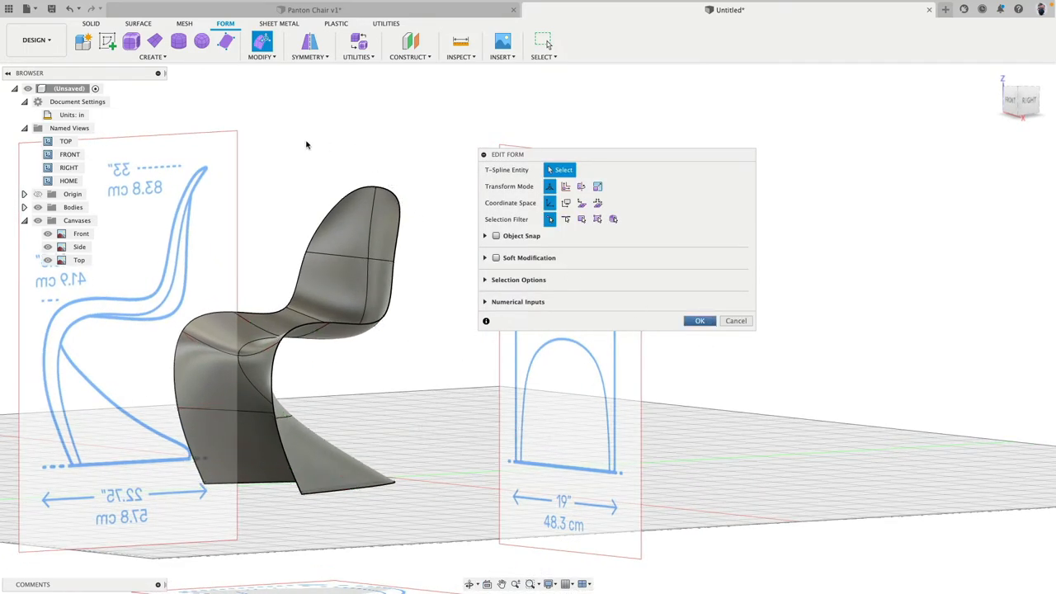
# Accept the backrest edits, restart Edit Form and switch to the Right view.
pyautogui.click(699, 320)
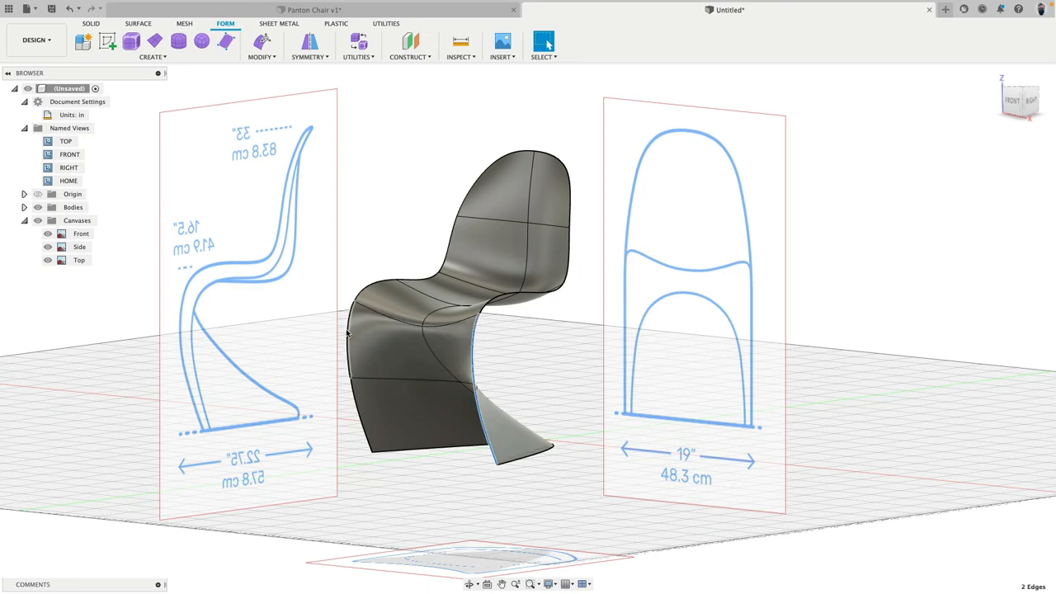
pyautogui.click(419, 348)
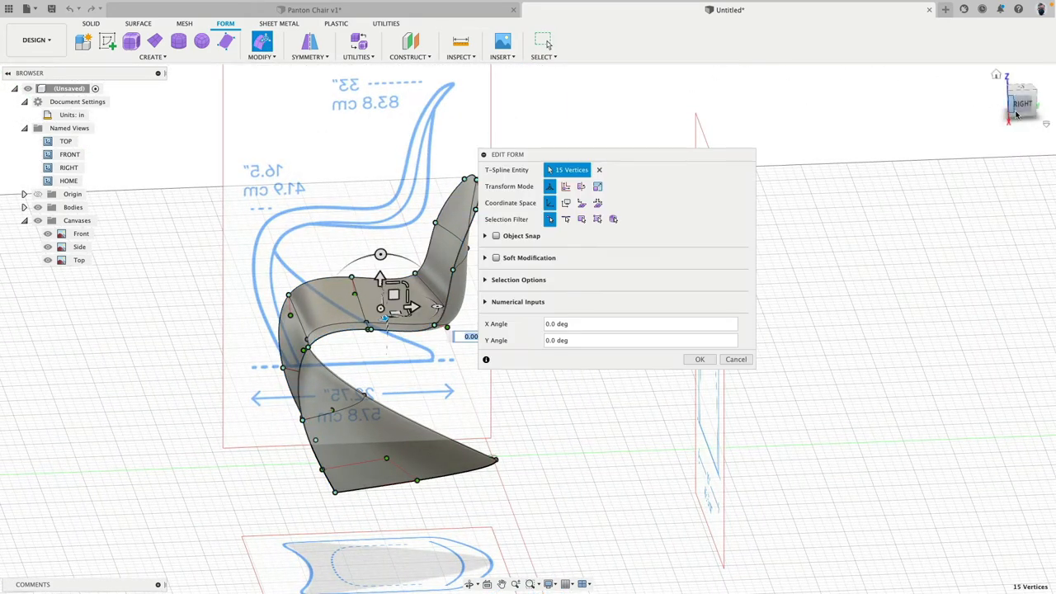
pyautogui.click(564, 218)
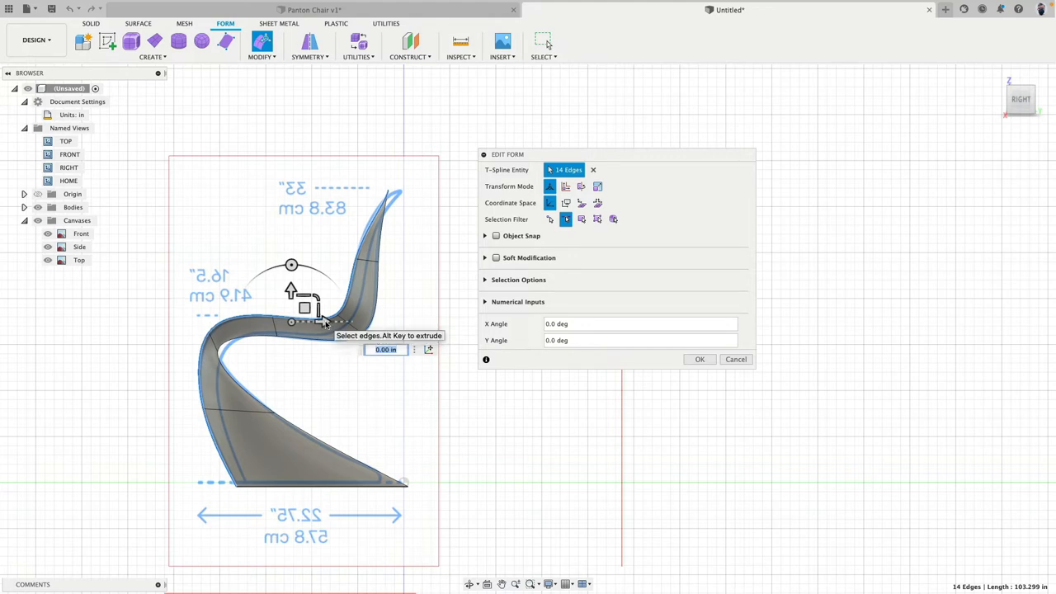
# Nudge the outline edges and lower the front base and foot vertices onto the ground line.
pyautogui.moveTo(330, 322); pyautogui.dragTo(346, 322)
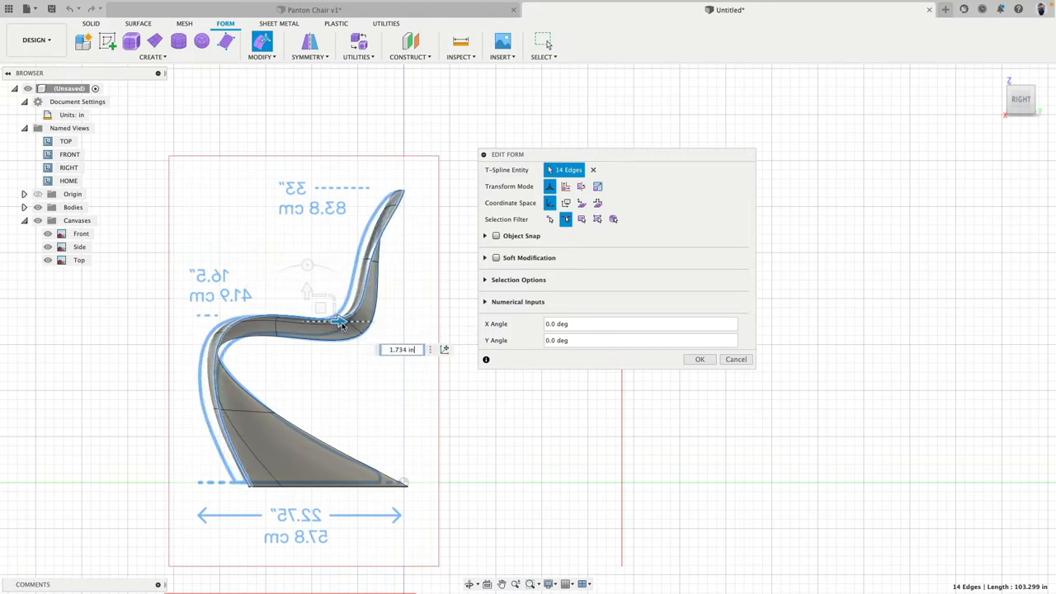
pyautogui.moveTo(343, 324)
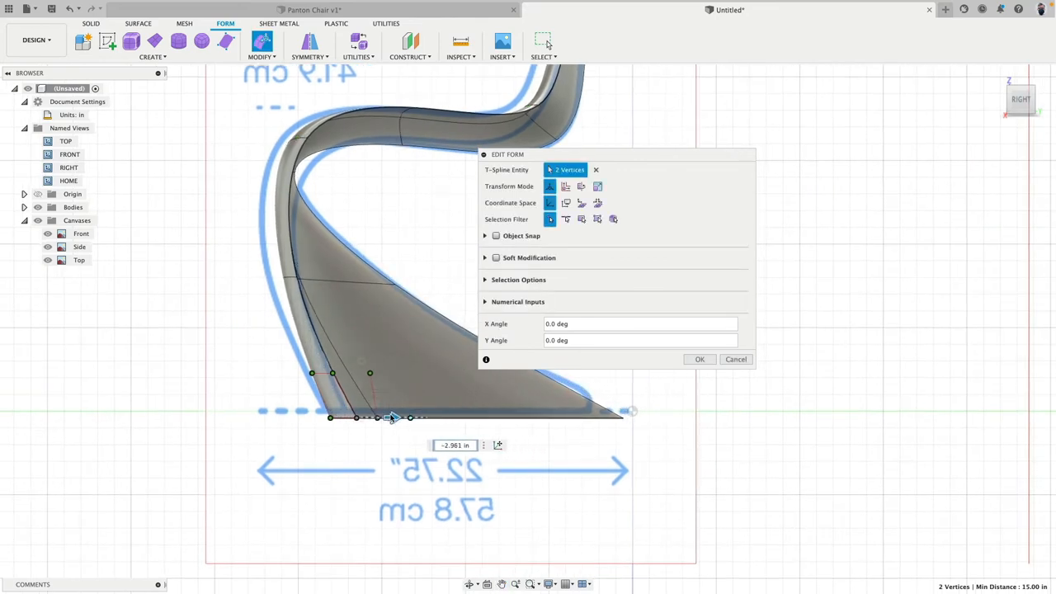
pyautogui.moveTo(393, 416); pyautogui.dragTo(357, 416)
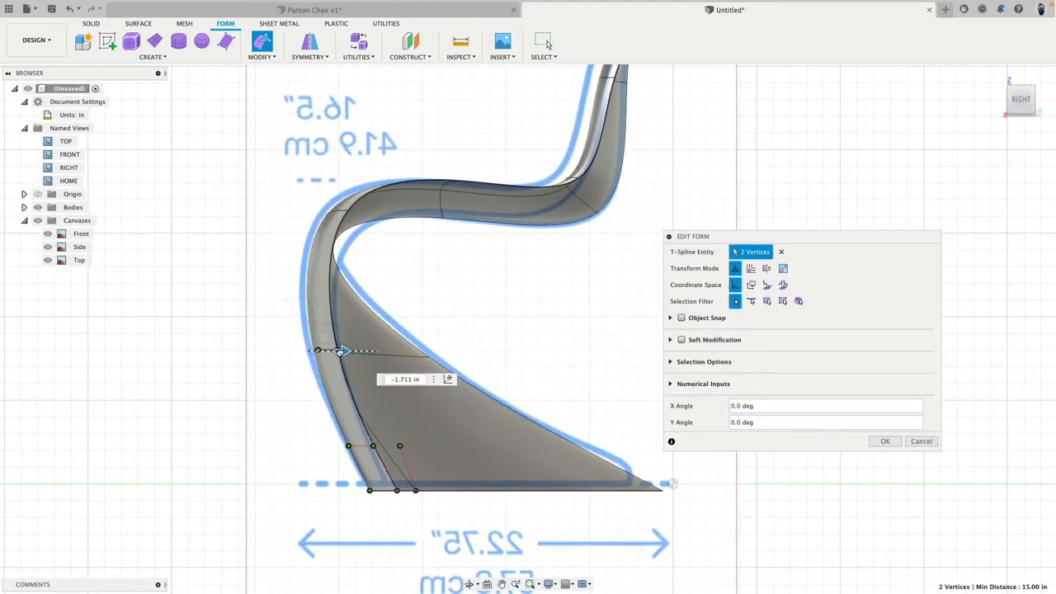
pyautogui.moveTo(345, 349); pyautogui.dragTo(333, 350)
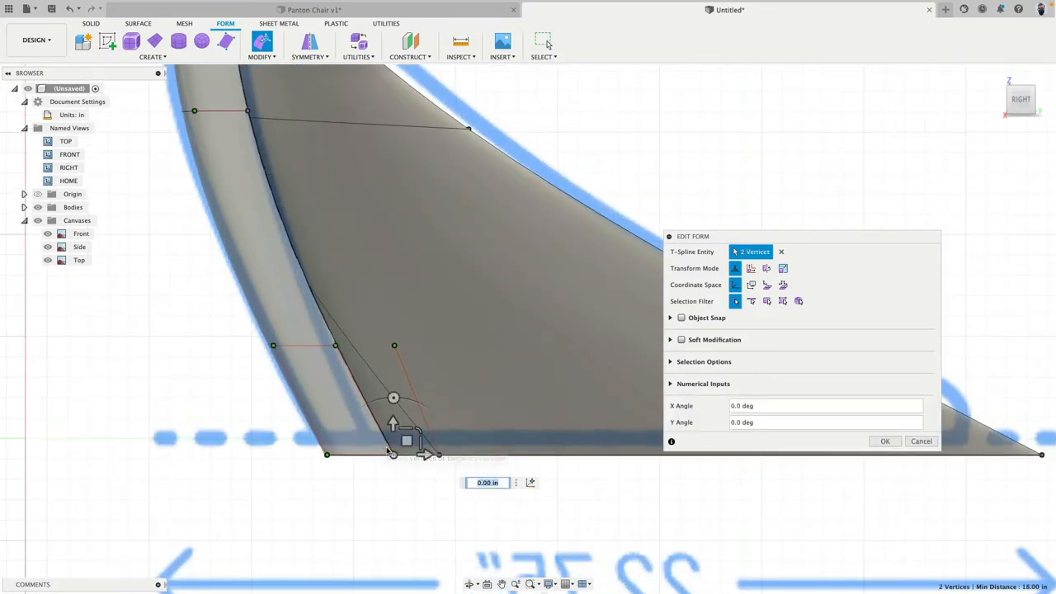
pyautogui.moveTo(422, 455); pyautogui.dragTo(409, 456)
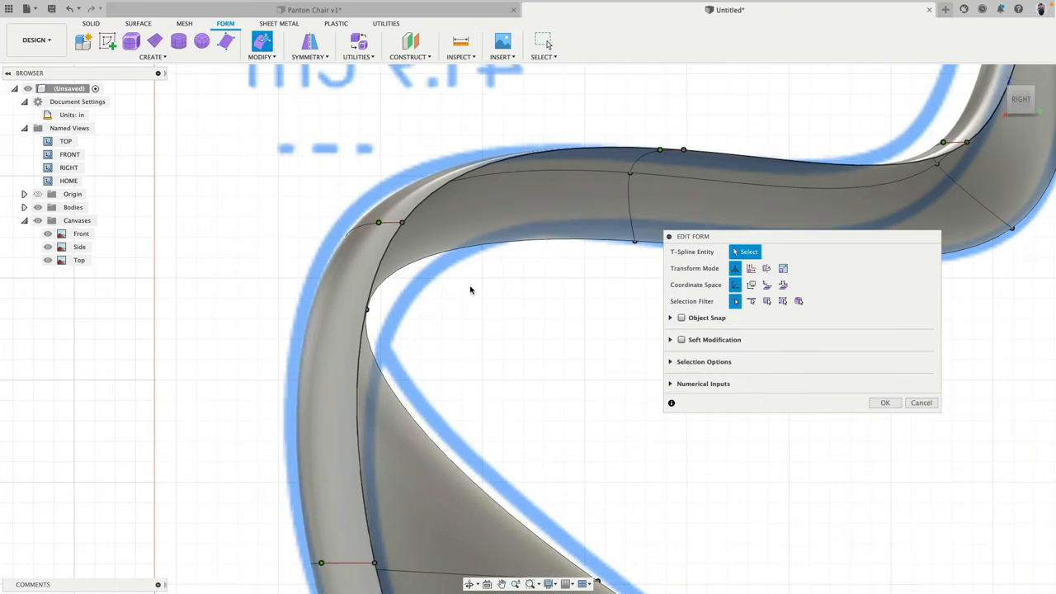
pyautogui.moveTo(446, 274)
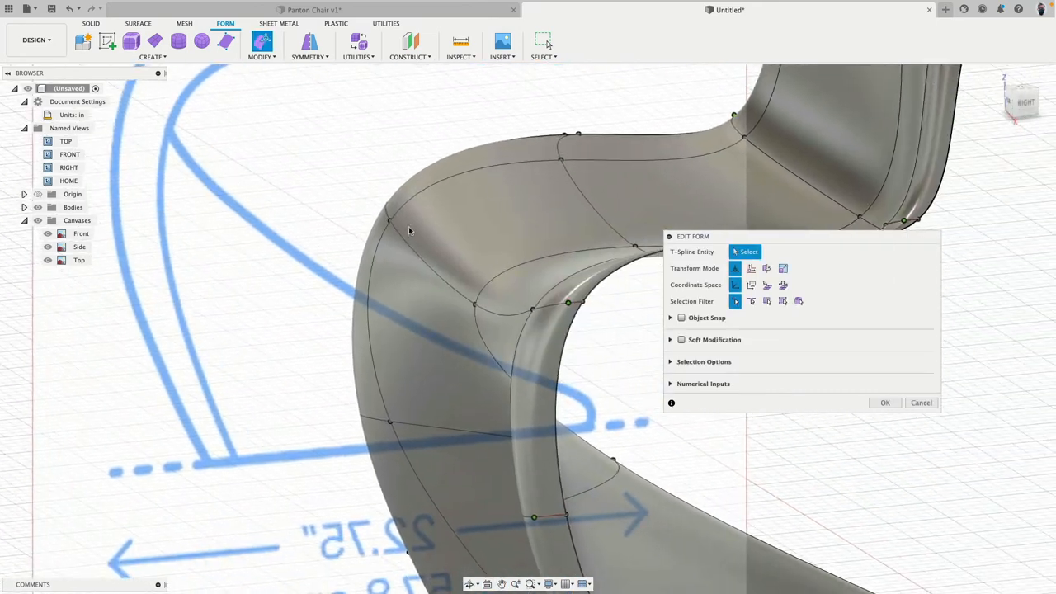
# Move the seat's front-bend vertices and an inner bend vertex onto the blue side outline.
pyautogui.click(462, 239)
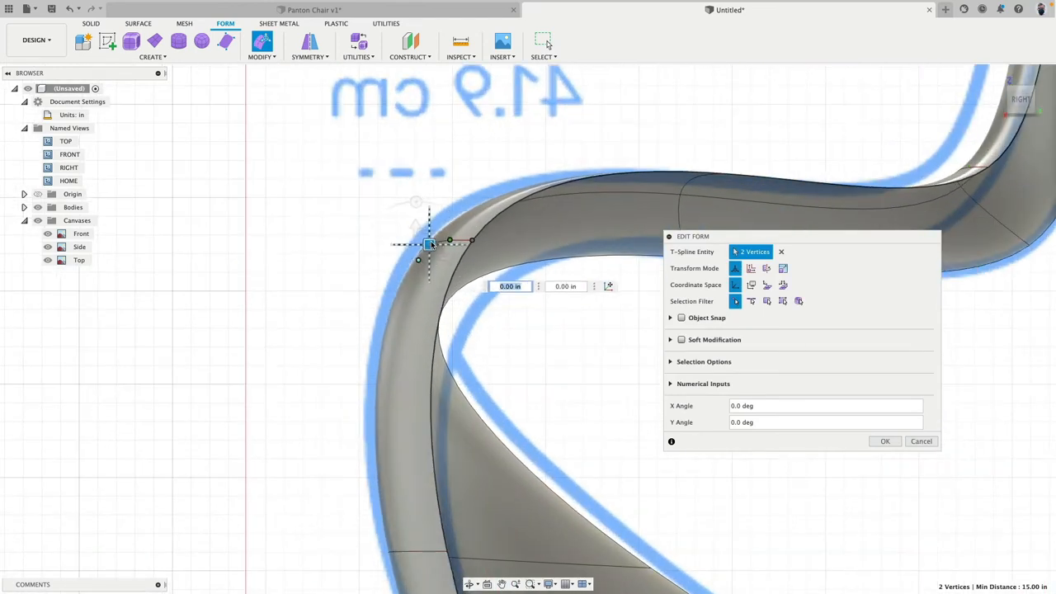
pyautogui.moveTo(429, 244); pyautogui.dragTo(413, 233)
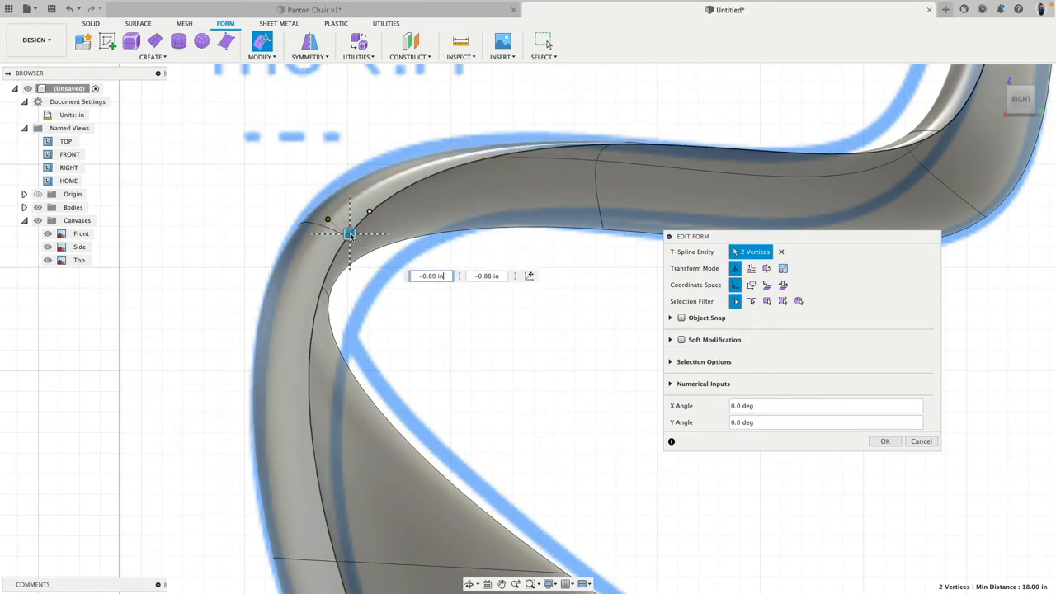
pyautogui.moveTo(349, 234); pyautogui.dragTo(337, 247)
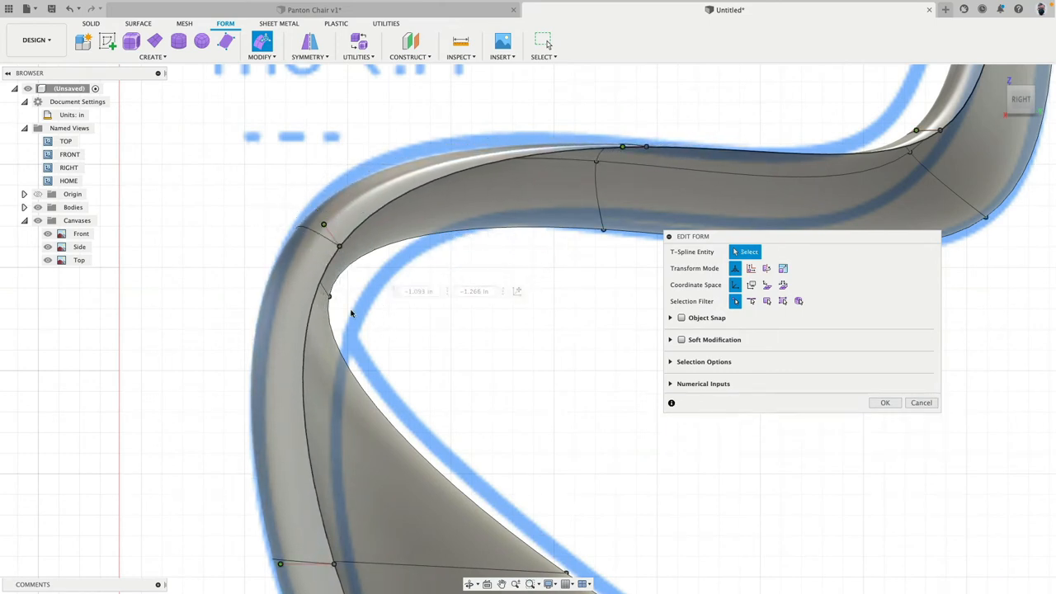
pyautogui.click(339, 247)
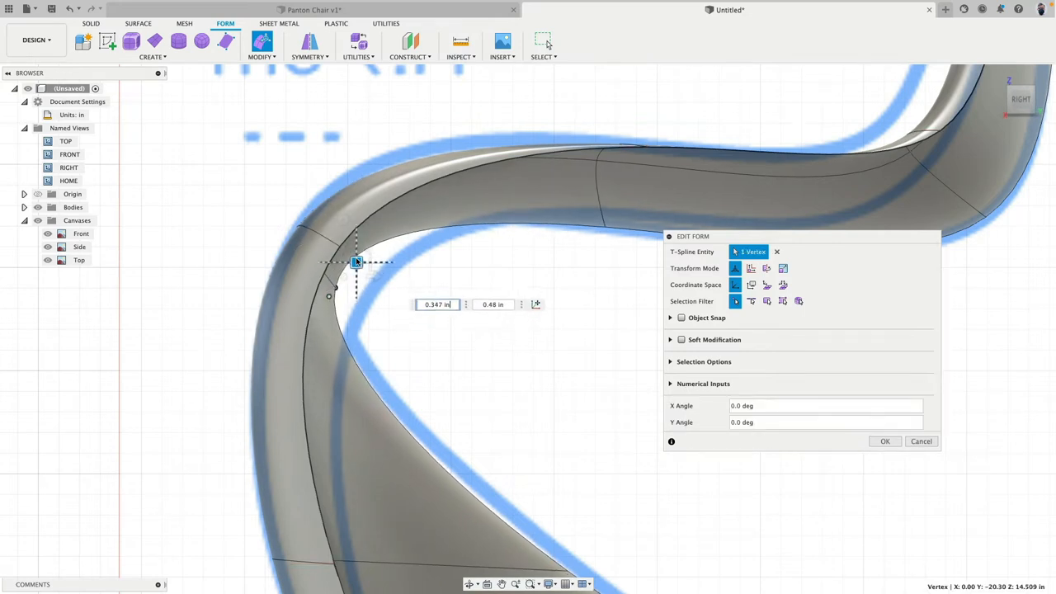
pyautogui.moveTo(356, 262); pyautogui.dragTo(365, 244)
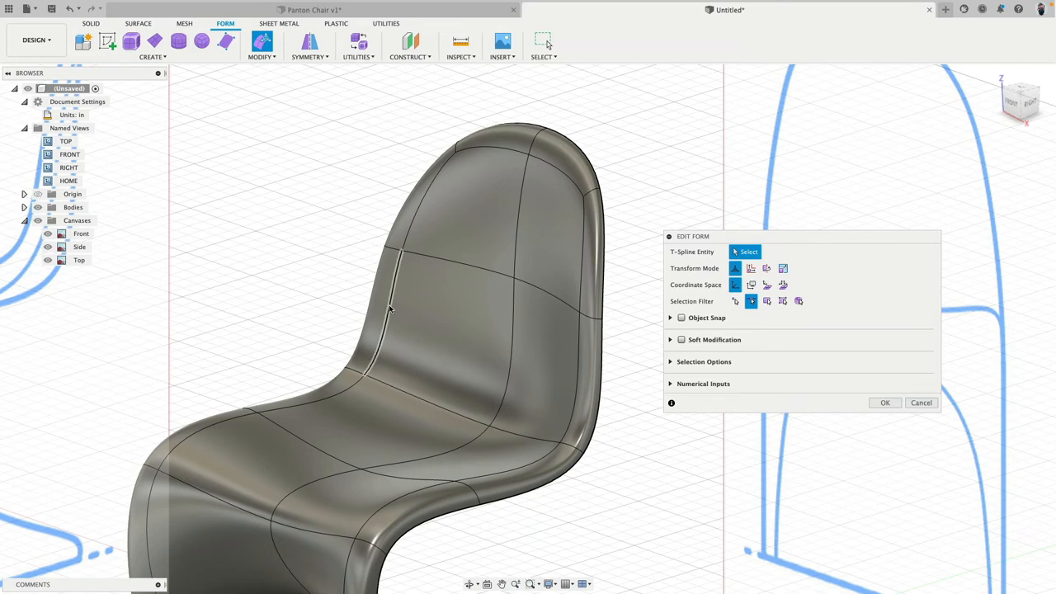
pyautogui.click(390, 310)
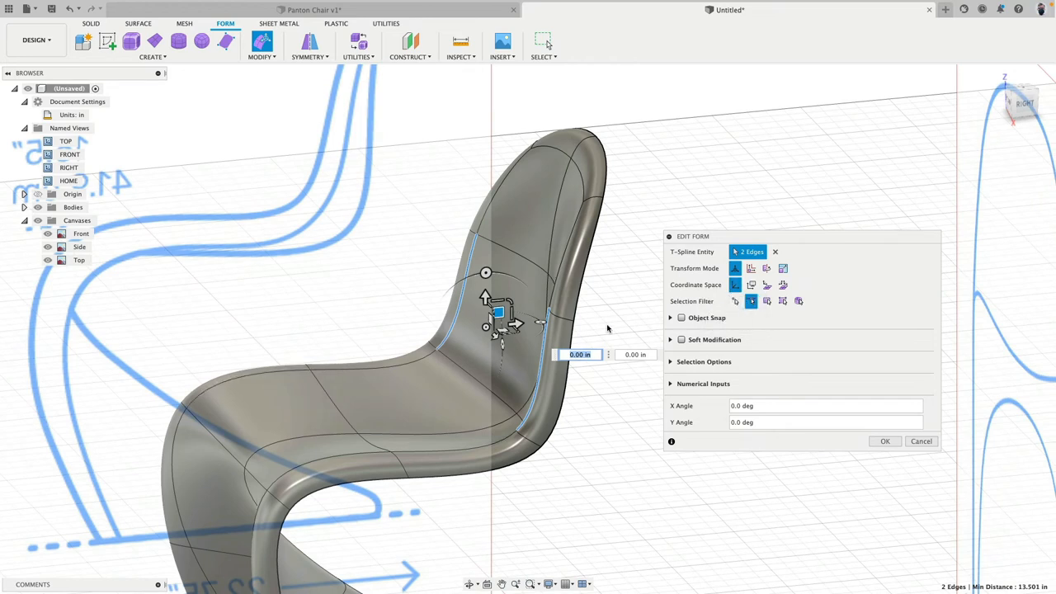
pyautogui.click(825, 405)
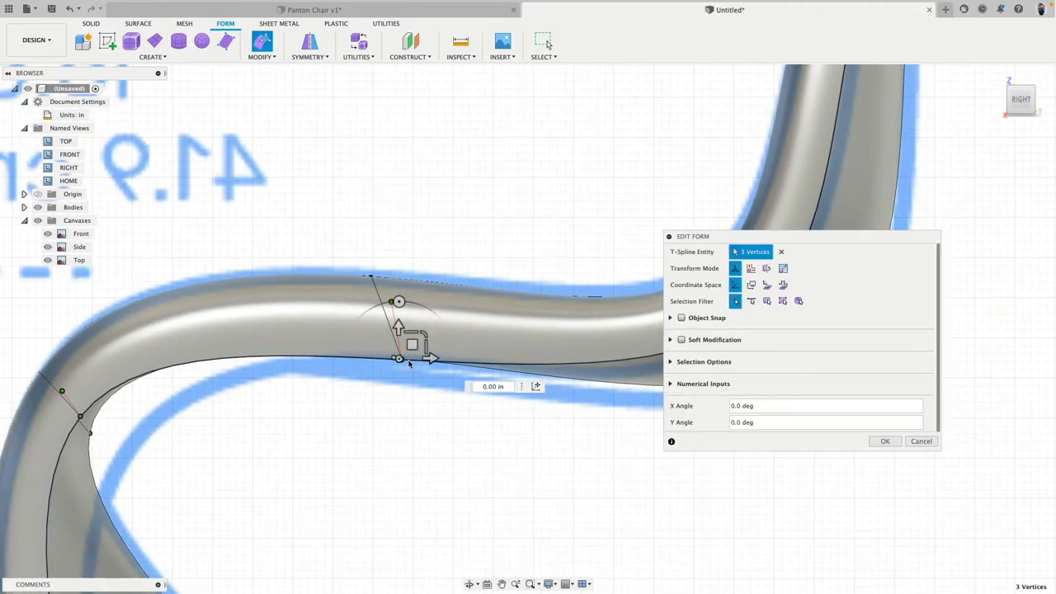
# Drag seat vertices to match the side thickness and reshape the seat's front bend.
pyautogui.moveTo(399, 338); pyautogui.dragTo(400, 311)
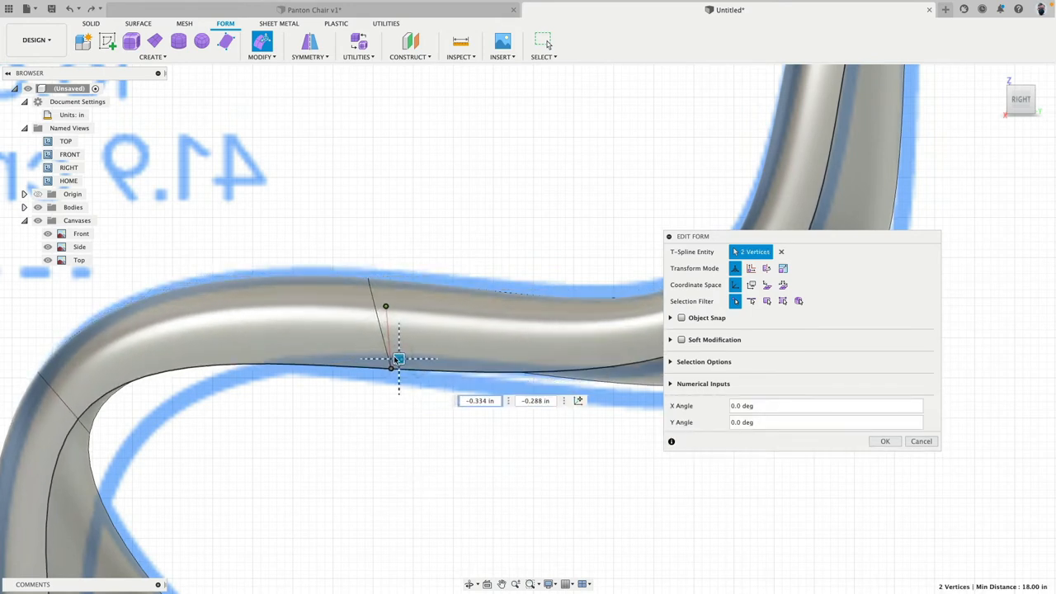
pyautogui.moveTo(399, 359); pyautogui.dragTo(389, 338)
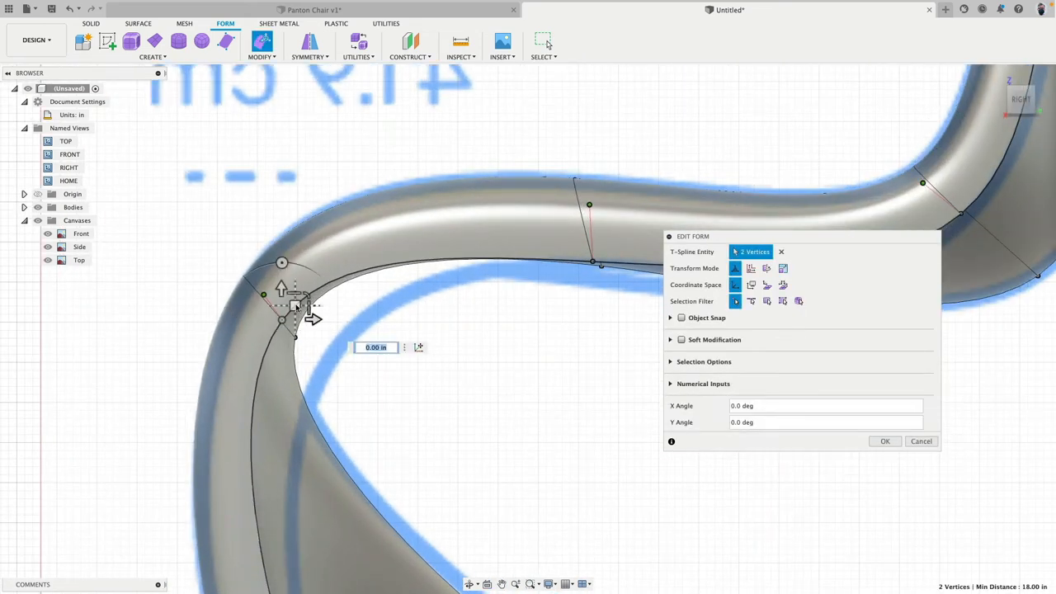
pyautogui.moveTo(293, 297); pyautogui.dragTo(380, 350)
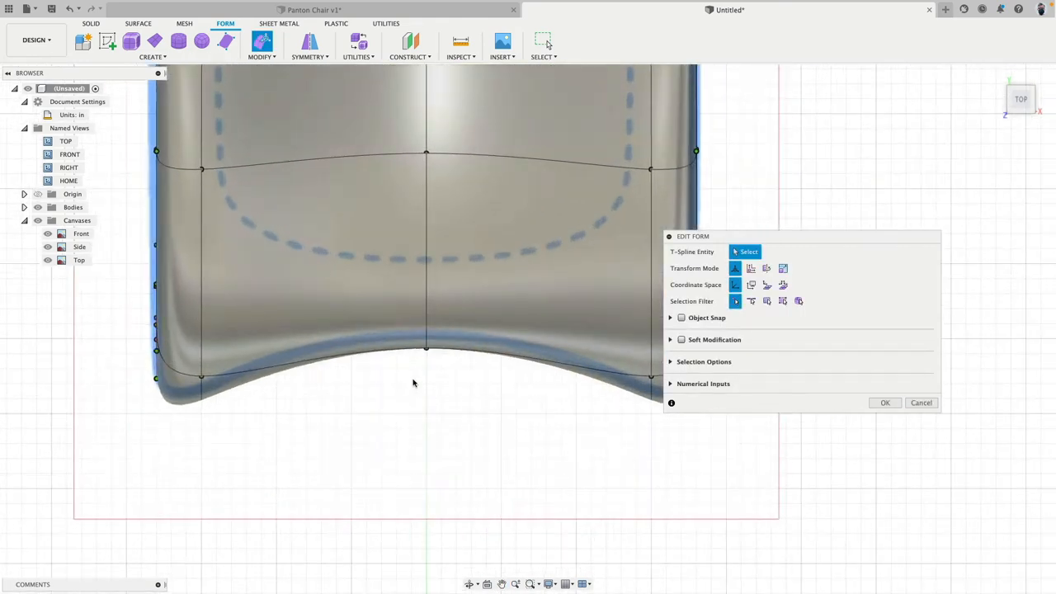
# In Top view, pull the backrest's top vertex up to match the blue outline.
pyautogui.click(426, 348)
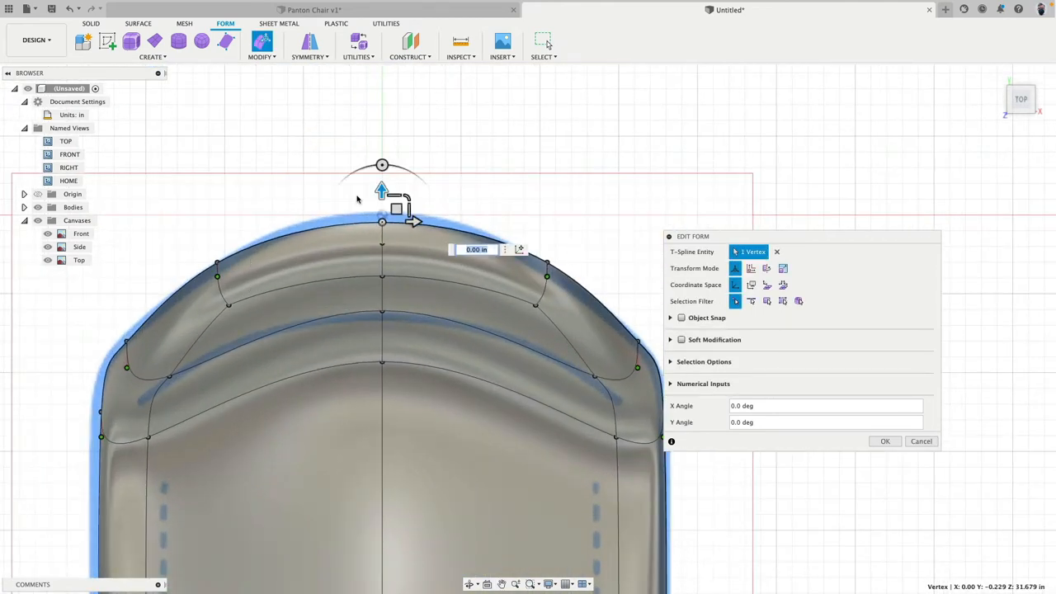
pyautogui.moveTo(381, 191); pyautogui.dragTo(381, 159)
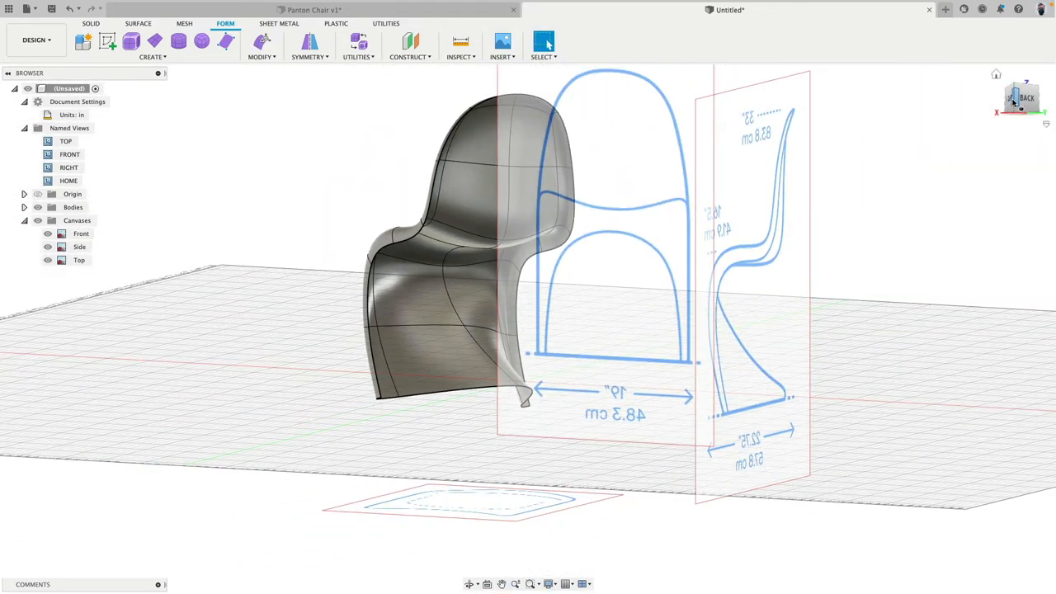
# From the side view, drag the seat-bend vertex onto the outline and the front foot tip onto the ground line.
pyautogui.click(1020, 97)
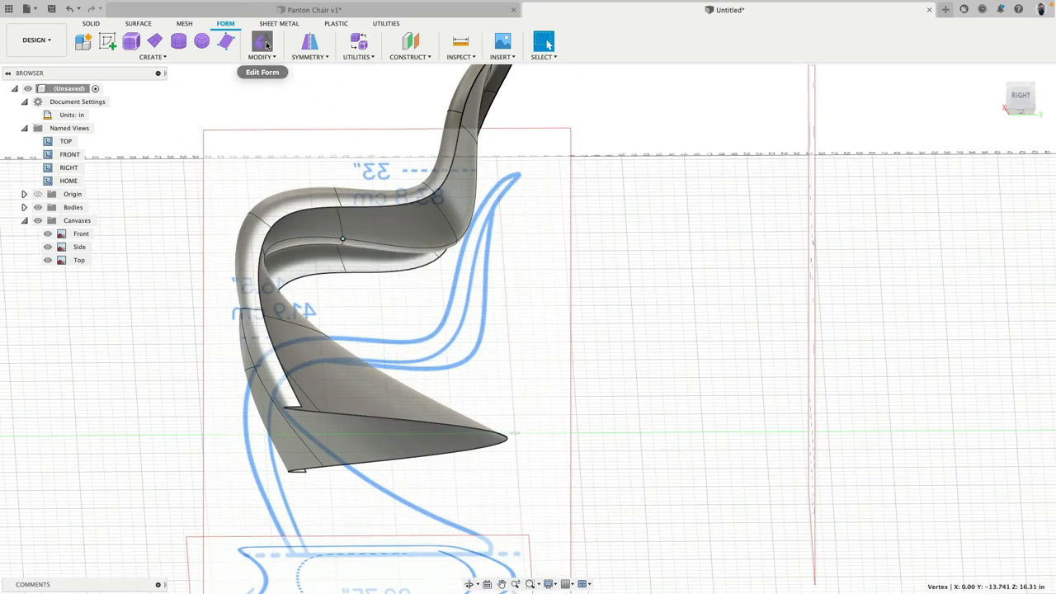
pyautogui.click(263, 41)
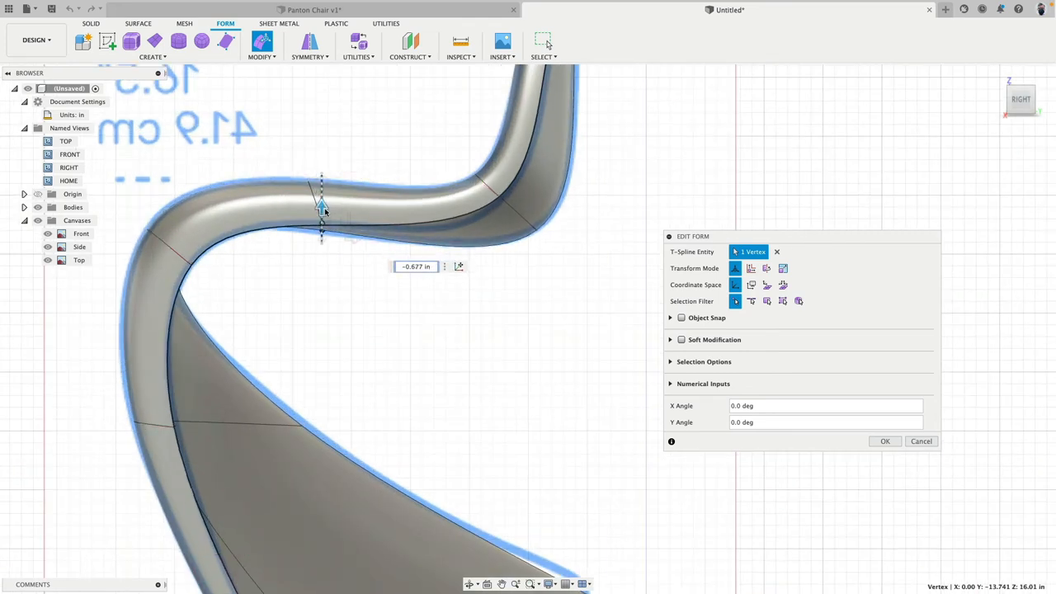
pyautogui.moveTo(322, 206); pyautogui.dragTo(360, 239)
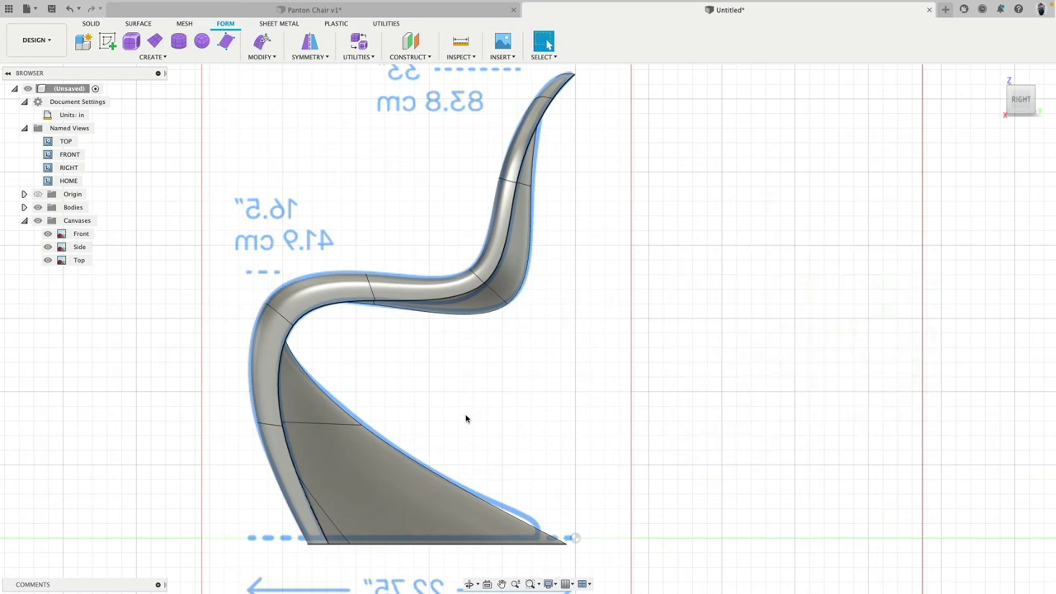
pyautogui.moveTo(465, 415)
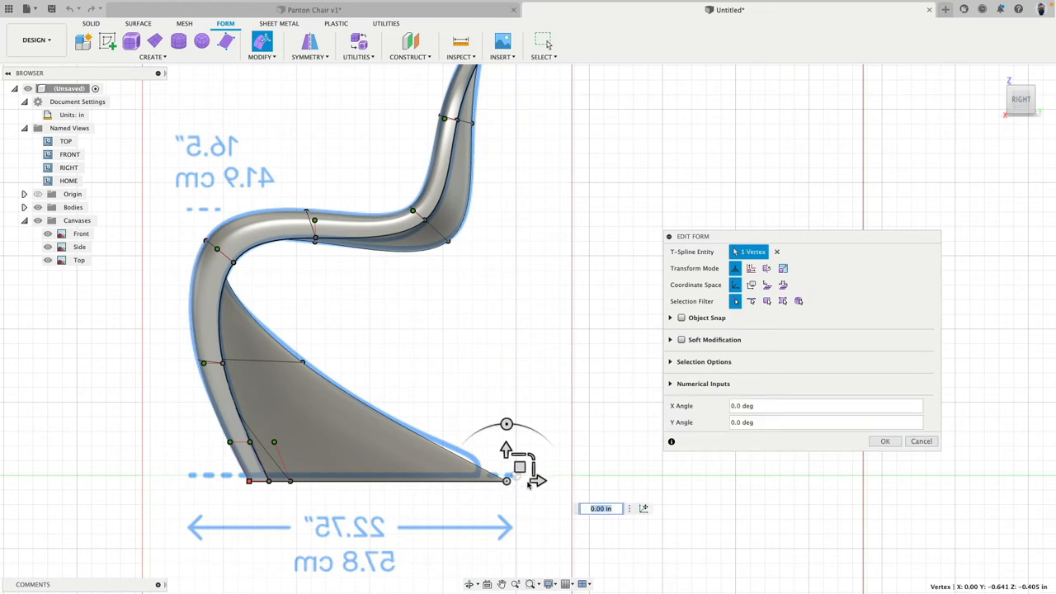
pyautogui.moveTo(518, 465); pyautogui.dragTo(568, 480)
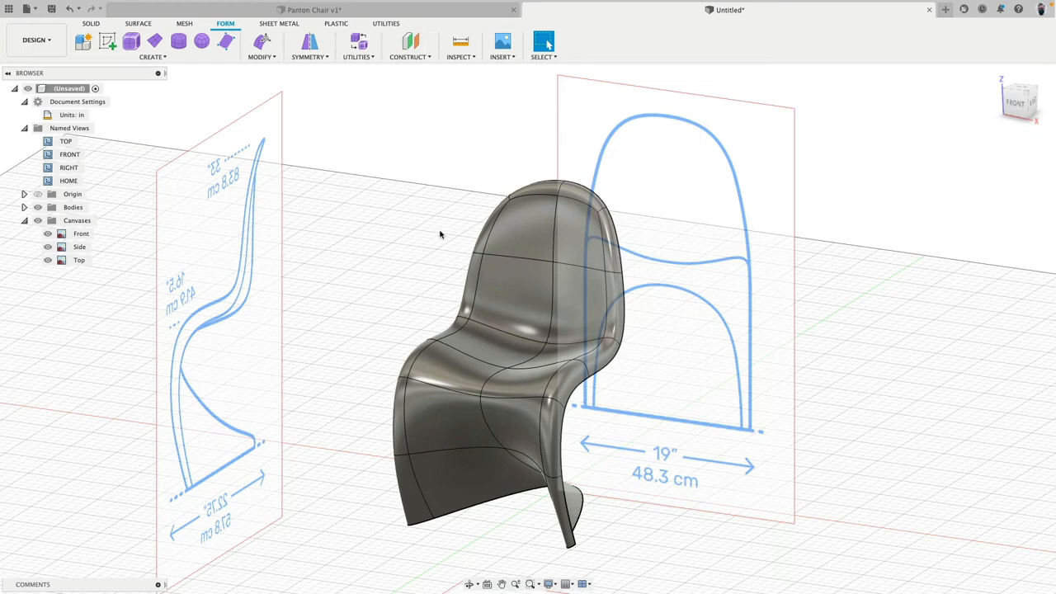
pyautogui.moveTo(435, 234)
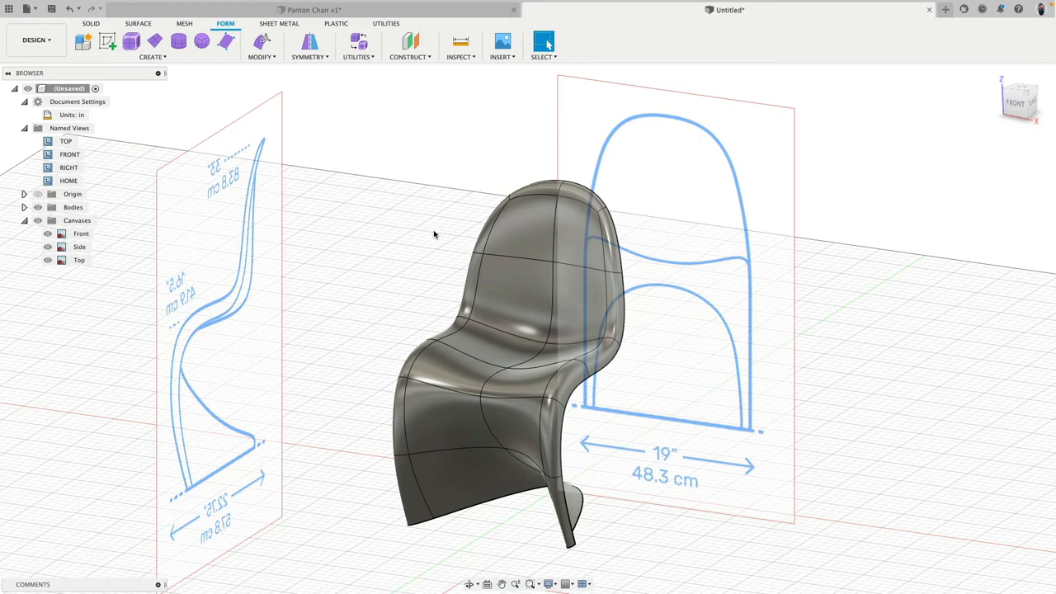
pyautogui.moveTo(430, 237)
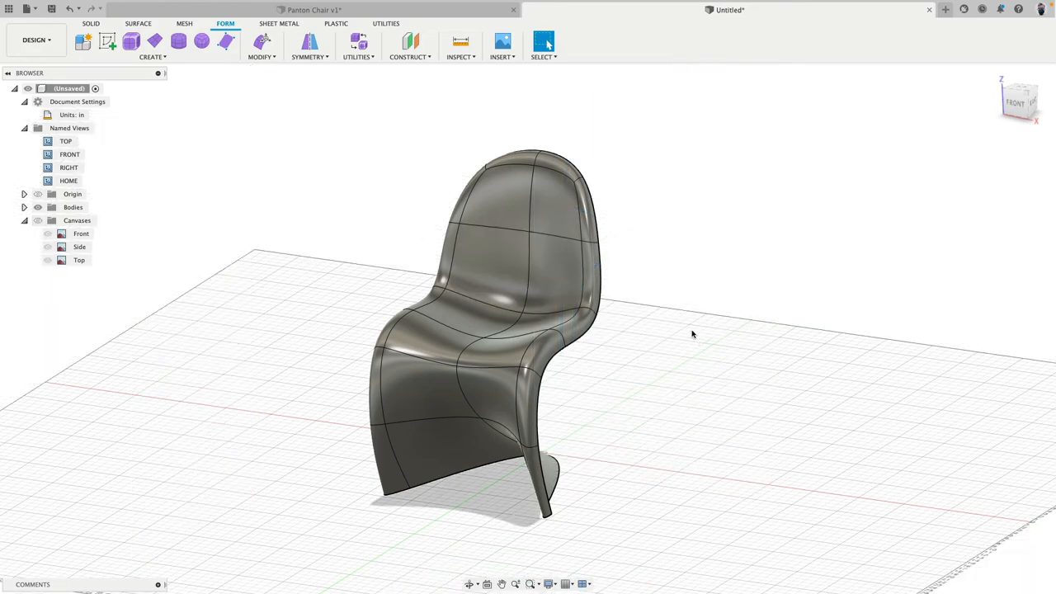
# Orbit around the chair to inspect the form with the reference canvases hidden.
pyautogui.moveTo(693, 334); pyautogui.dragTo(564, 286)
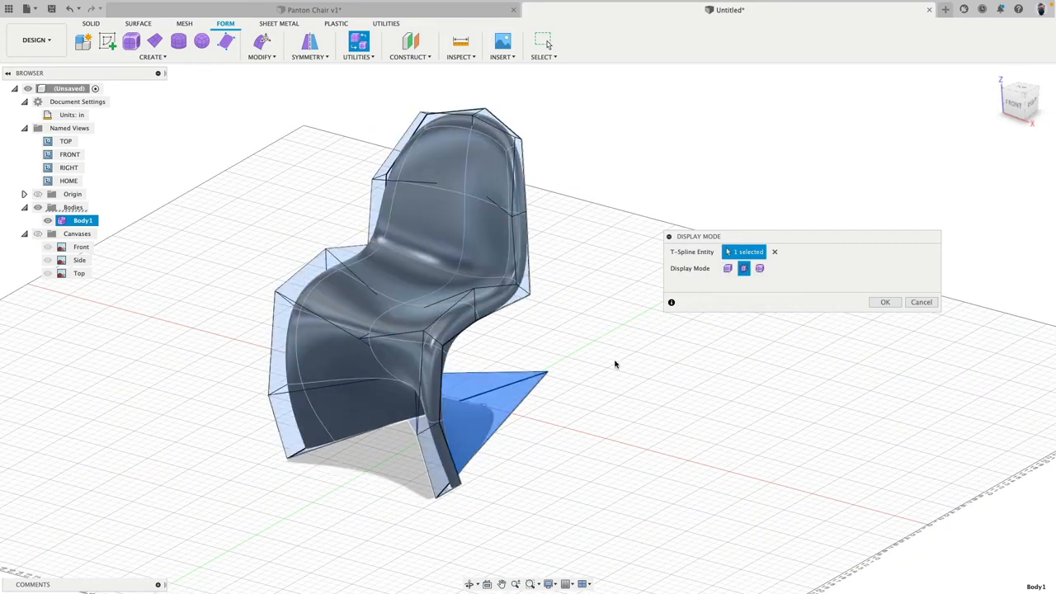
pyautogui.click(759, 268)
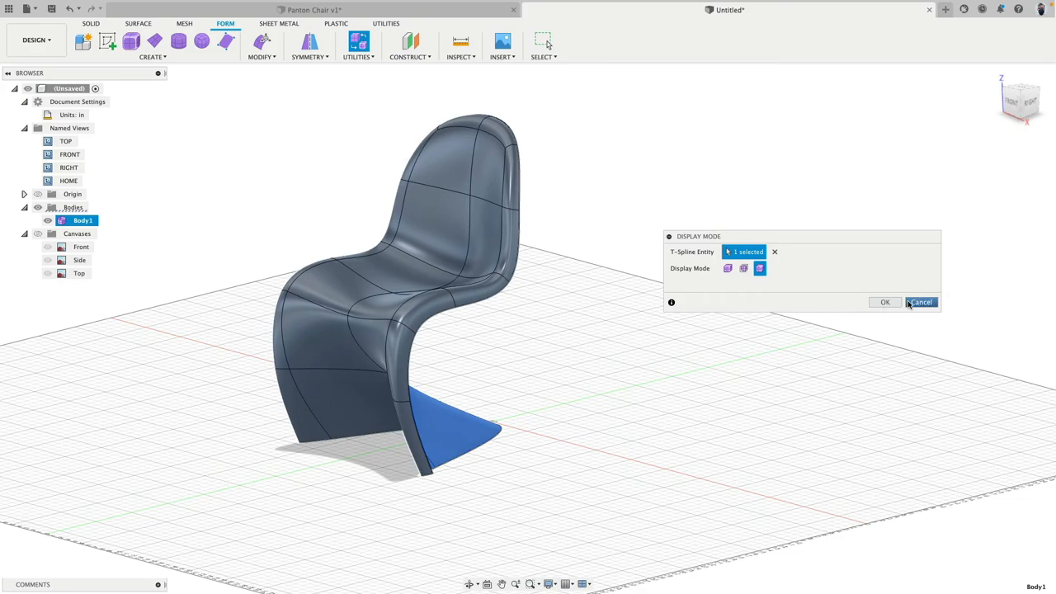
pyautogui.click(921, 302)
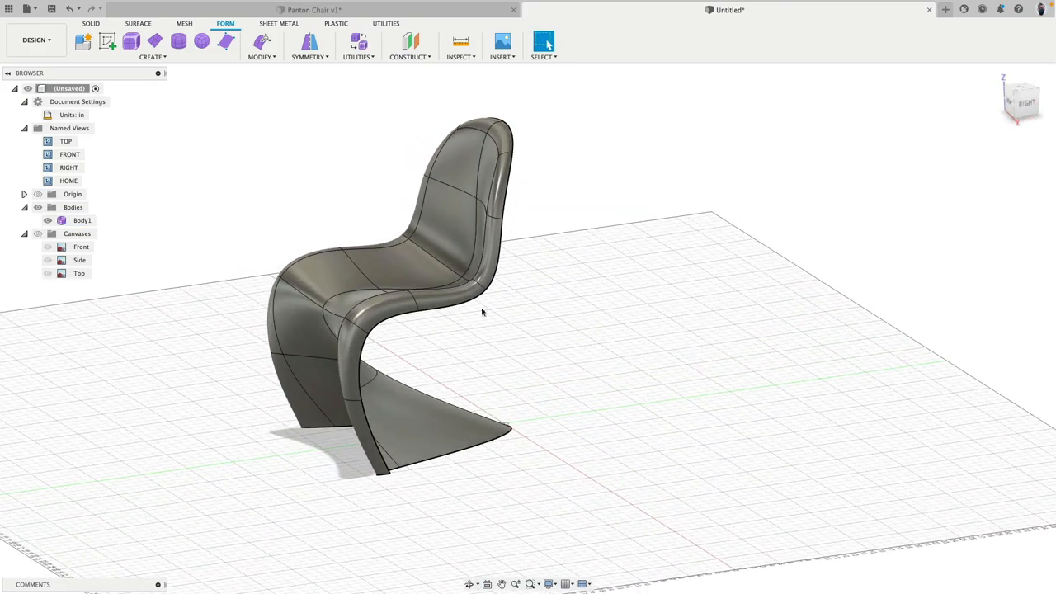
pyautogui.moveTo(307, 127)
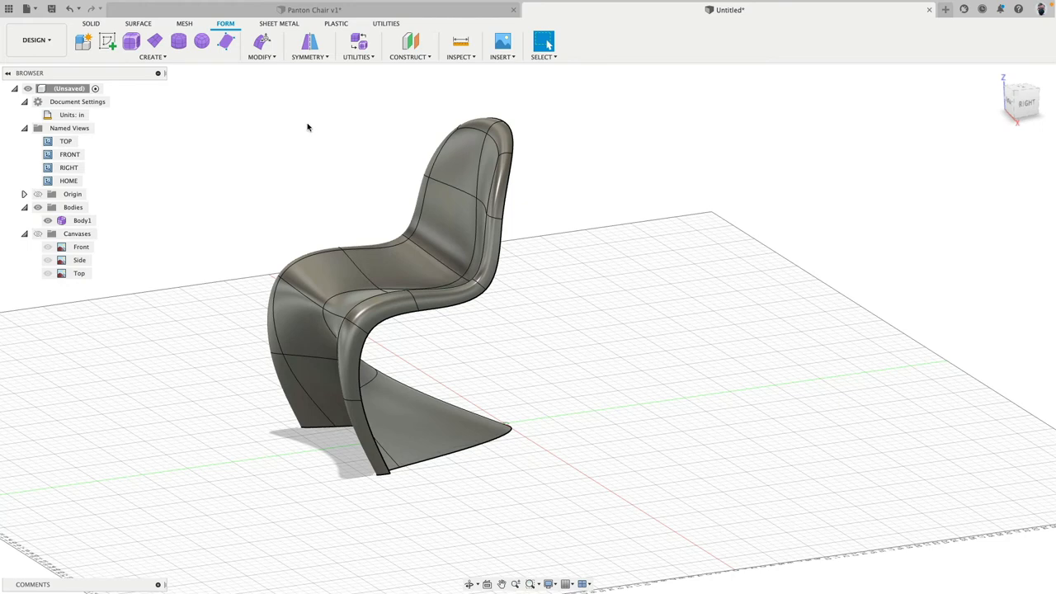
# Convert the chair body using the T-Splines to BRep conversion type.
pyautogui.click(356, 46)
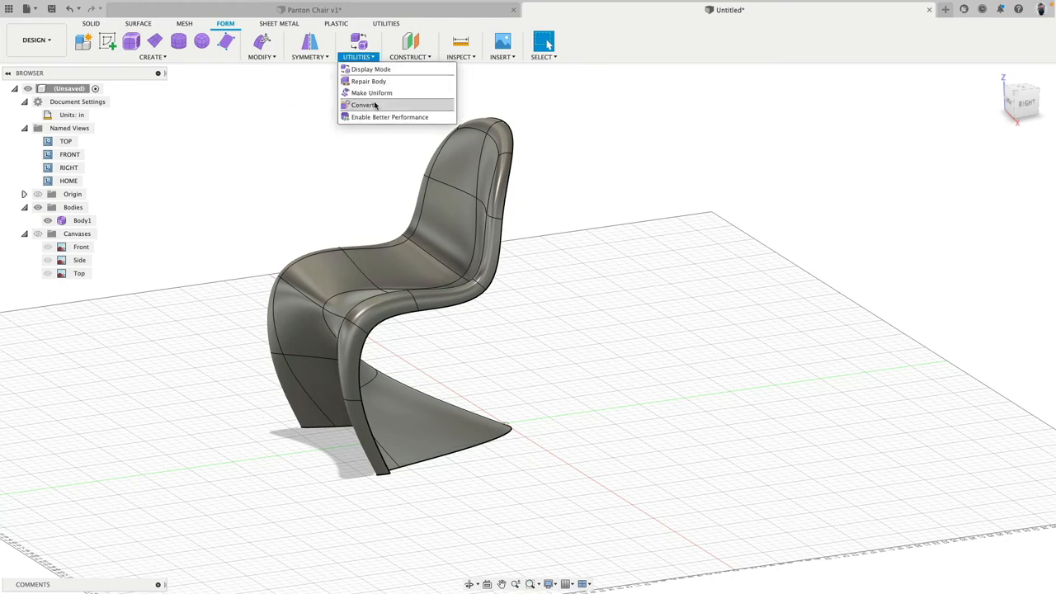
pyautogui.moveTo(373, 105)
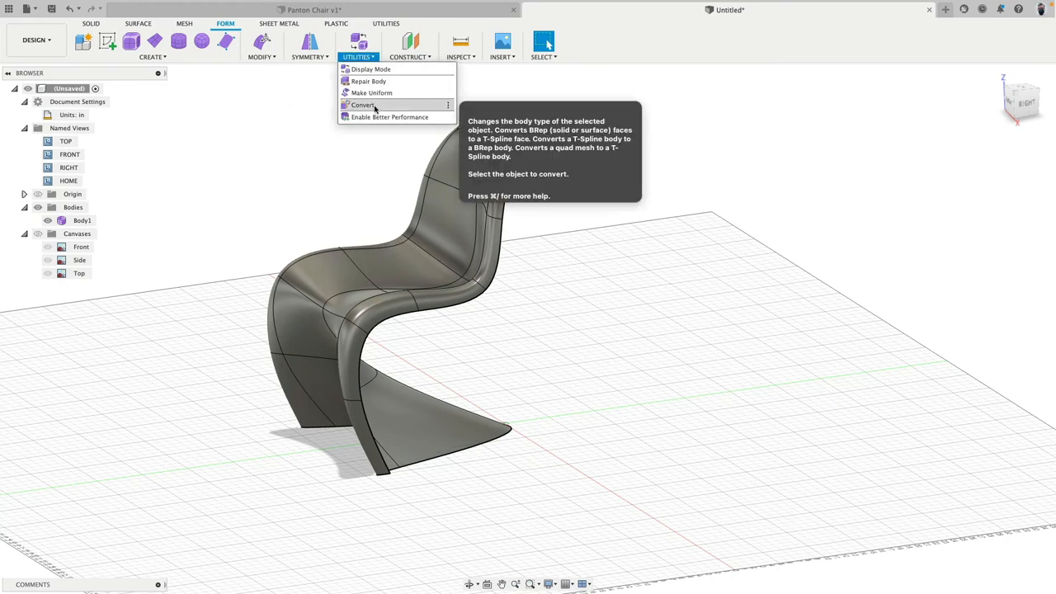
pyautogui.click(371, 106)
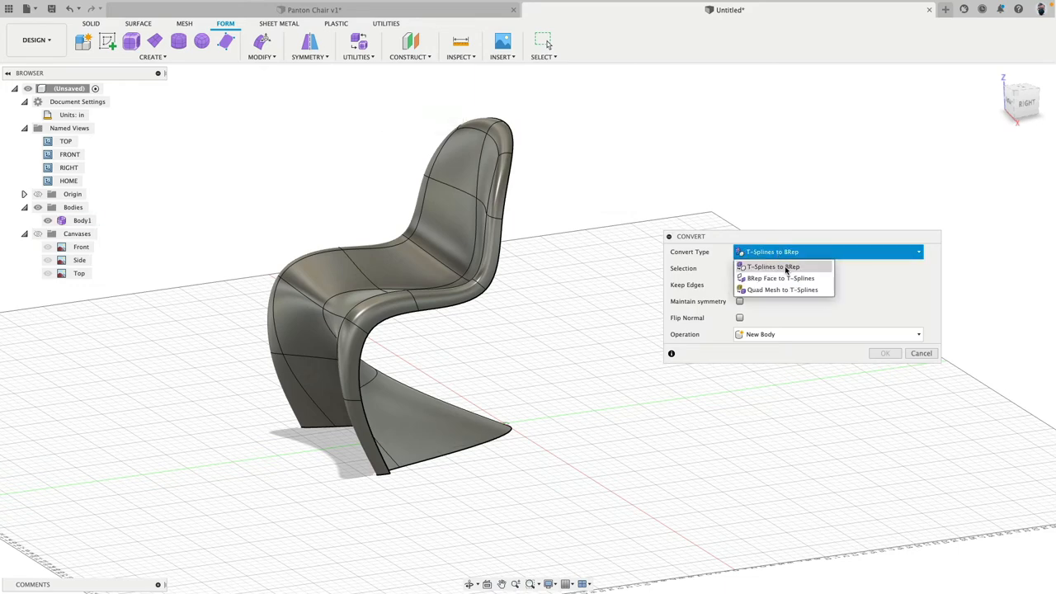
pyautogui.click(771, 266)
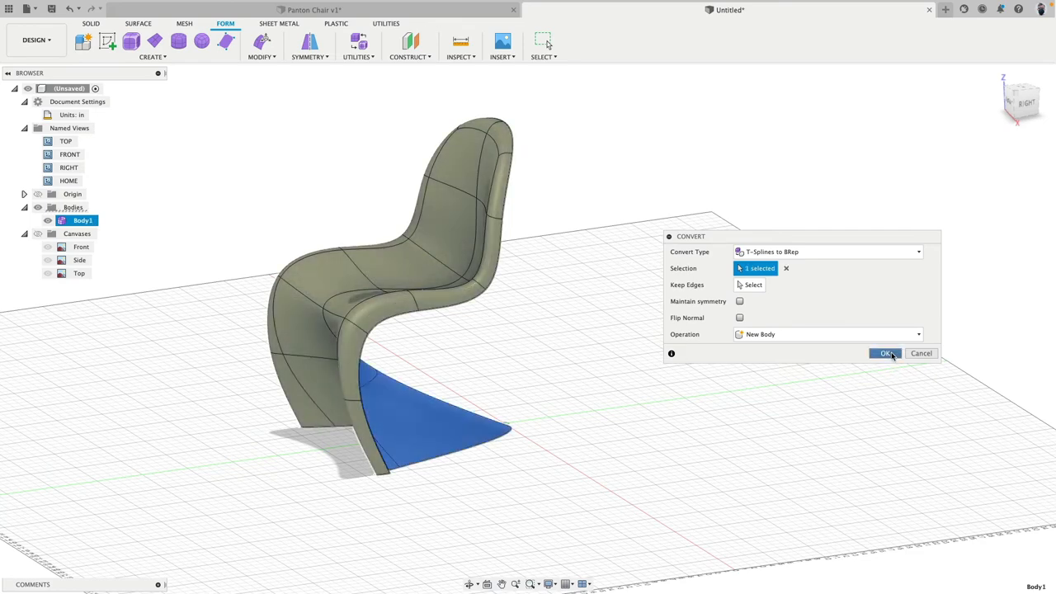
pyautogui.click(888, 353)
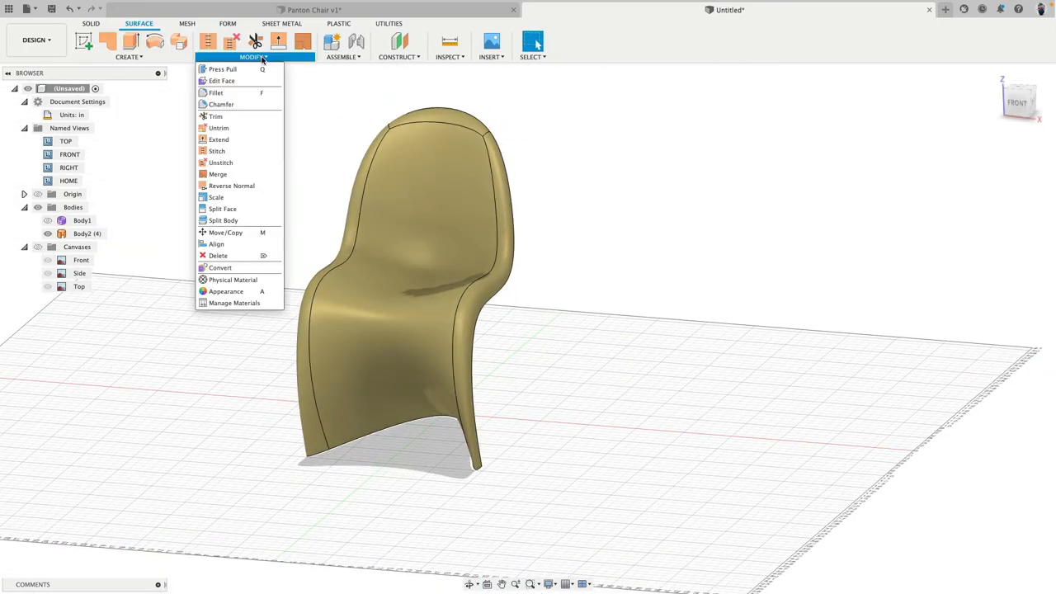
# Select the converted surface body Body2 in the browser.
pyautogui.click(231, 184)
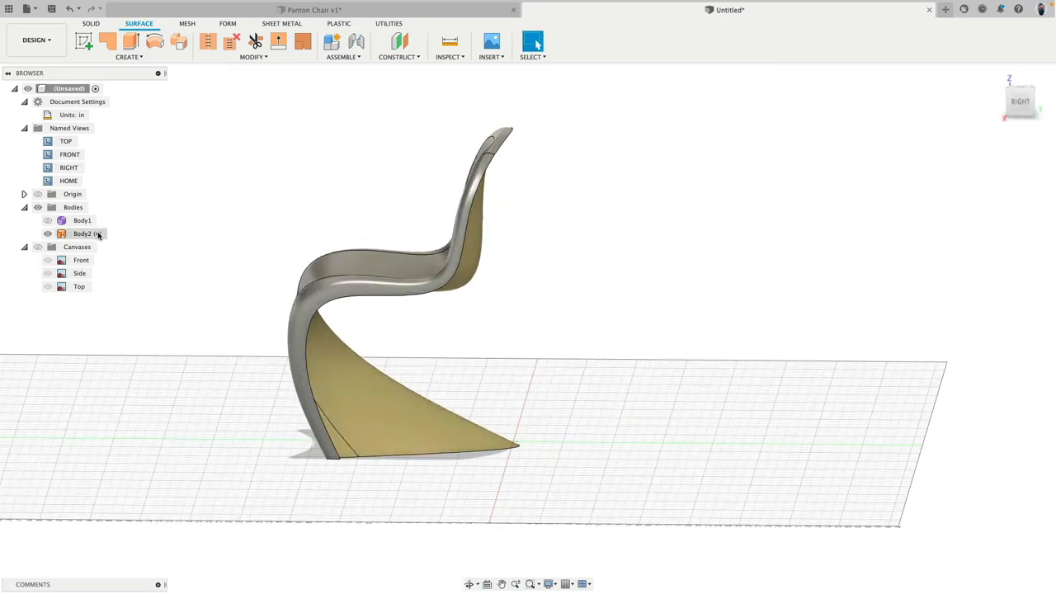
pyautogui.click(82, 234)
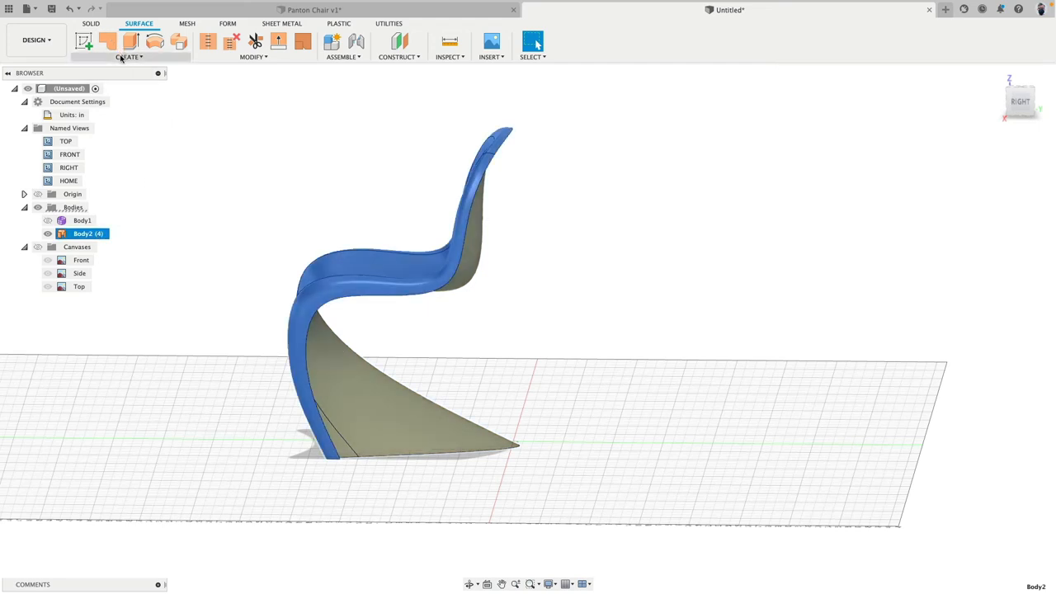
pyautogui.moveTo(139, 79)
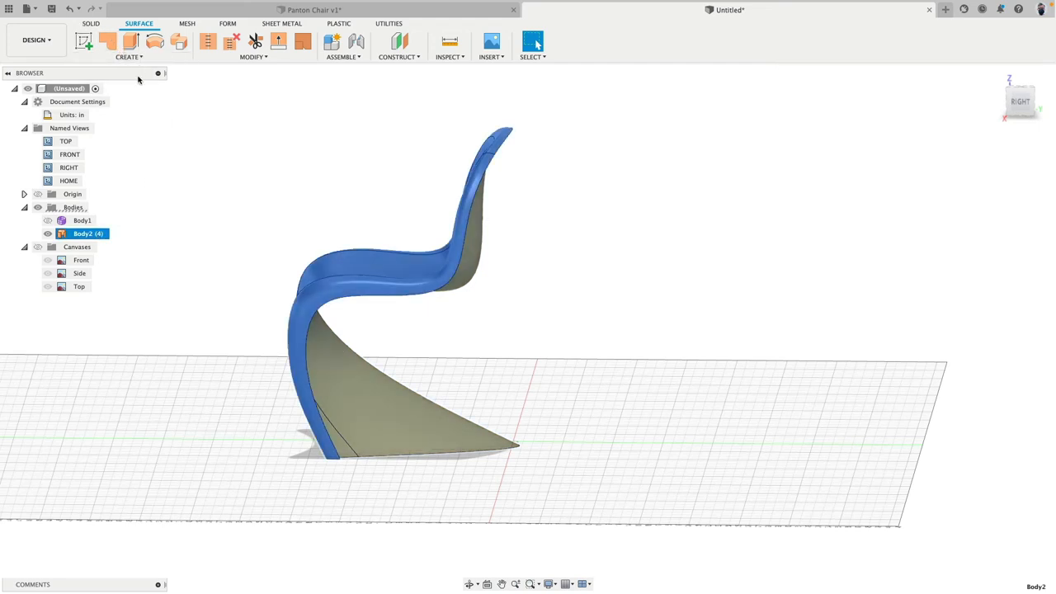
# Thicken the chair surface 0.25 in to one side as a new solid Body3.
pyautogui.click(125, 56)
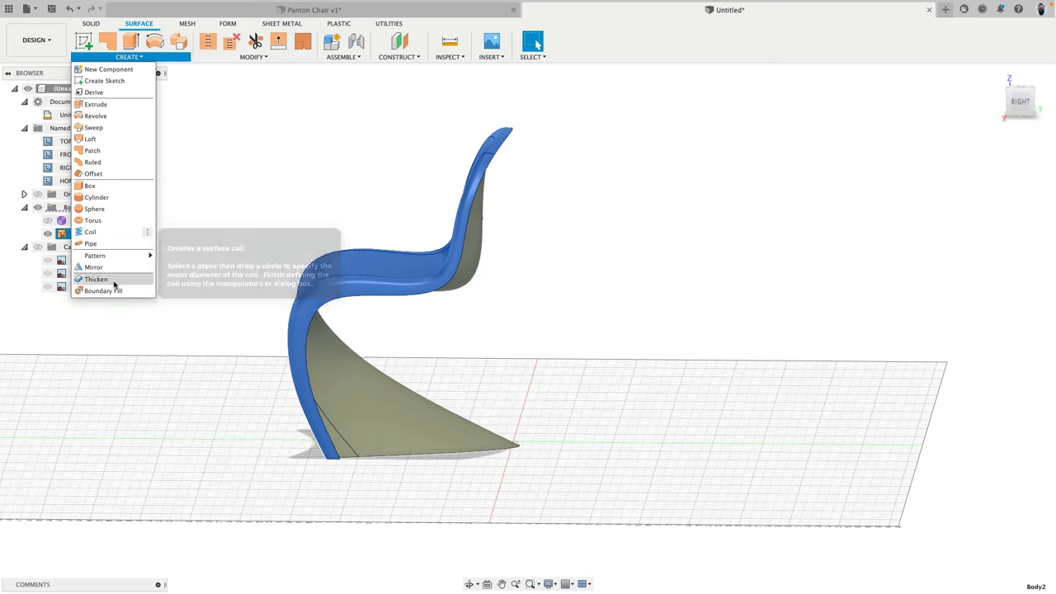
pyautogui.click(92, 23)
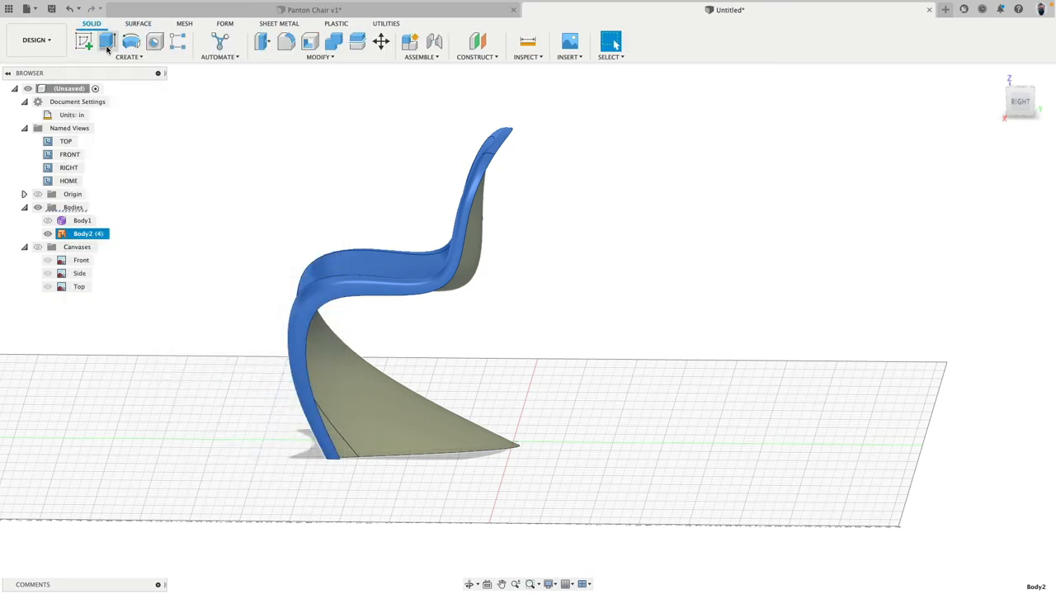
pyautogui.click(129, 56)
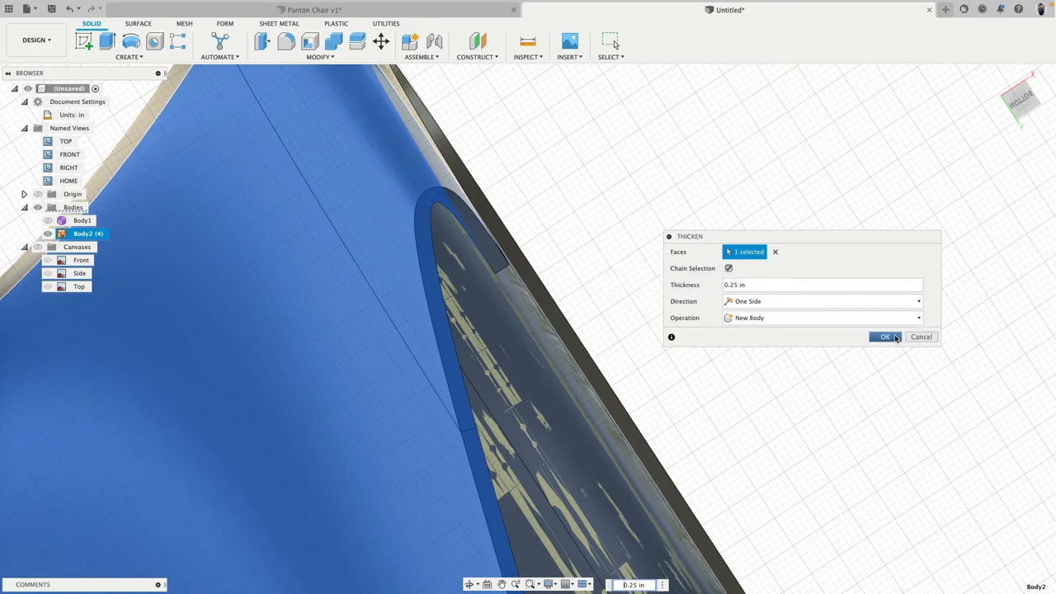
pyautogui.click(881, 337)
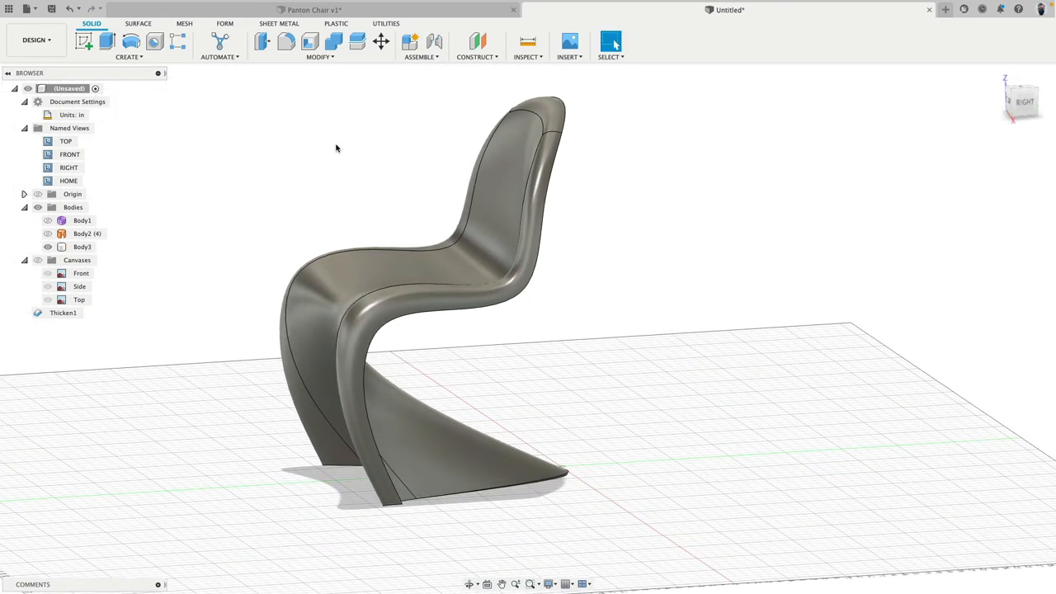
# Split the thickened chair body with the ground plane and select the sliver below it for removal.
pyautogui.click(320, 56)
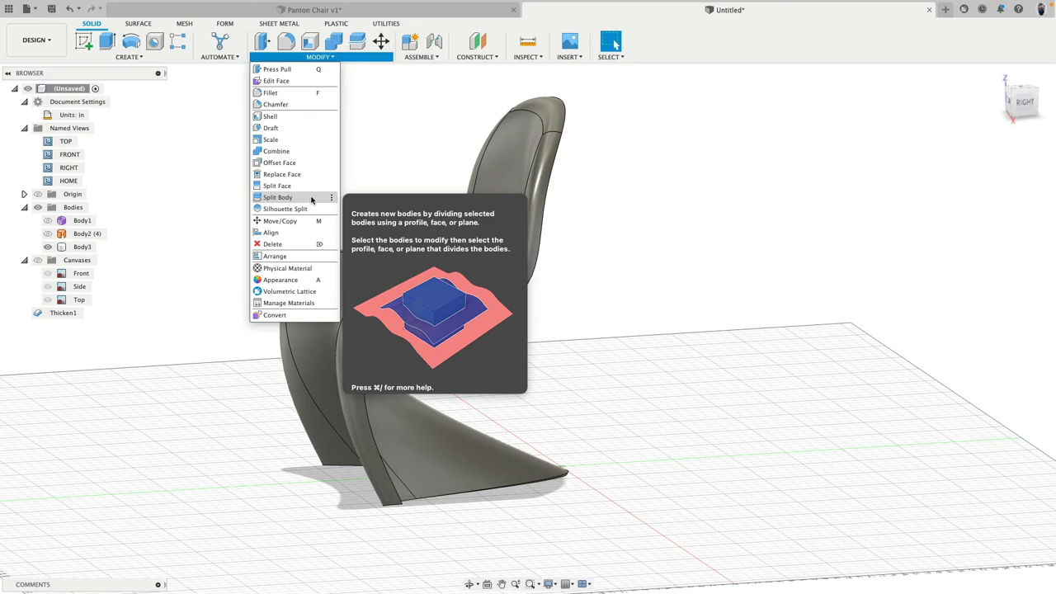
pyautogui.click(277, 198)
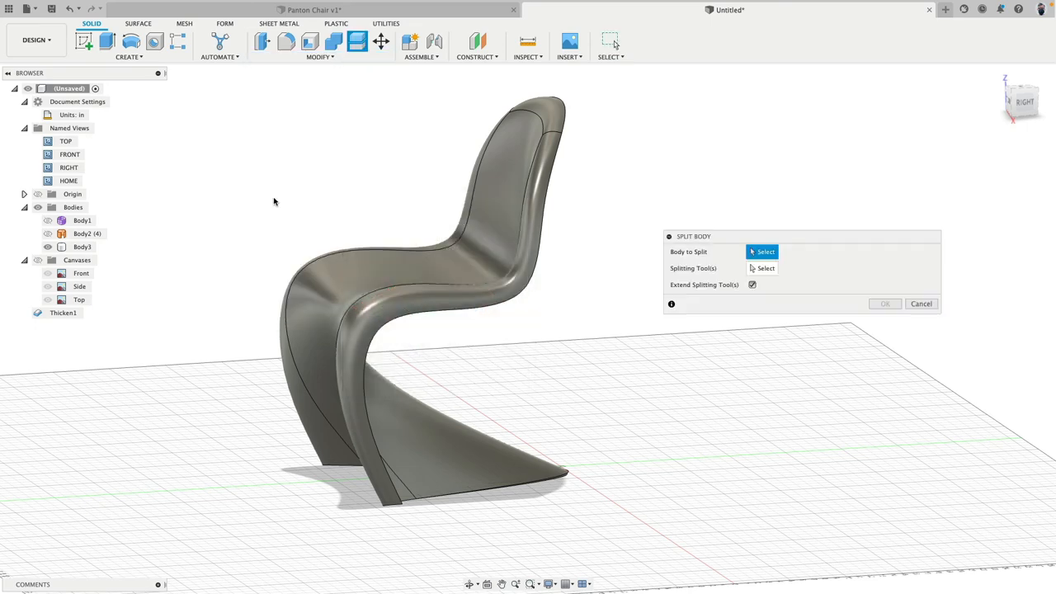
pyautogui.click(495, 244)
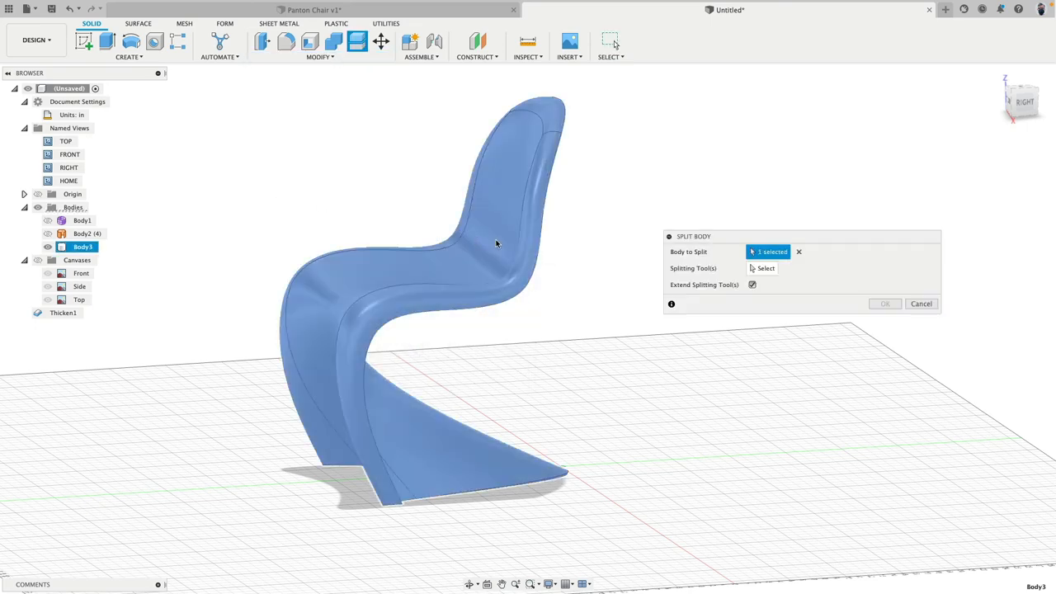
pyautogui.click(763, 267)
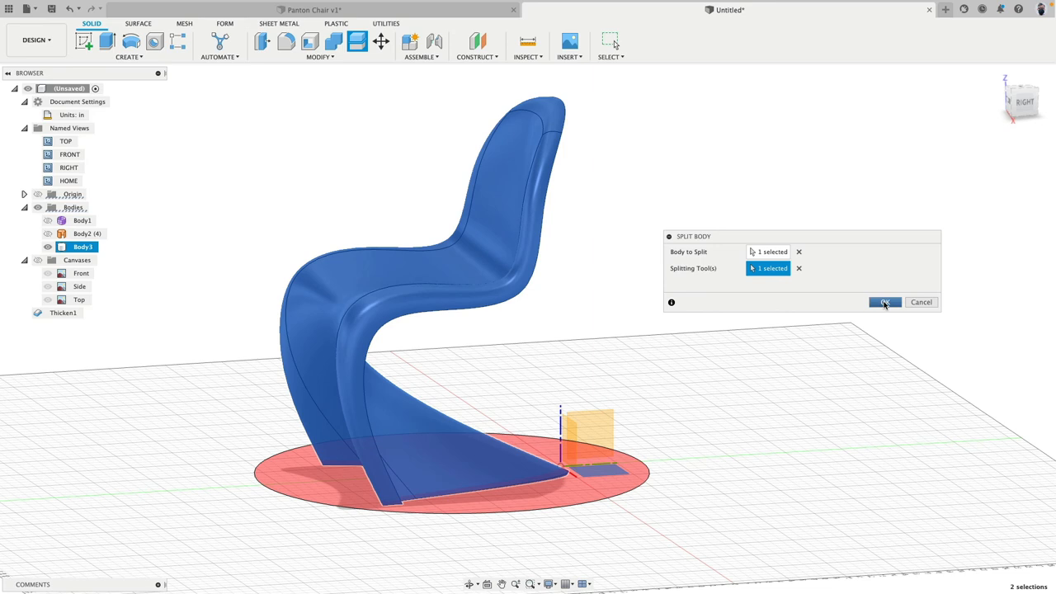
pyautogui.click(884, 302)
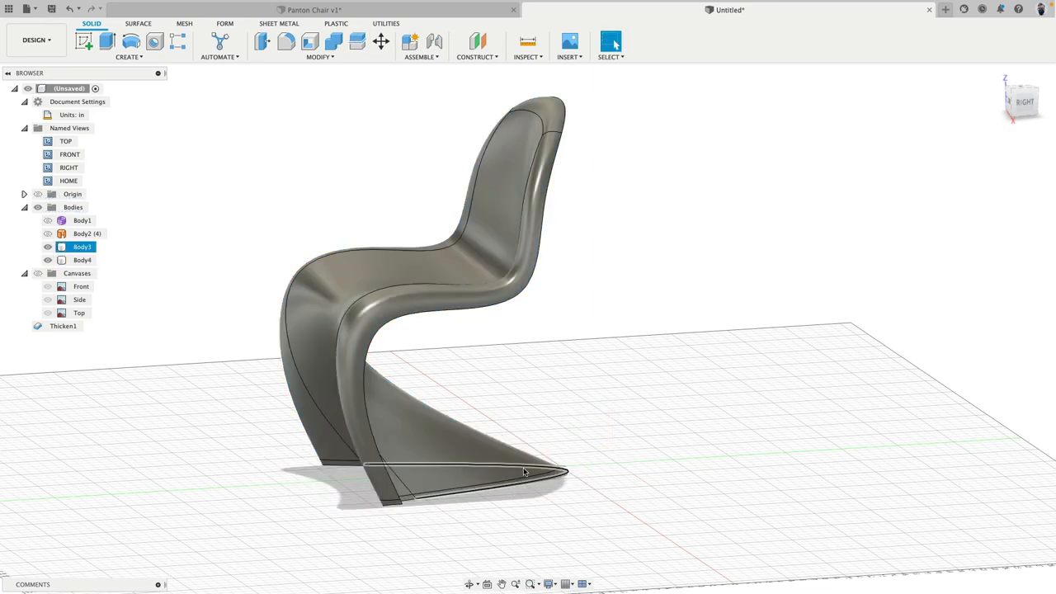
pyautogui.click(520, 472)
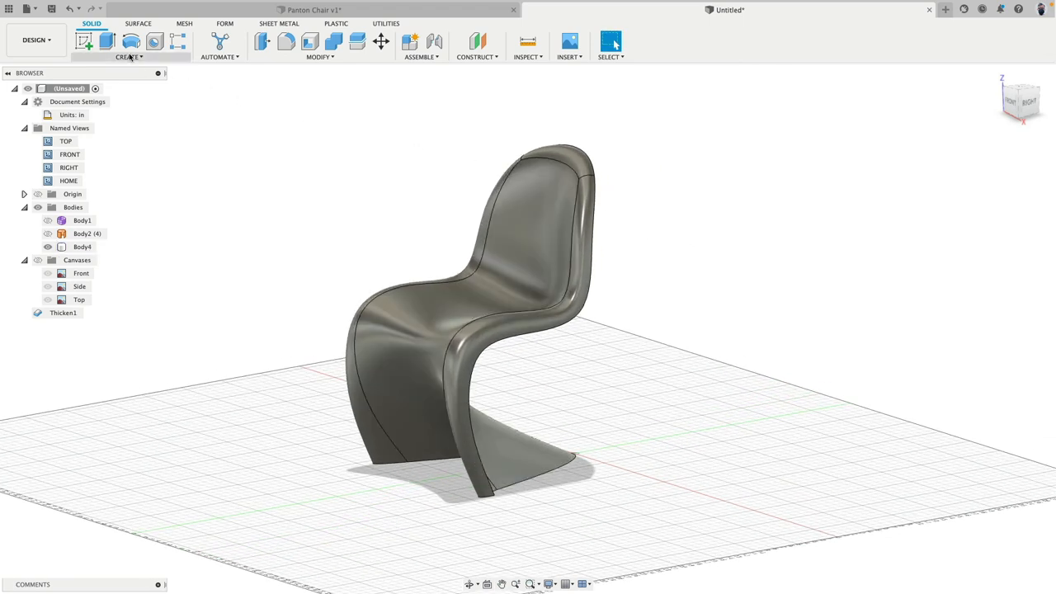
# Bring up the Appearance dialog and browse to the Plastic library category.
pyautogui.click(128, 56)
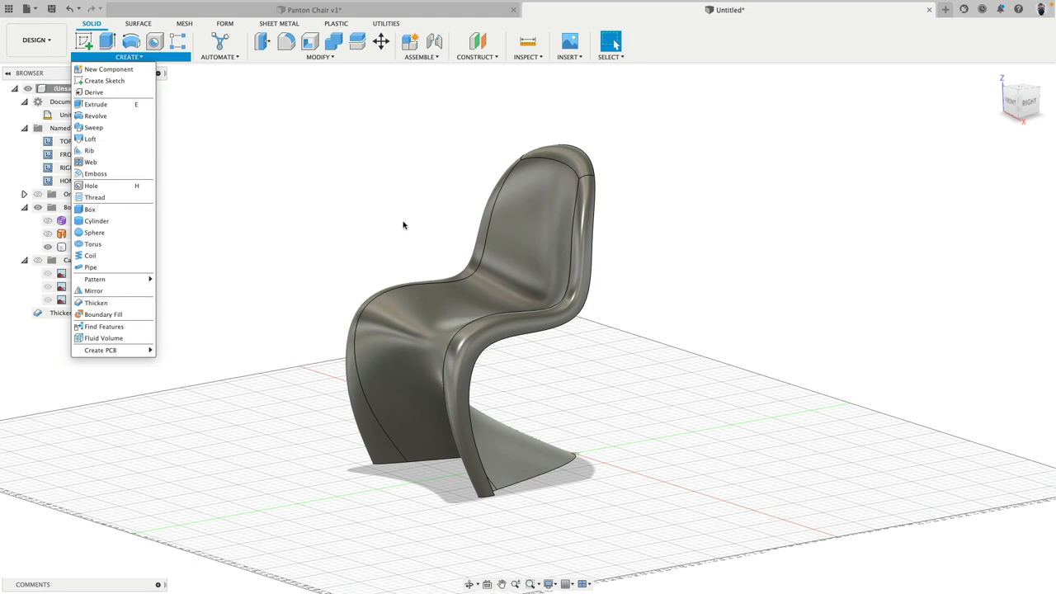
pyautogui.click(339, 56)
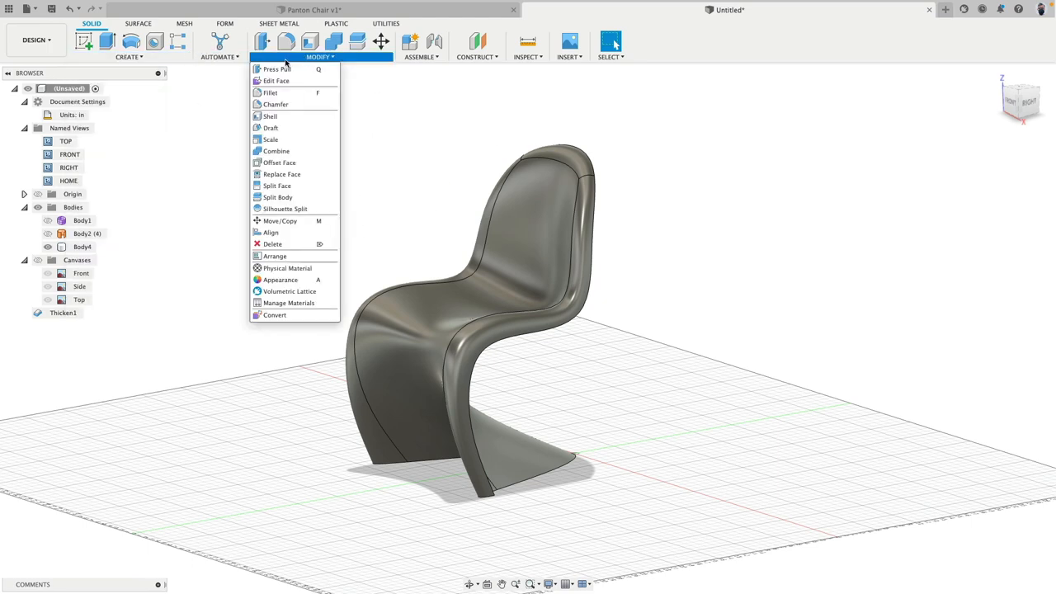
pyautogui.moveTo(280, 281)
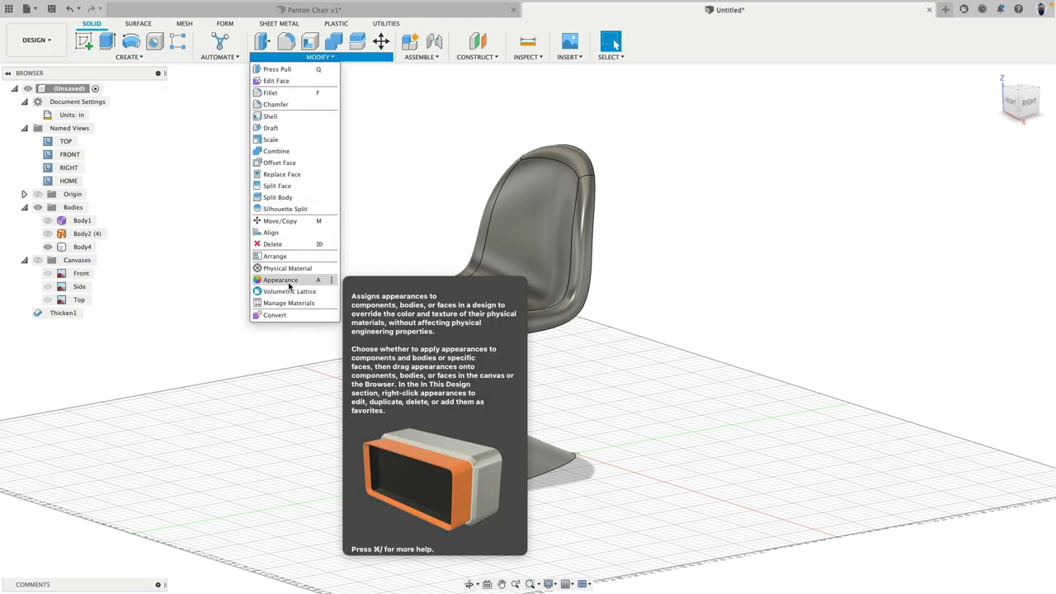
pyautogui.click(280, 280)
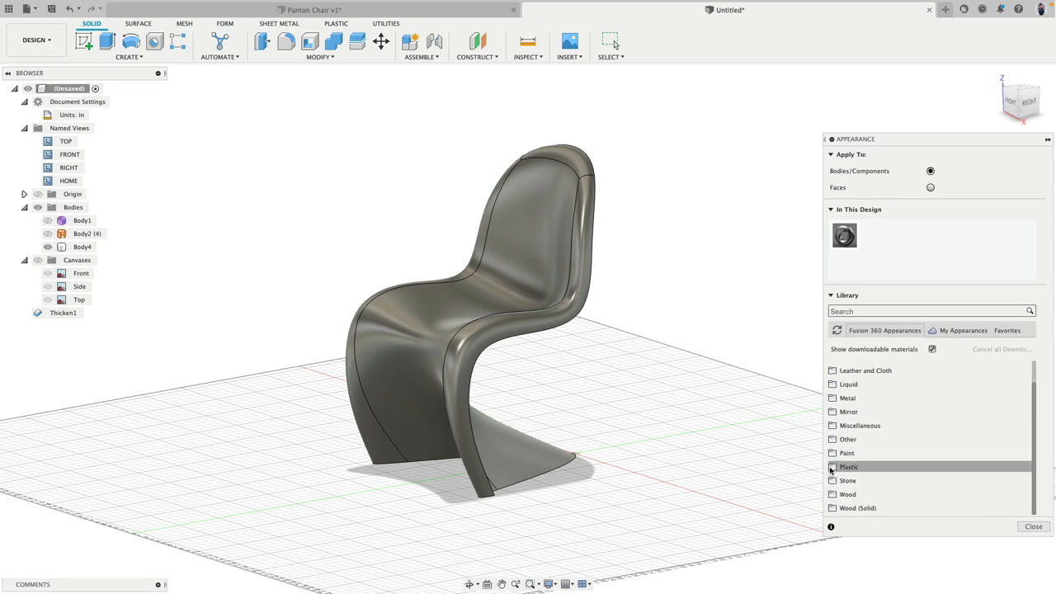
pyautogui.click(832, 465)
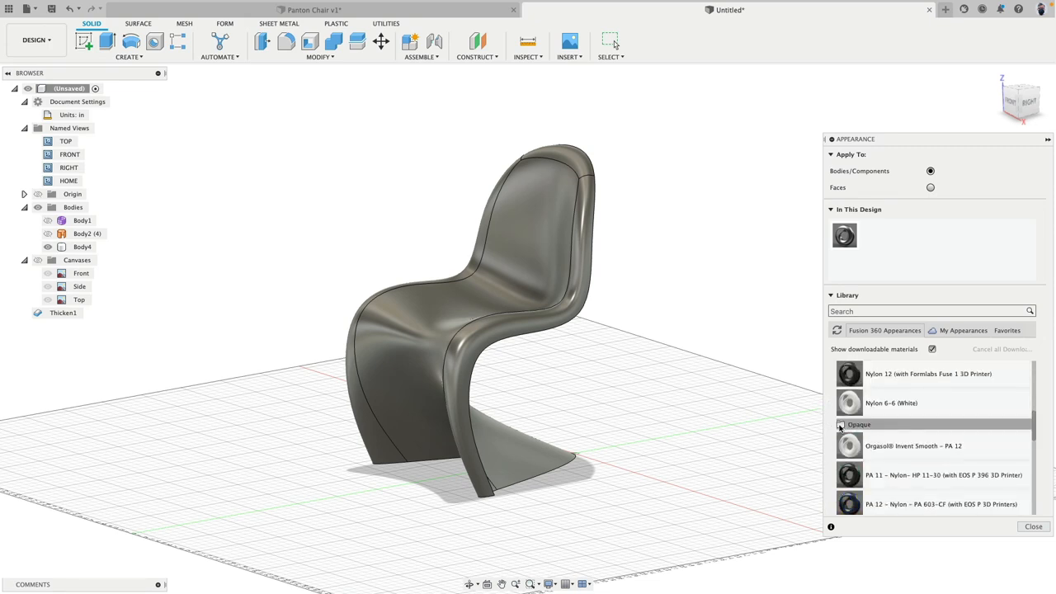
pyautogui.scroll(-3)
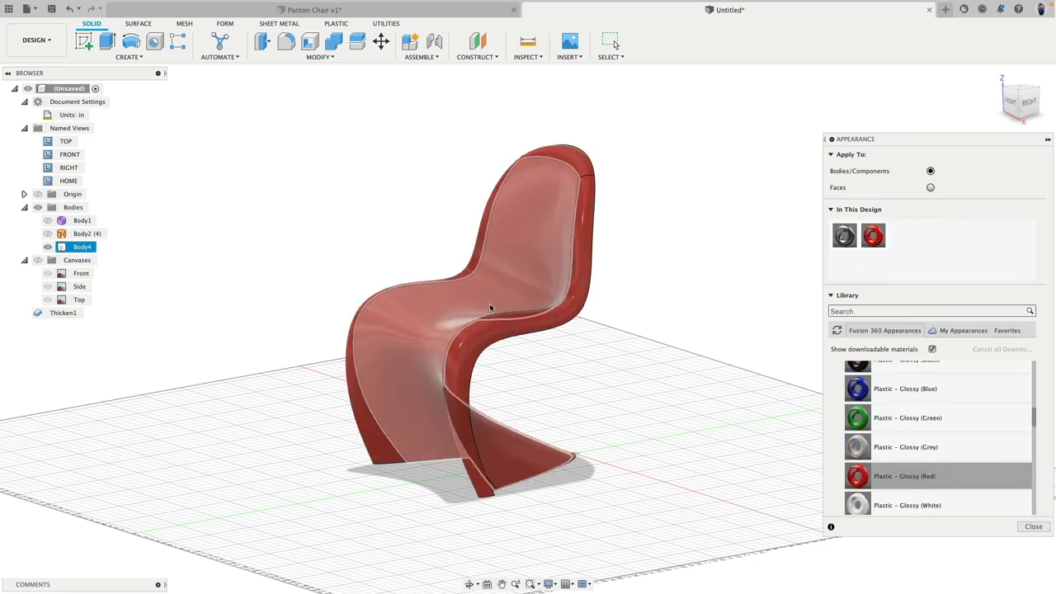
# Edit Plastic - Glossy (Red), adjust its shade of red slightly and confirm the colour.
pyautogui.doubleClick(871, 234)
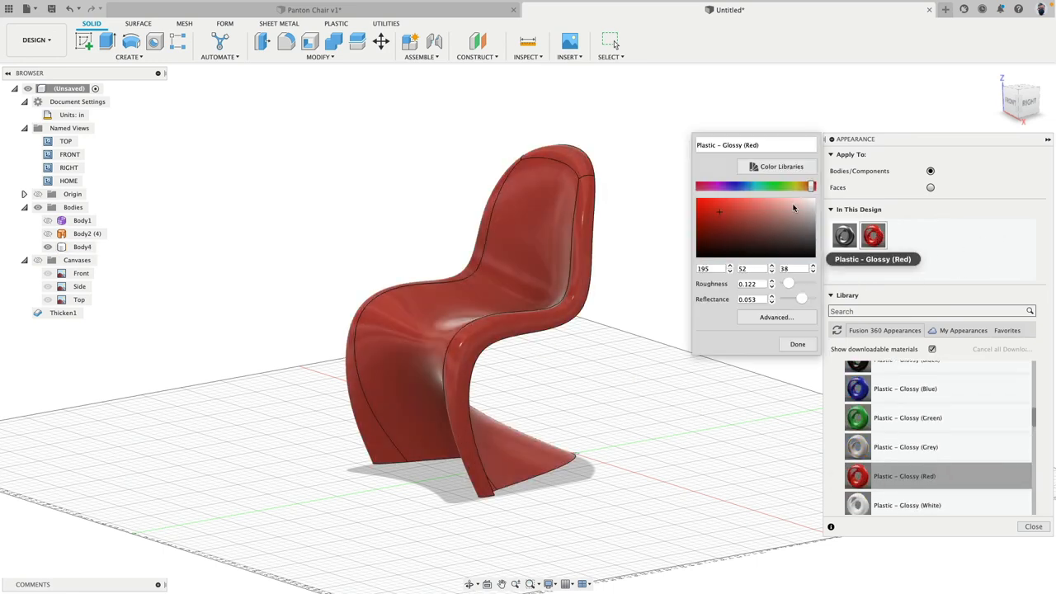
pyautogui.click(743, 206)
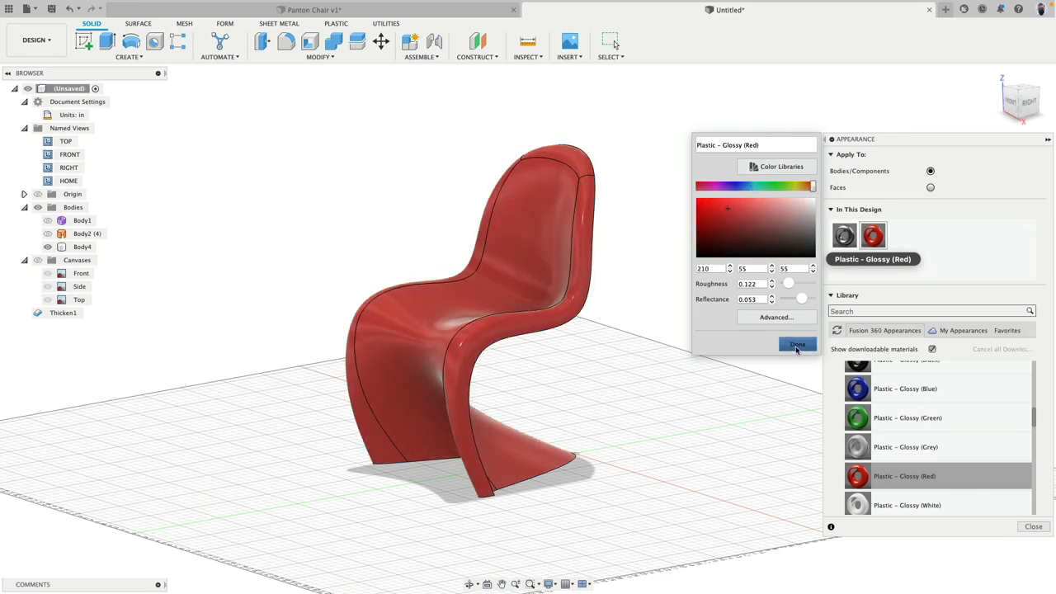
pyautogui.click(797, 343)
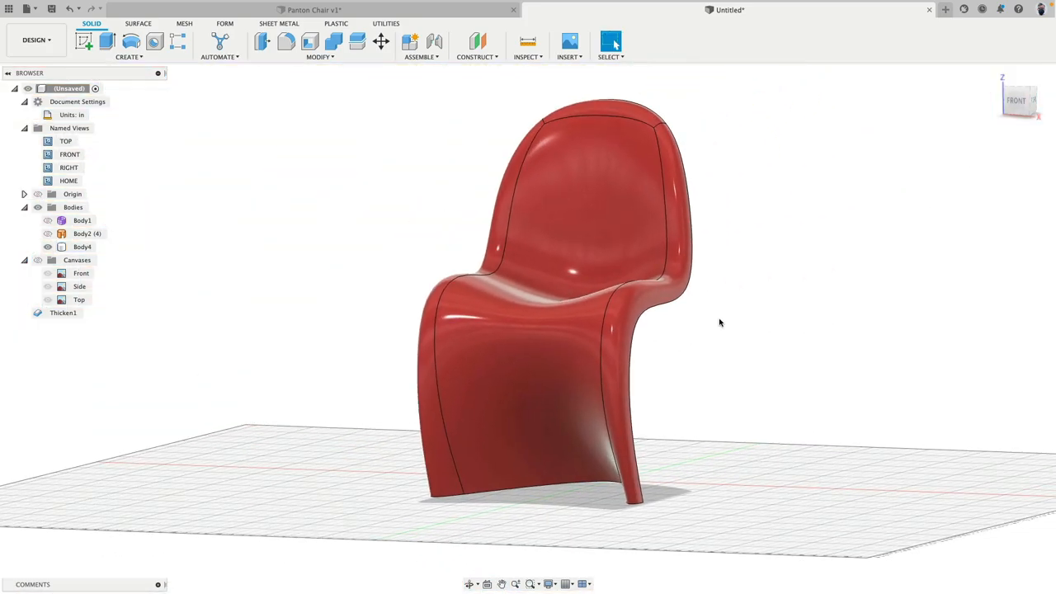
pyautogui.moveTo(720, 322); pyautogui.dragTo(710, 320)
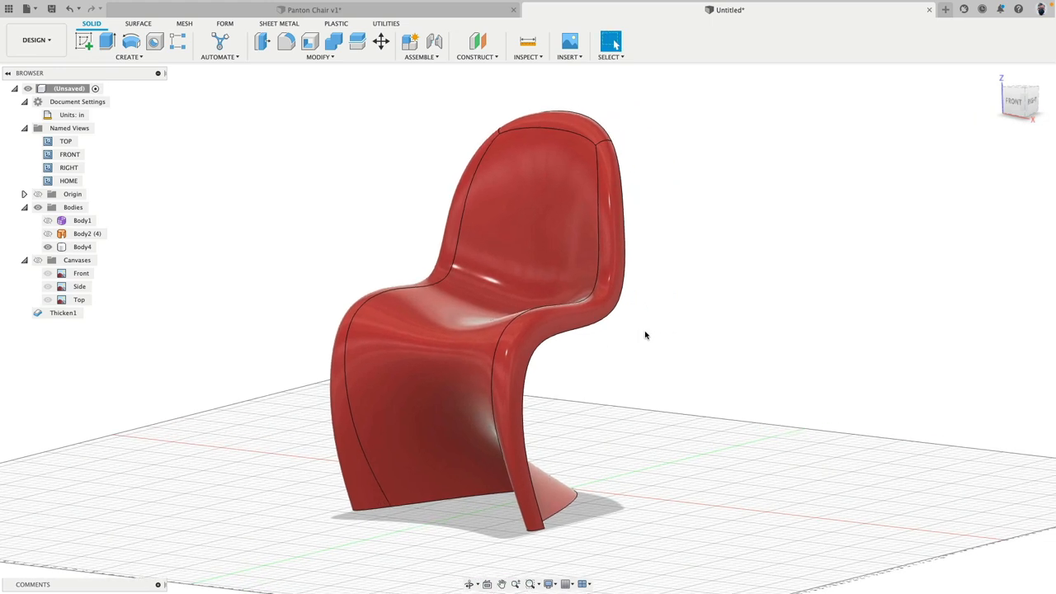
pyautogui.moveTo(647, 335); pyautogui.dragTo(652, 338)
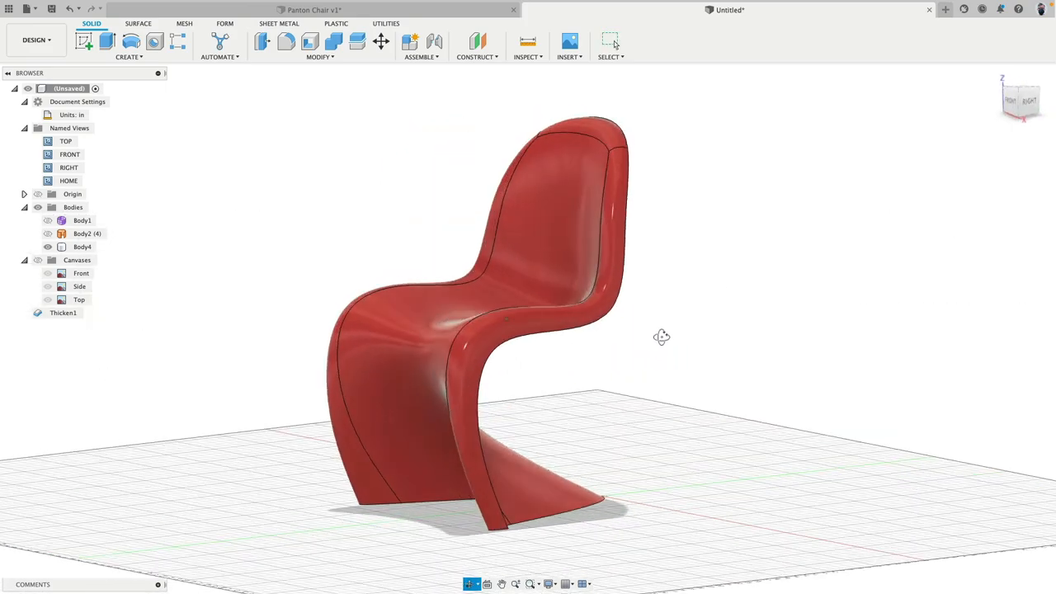
pyautogui.moveTo(662, 337); pyautogui.dragTo(671, 348)
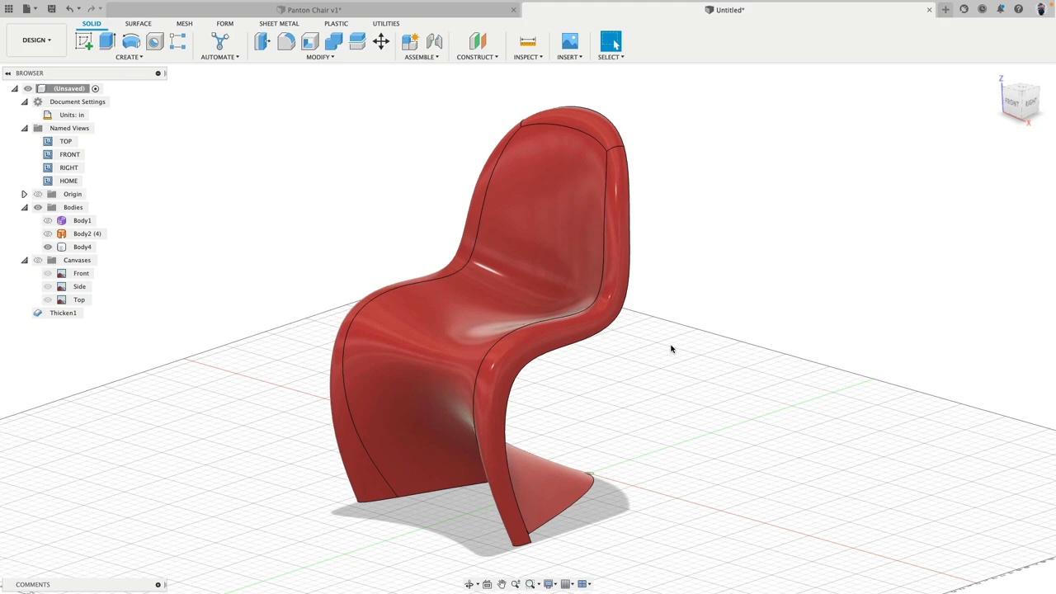